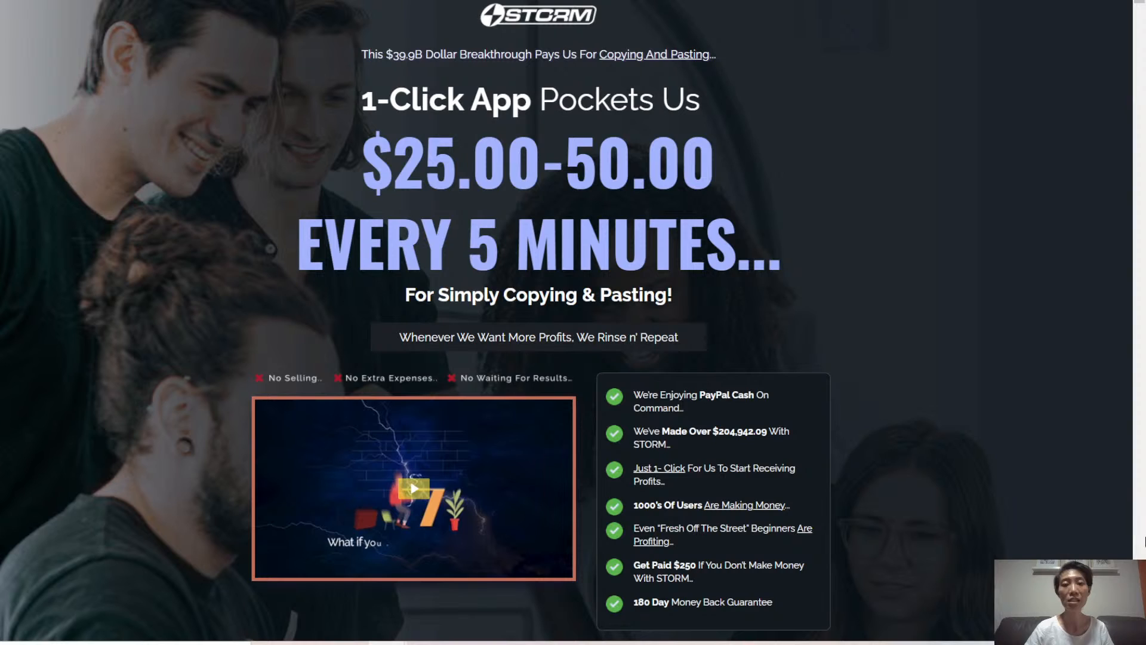
Step: Scroll down to the 'So What Is Storm All About?' overview and the start of pricing
scroll(down, 3)
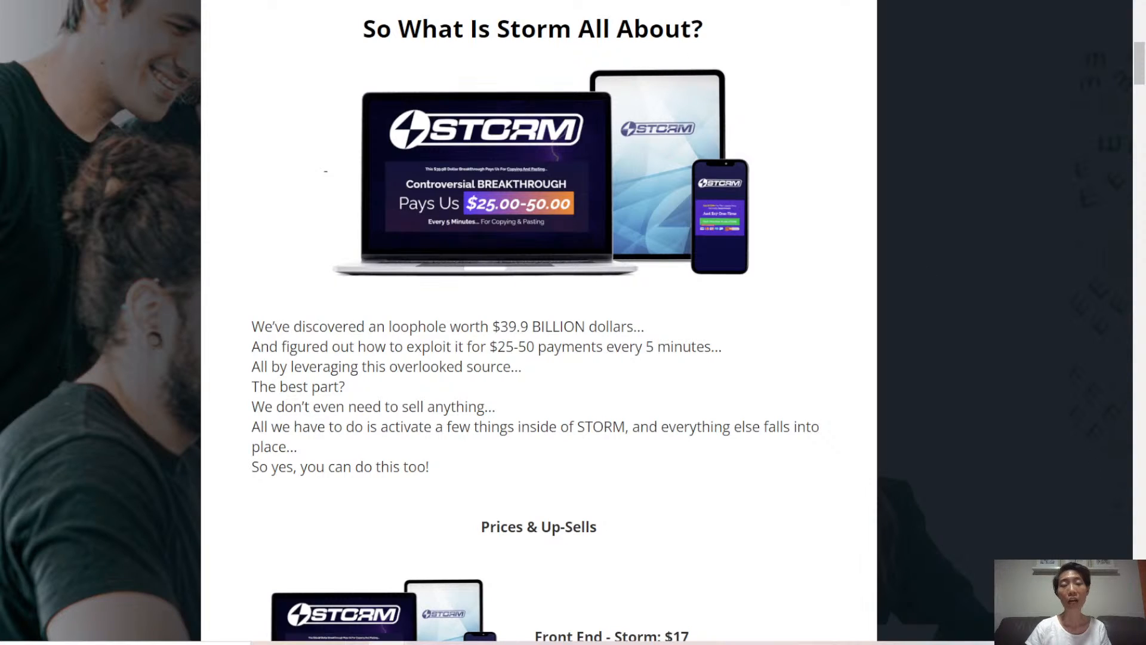
scroll(down, 3)
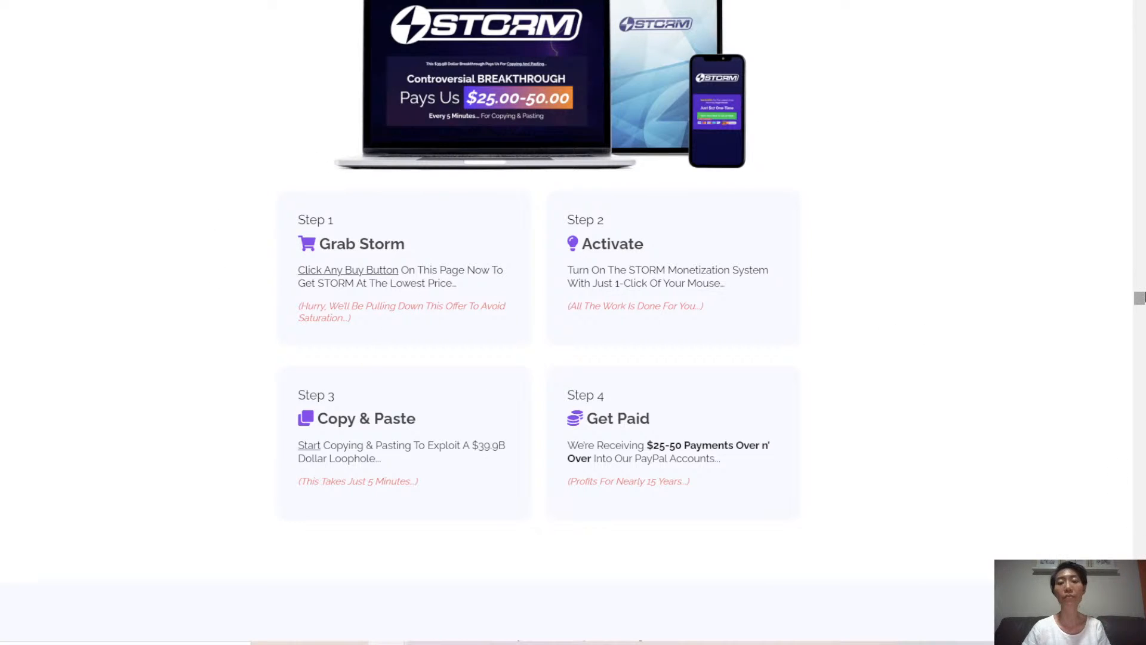
mouse_move(353, 395)
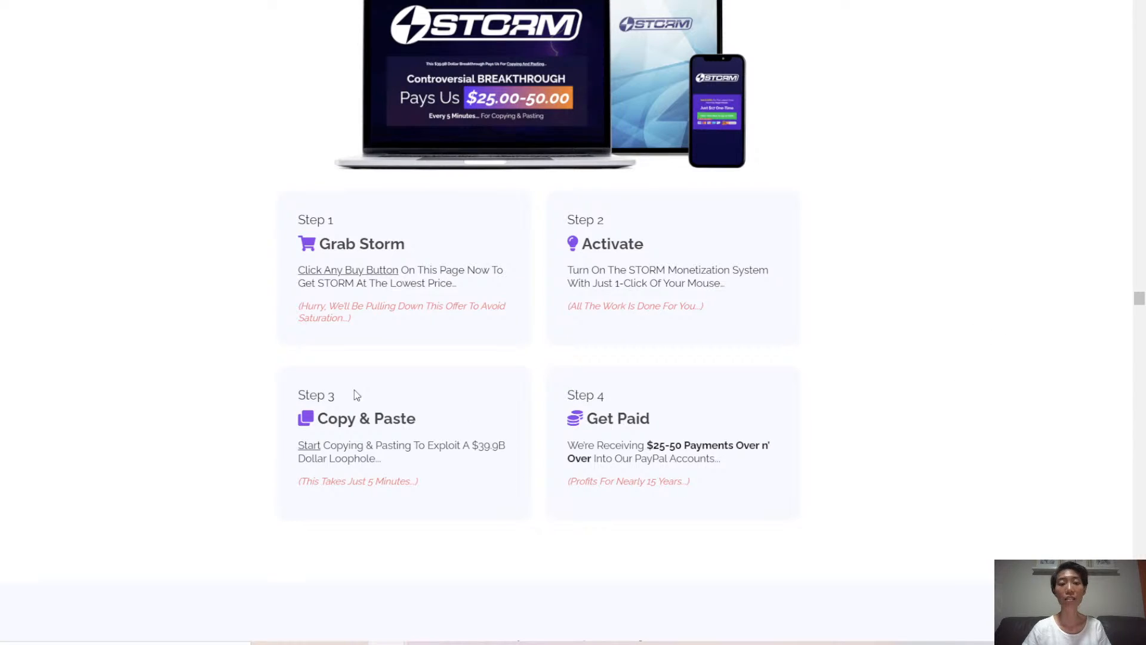
mouse_move(916, 467)
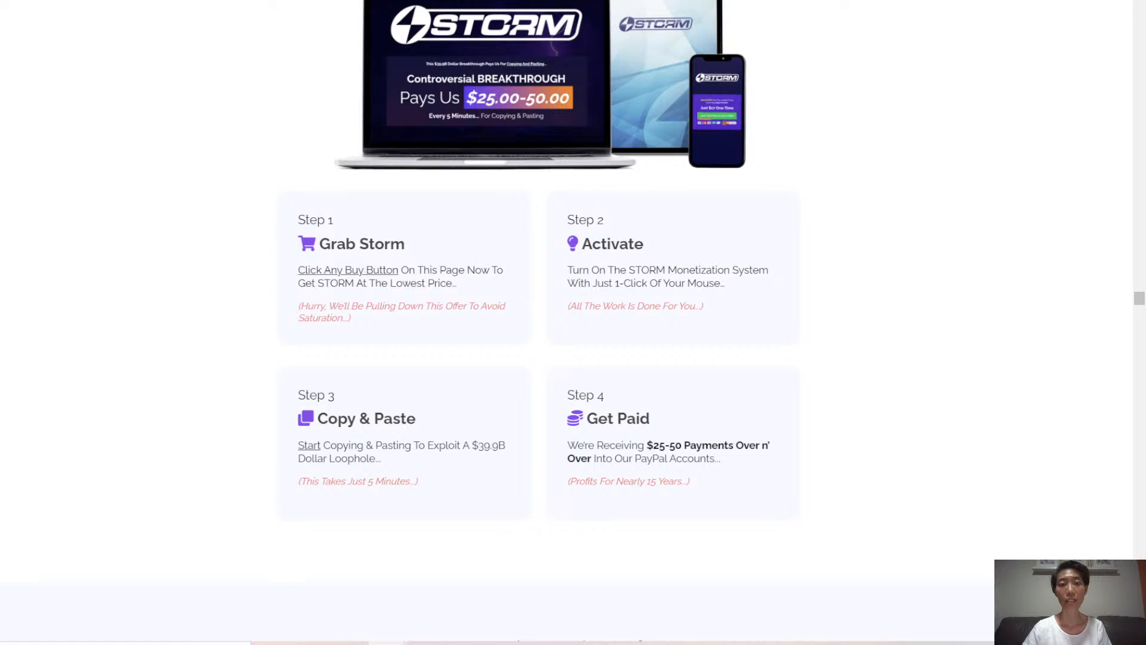
scroll(up, 3)
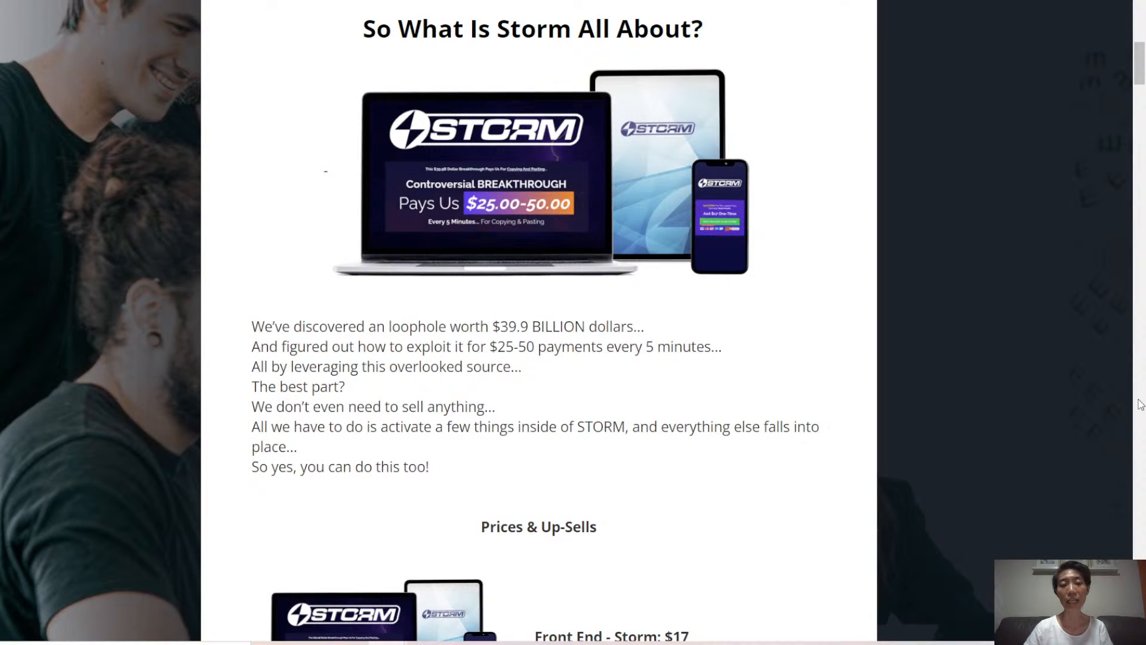
Step: Scroll to Prices & Up-Sells, showing the $17 front end and the Unlimited and Automation upsells
scroll(down, 3)
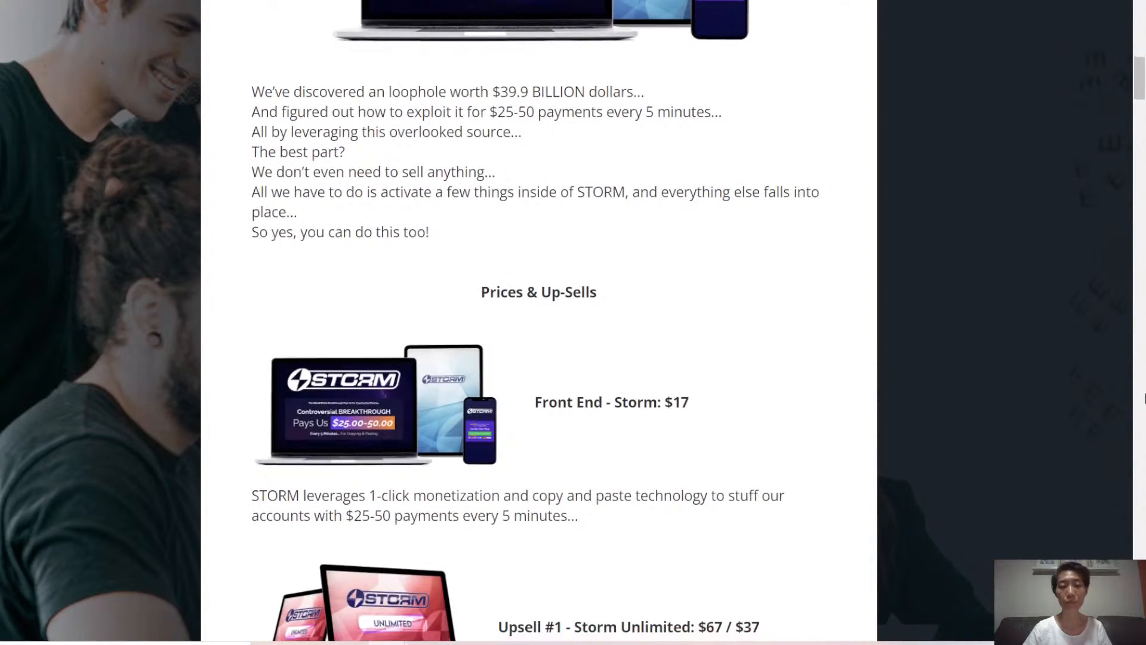
scroll(down, 3)
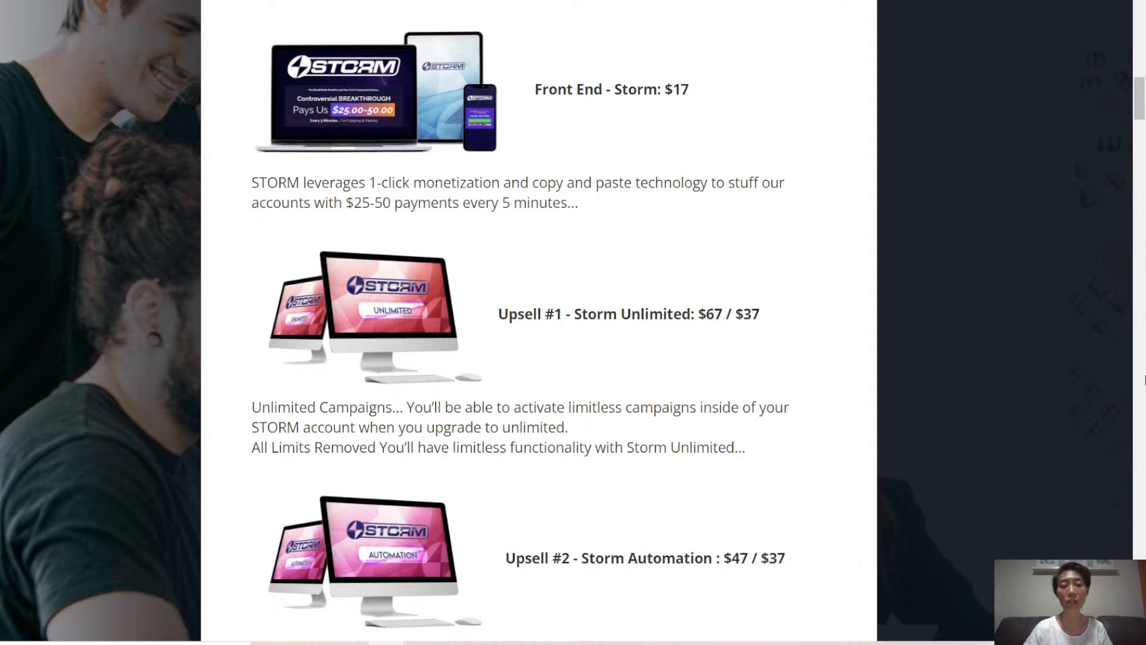
mouse_move(1138, 331)
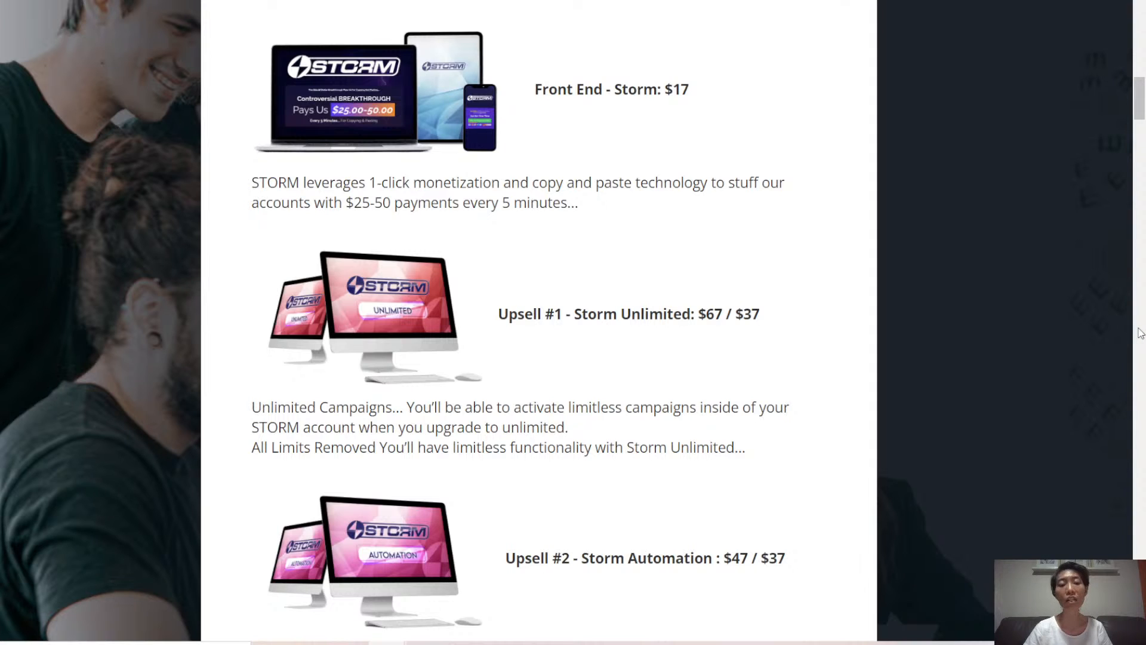
Step: Scroll to Upsell #3 Overnight Traffic ($97/$67) and Upsell #4 Done For You ($197)
scroll(down, 3)
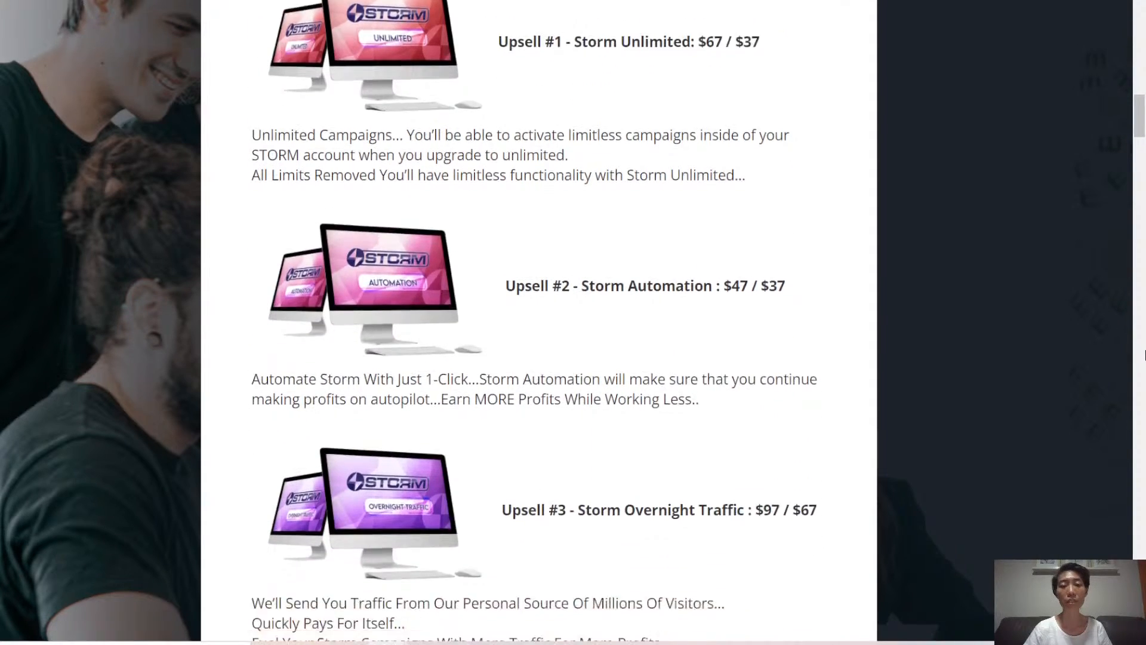
scroll(down, 3)
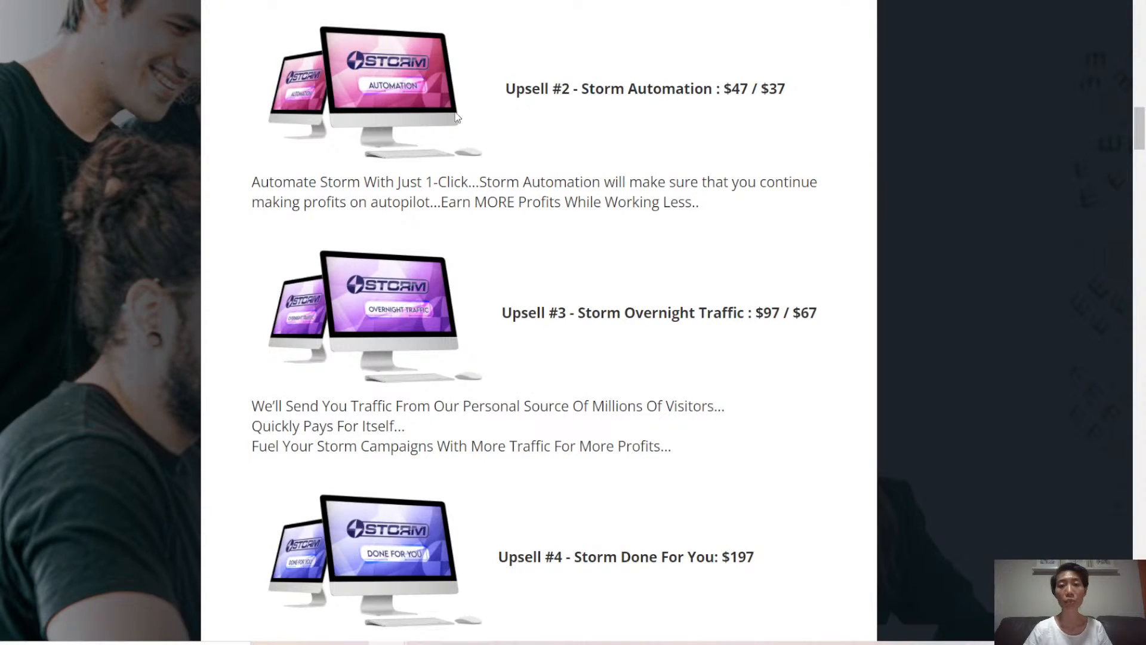
mouse_move(1062, 246)
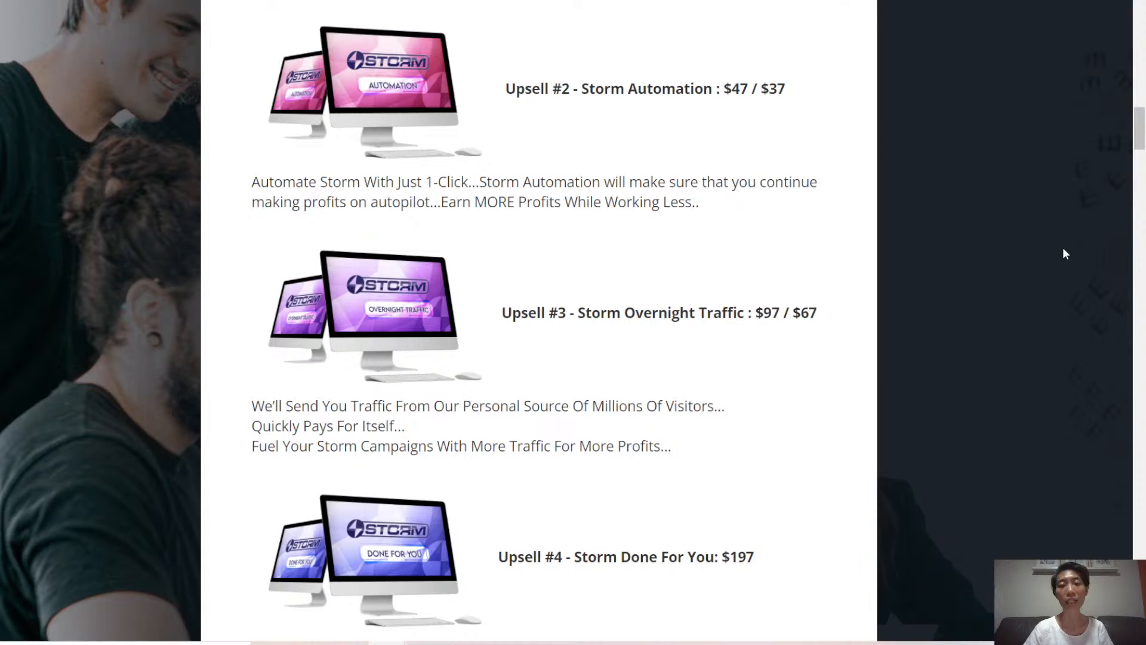
mouse_move(1086, 261)
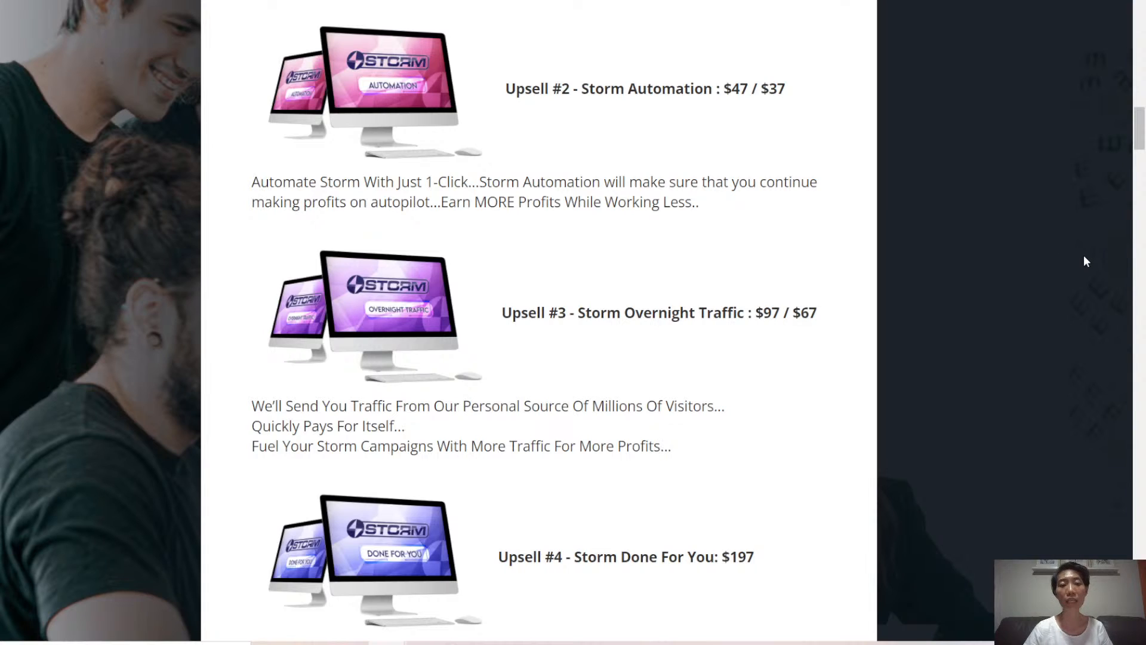
mouse_move(1102, 265)
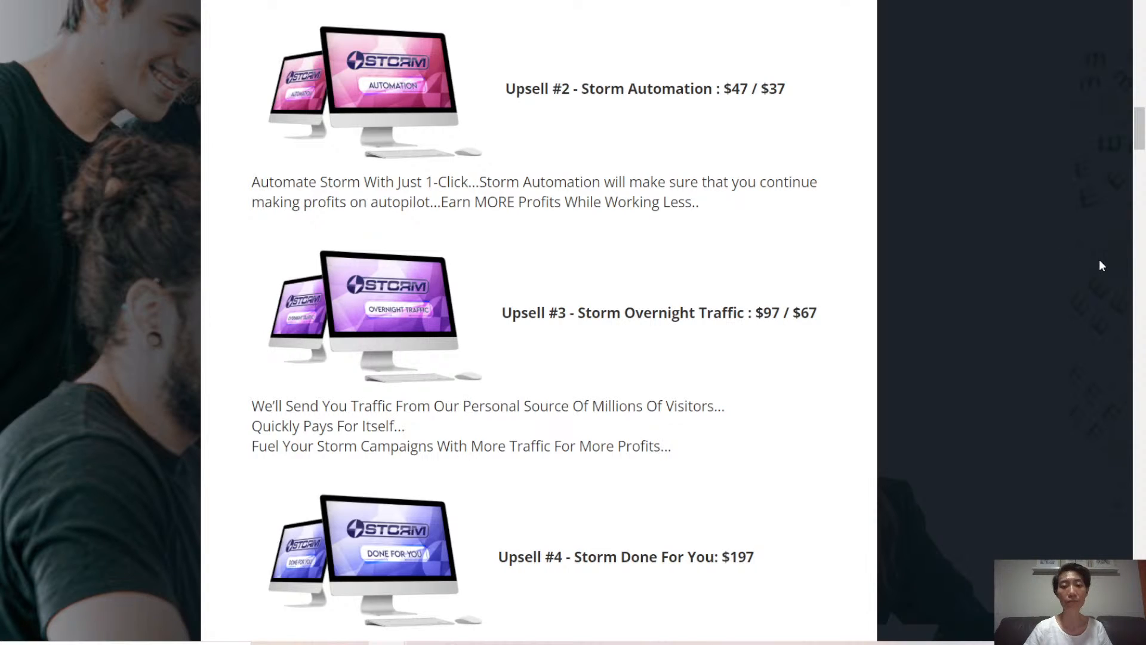
mouse_move(482, 336)
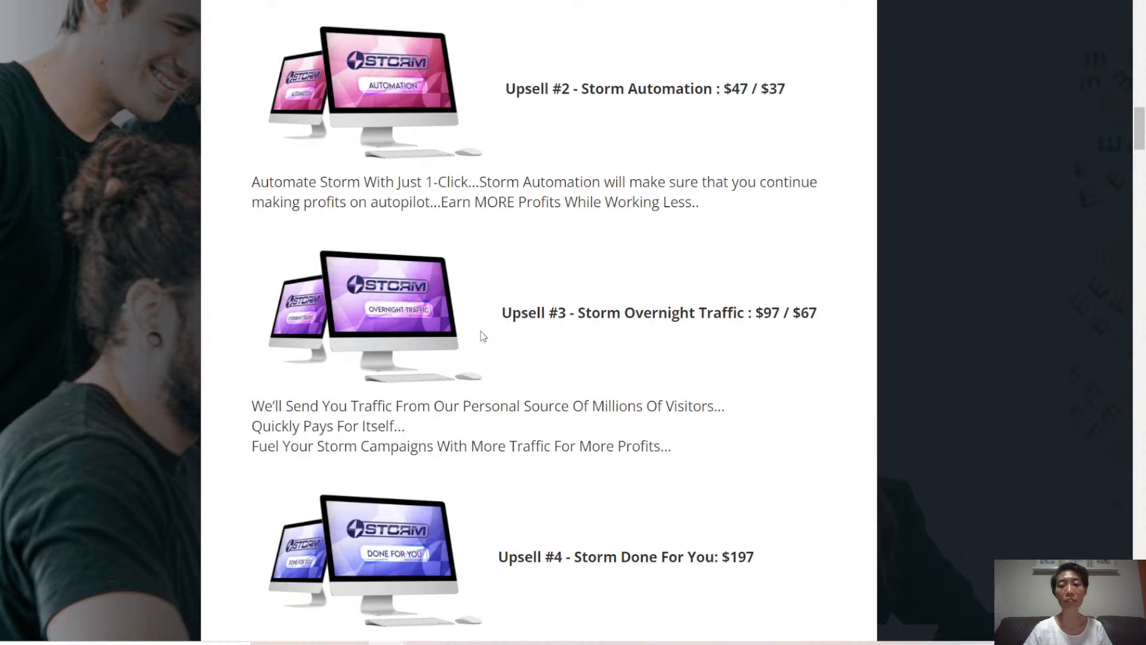
mouse_move(1132, 391)
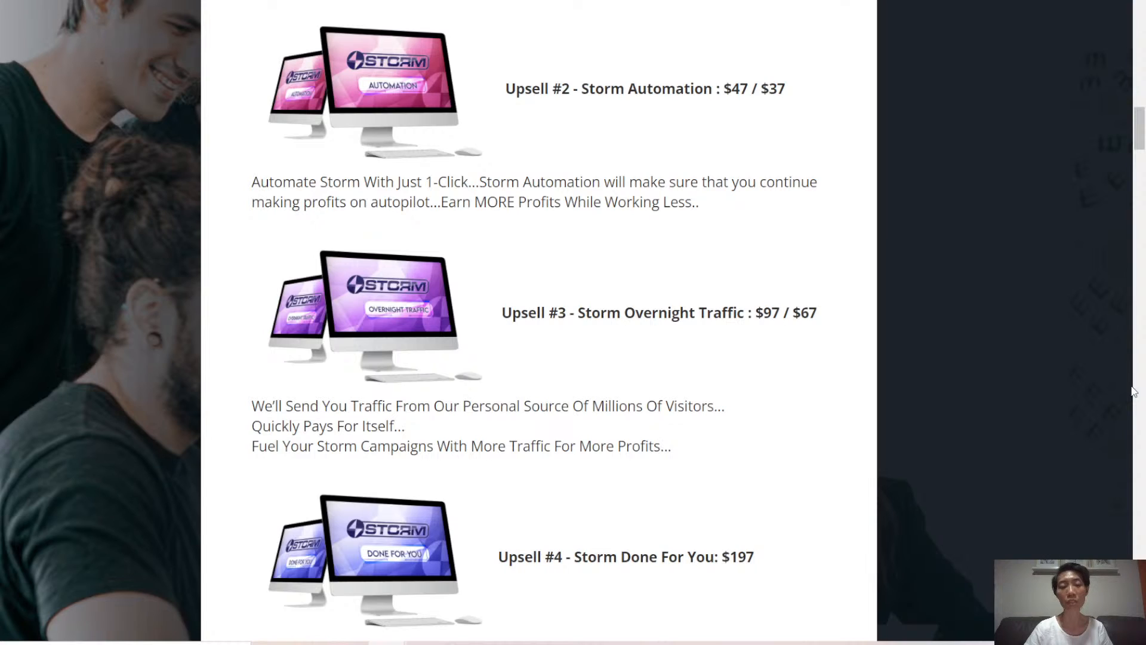
mouse_move(1113, 383)
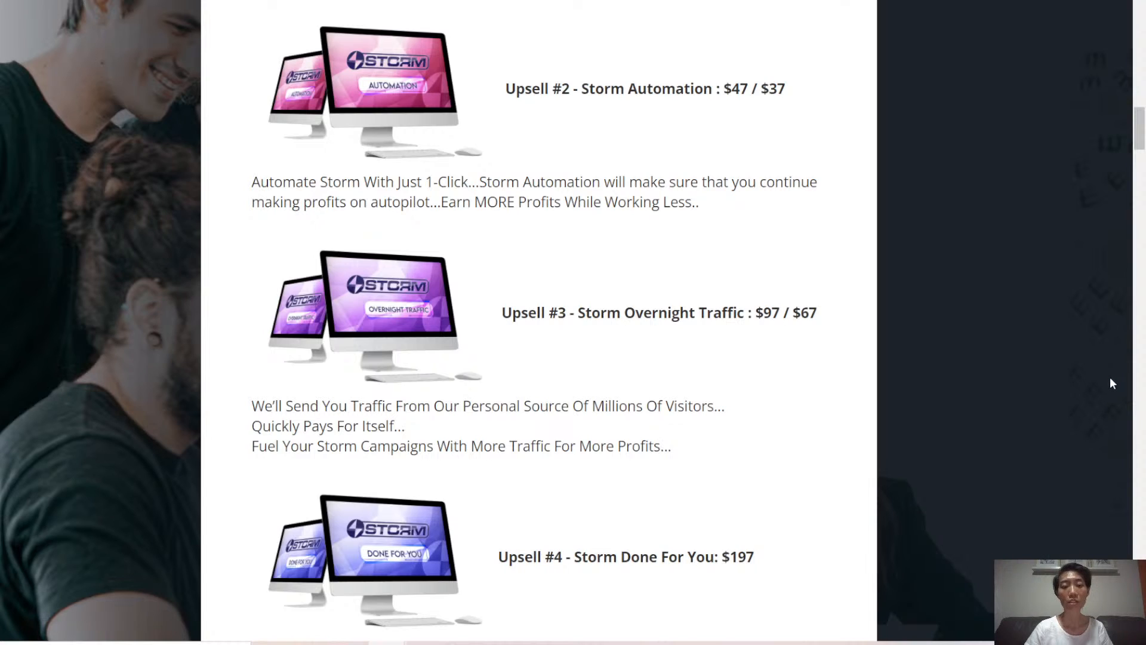
mouse_move(1104, 378)
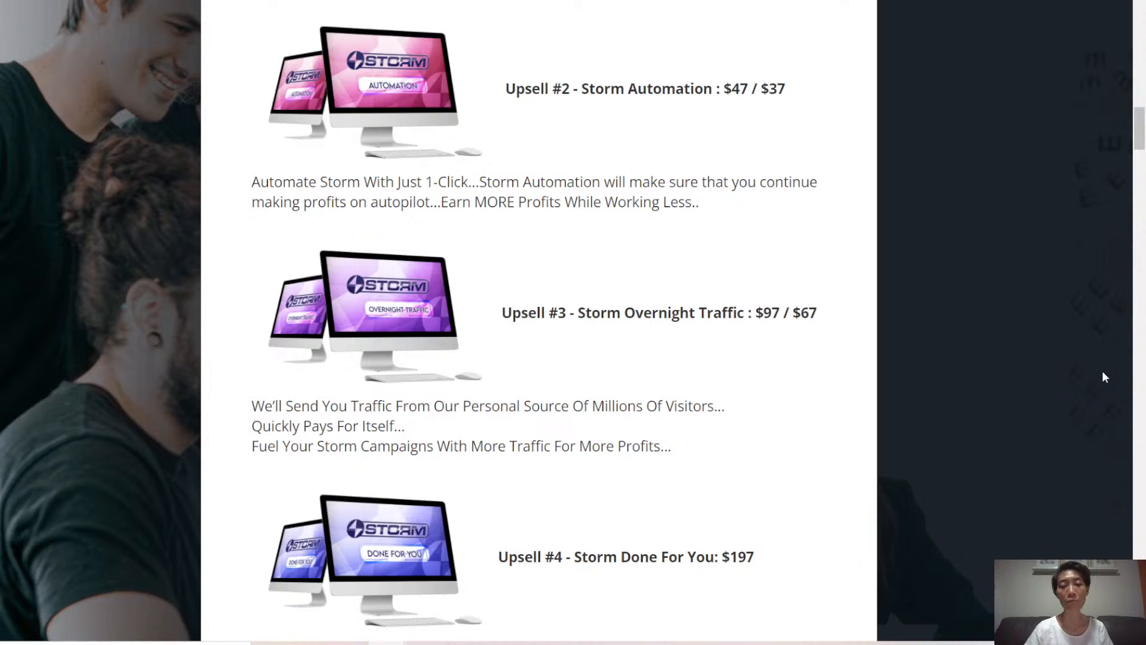
Step: Scroll to Upsell #5 1 Hour Profits ($47) and Upsell #6 Storm Agency ($47/$37)
scroll(down, 3)
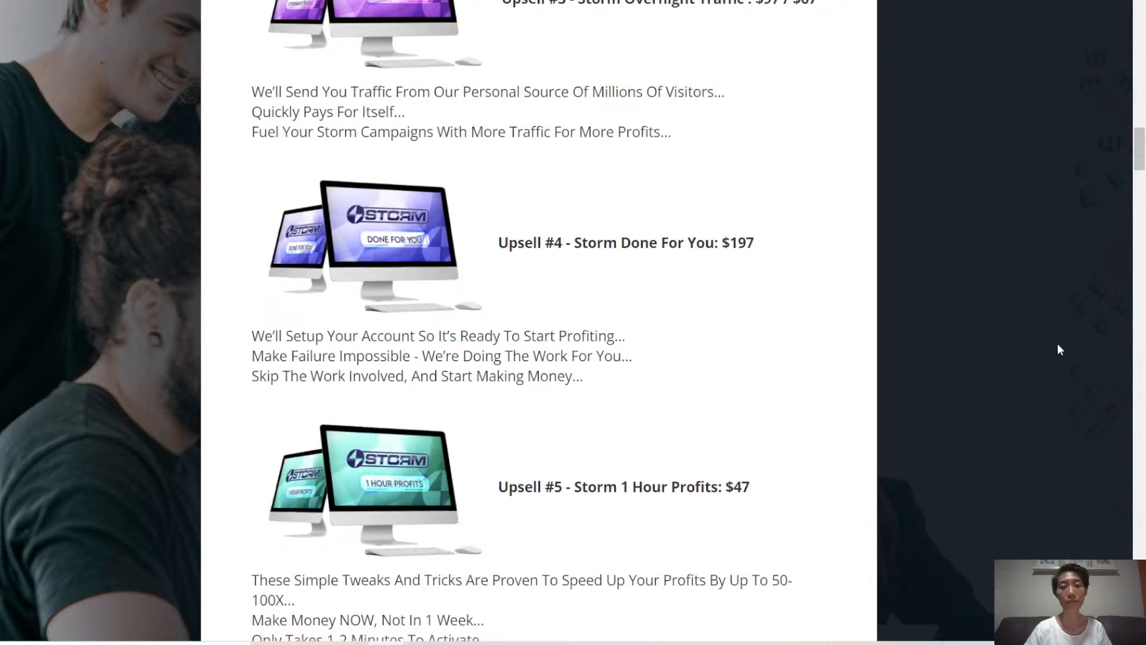
scroll(down, 3)
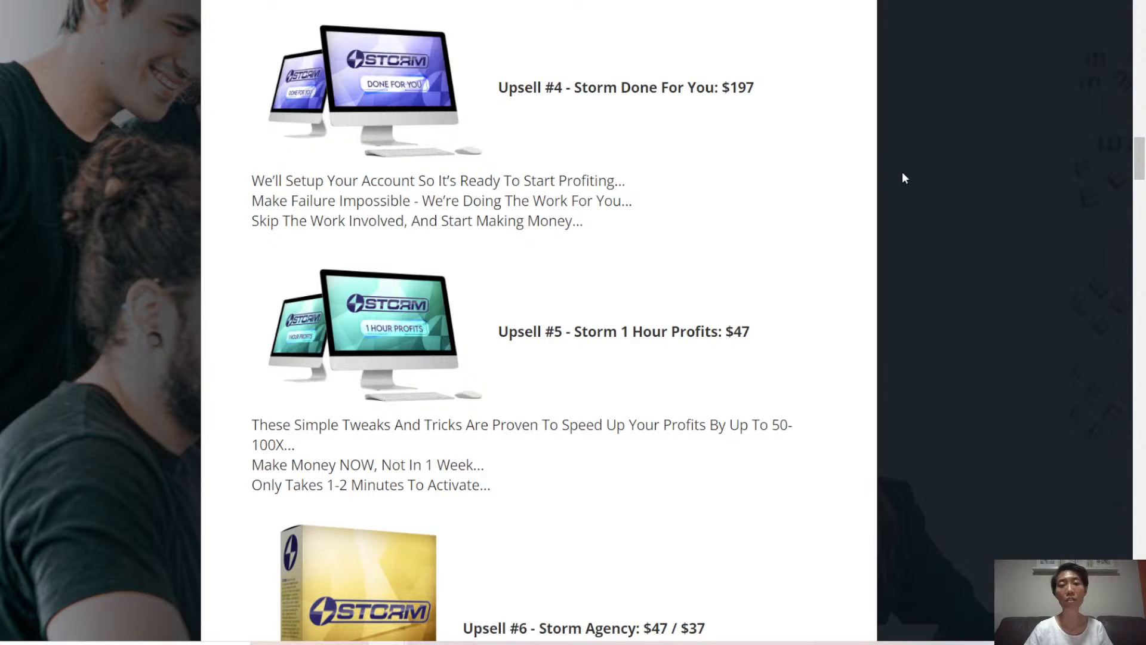
mouse_move(1032, 207)
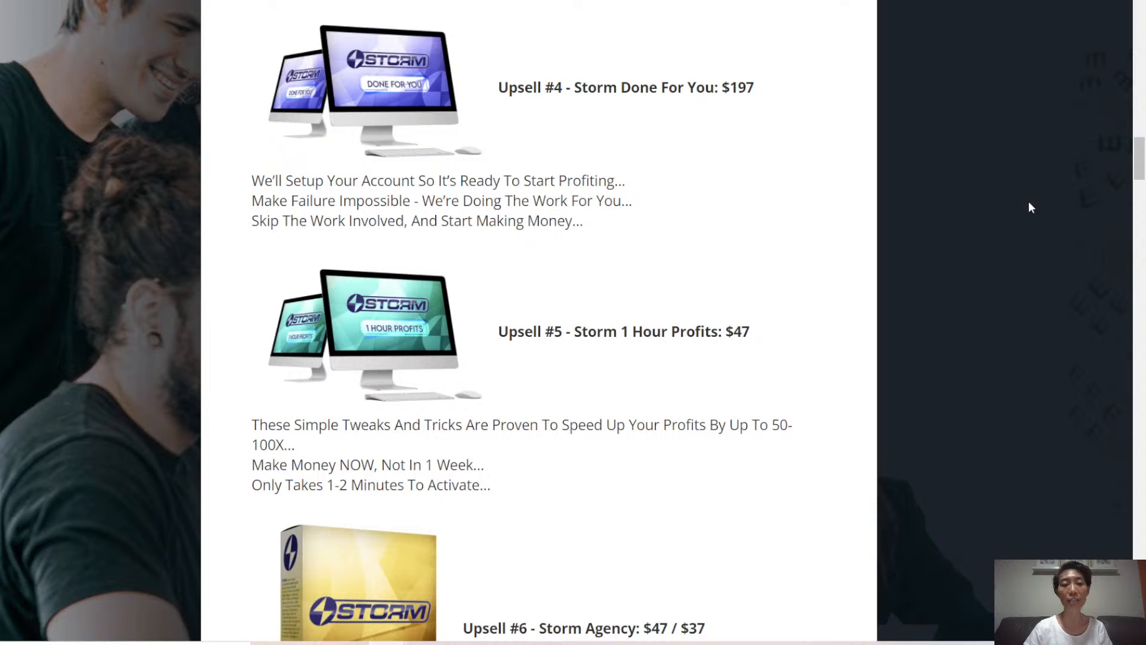
mouse_move(354, 283)
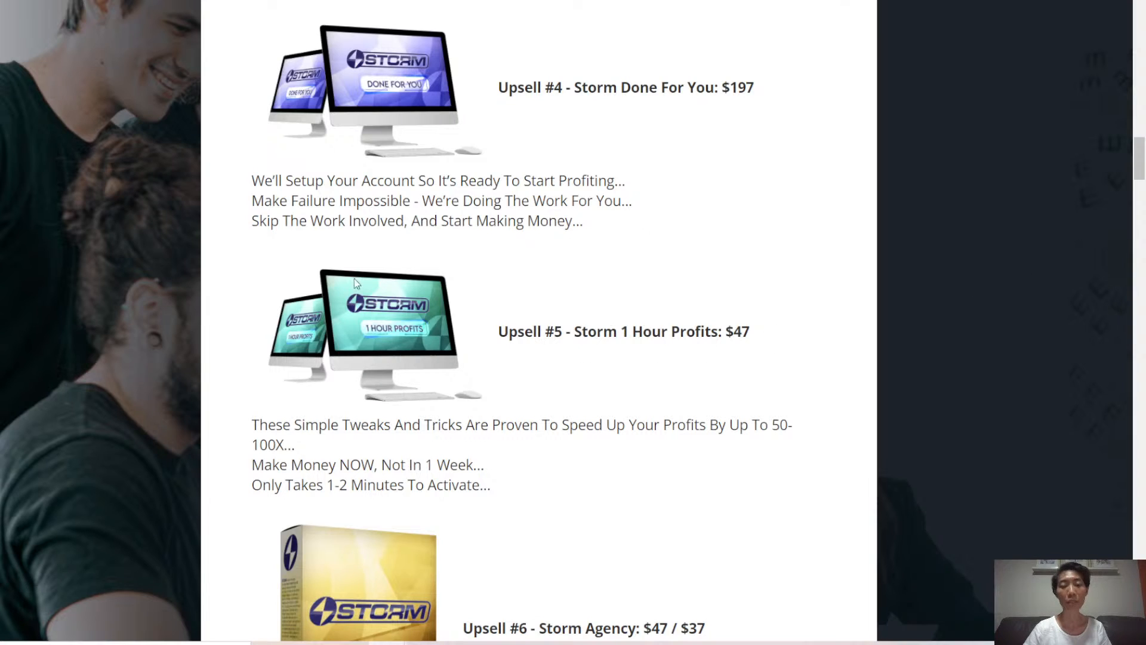
scroll(down, 3)
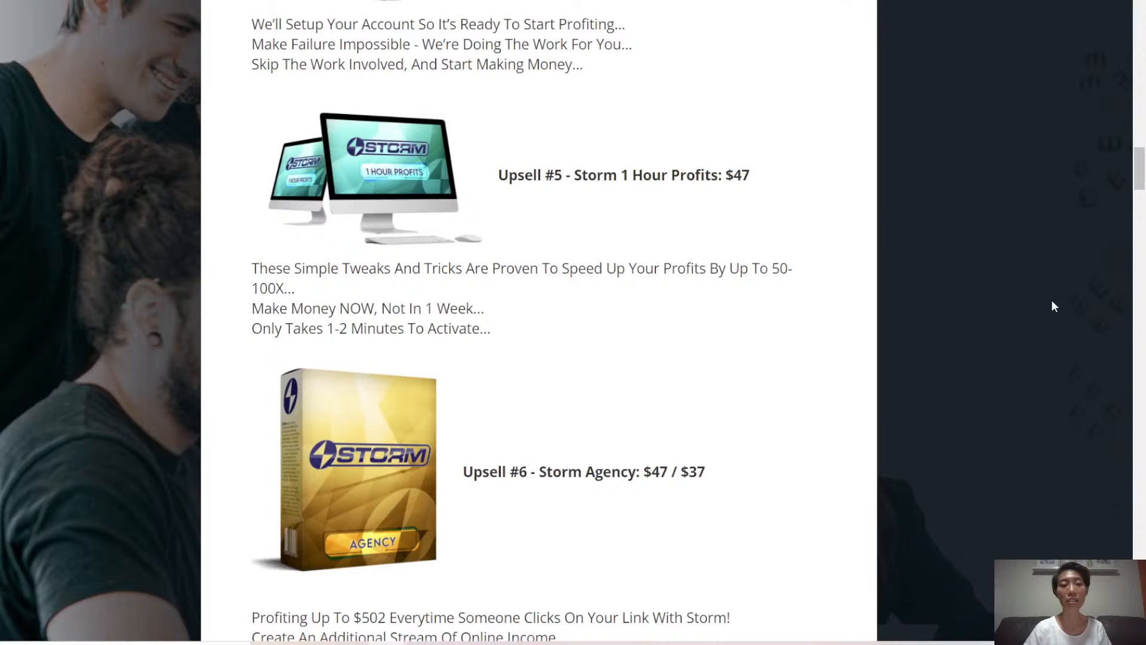
scroll(down, 3)
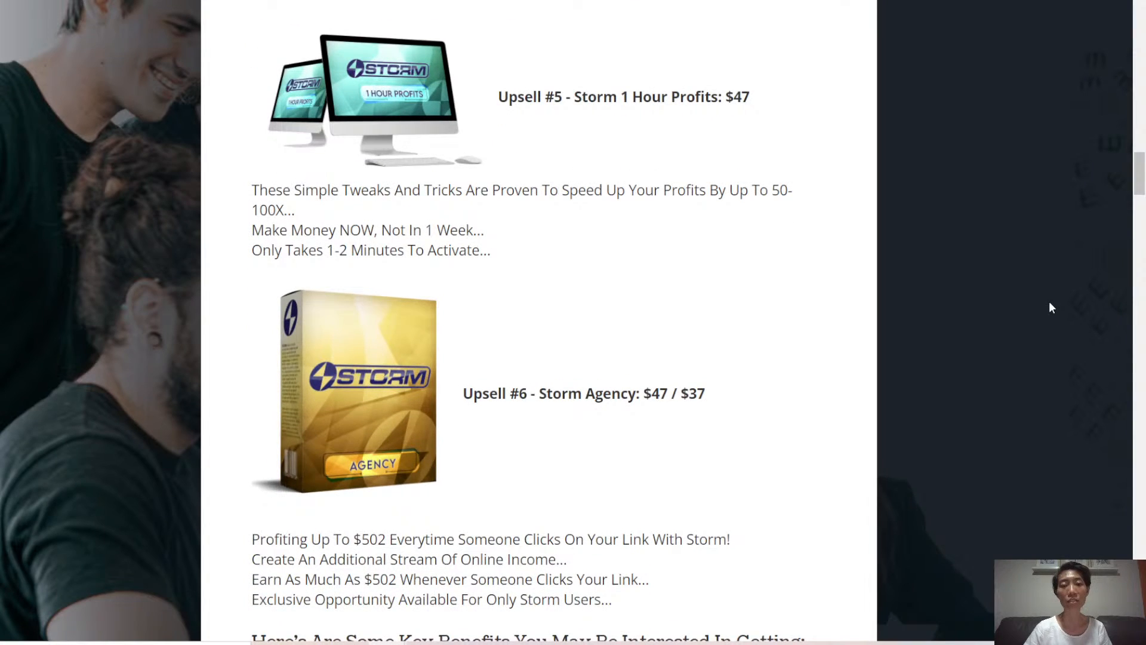
mouse_move(1039, 314)
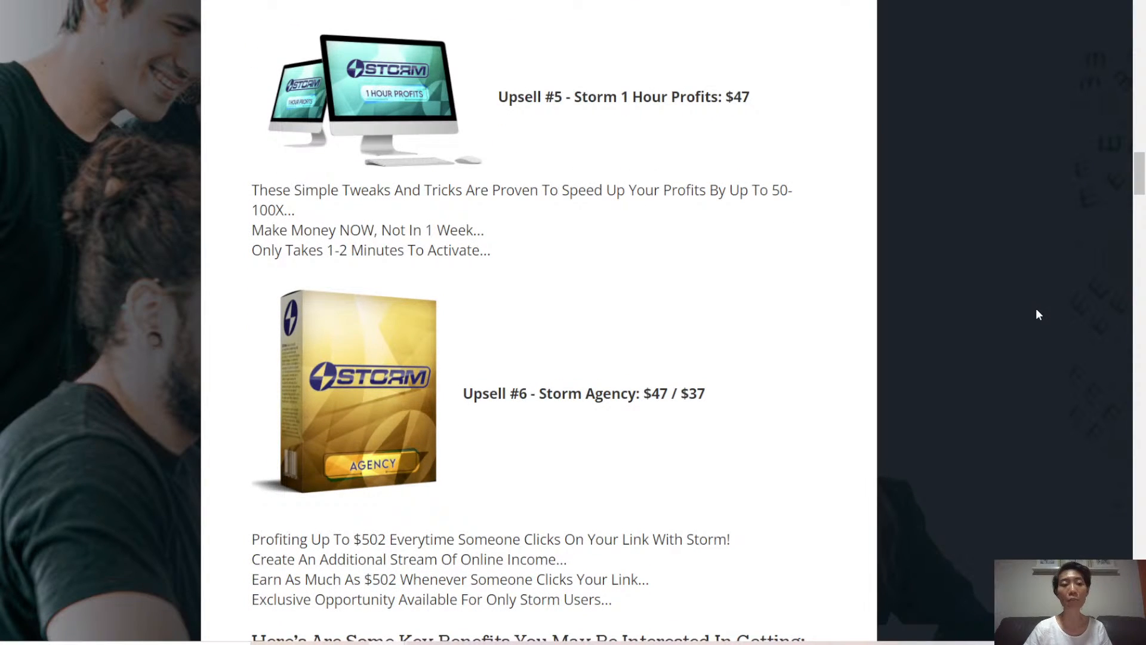
mouse_move(1032, 313)
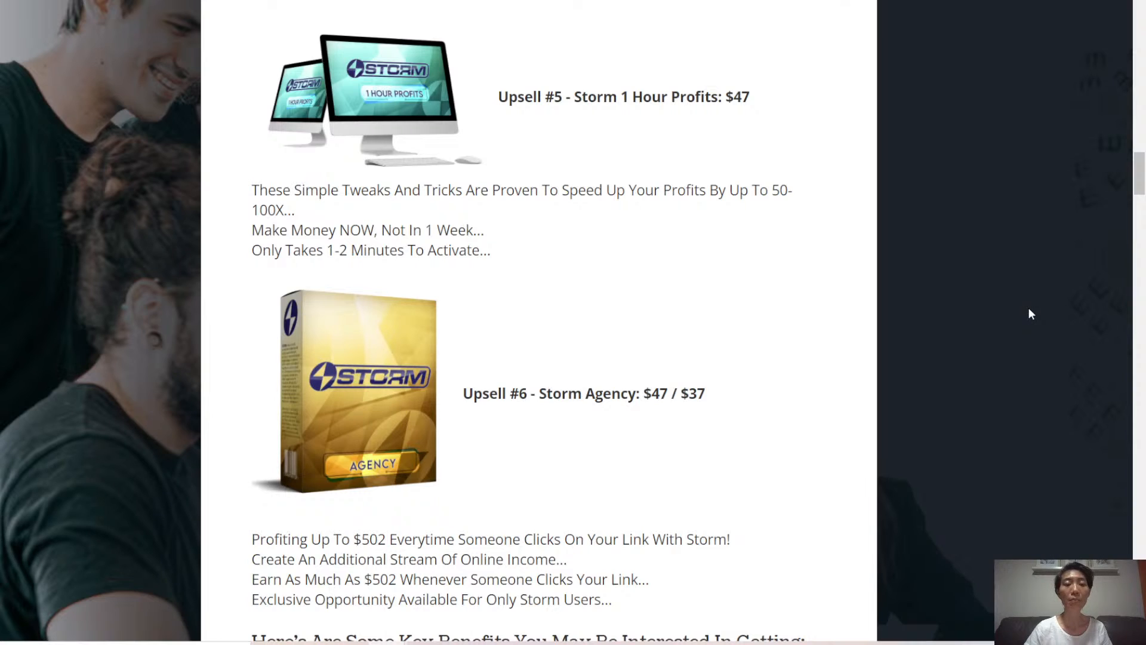
mouse_move(1058, 293)
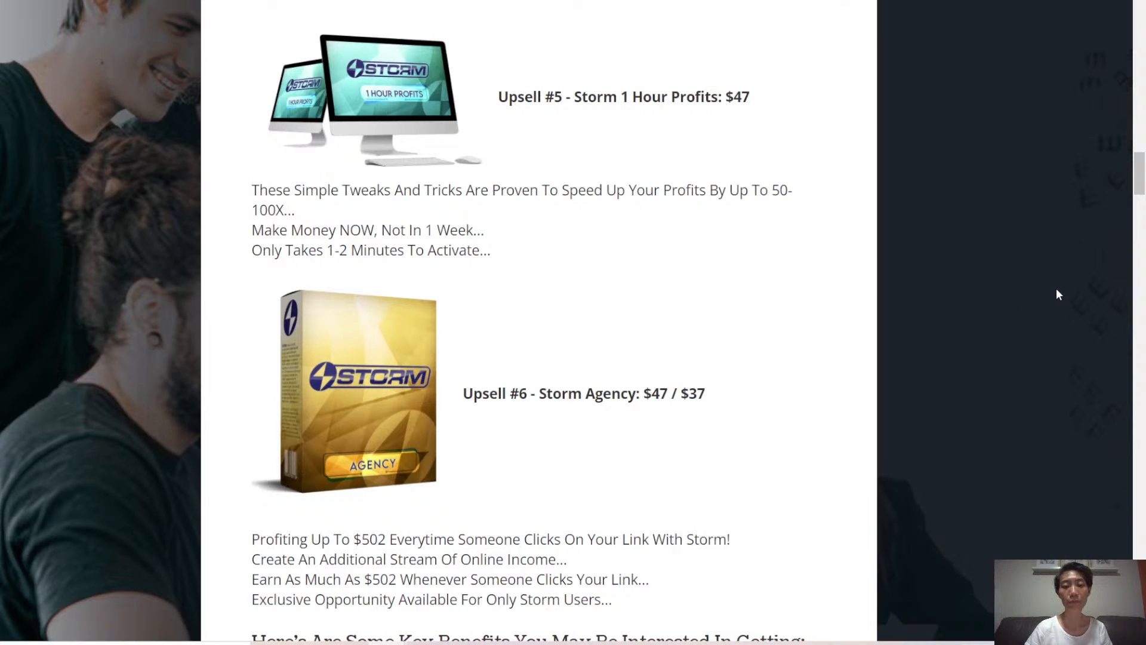
Step: Scroll to the Key Benefits list, including the 180-day money-back guarantee
scroll(down, 3)
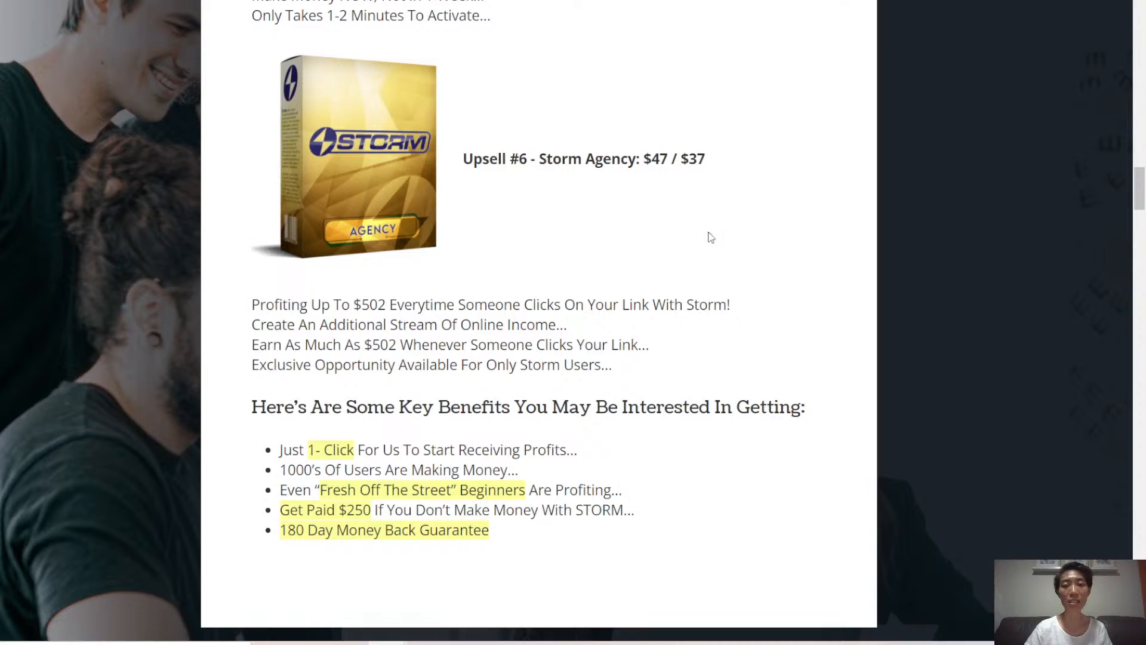
mouse_move(1022, 231)
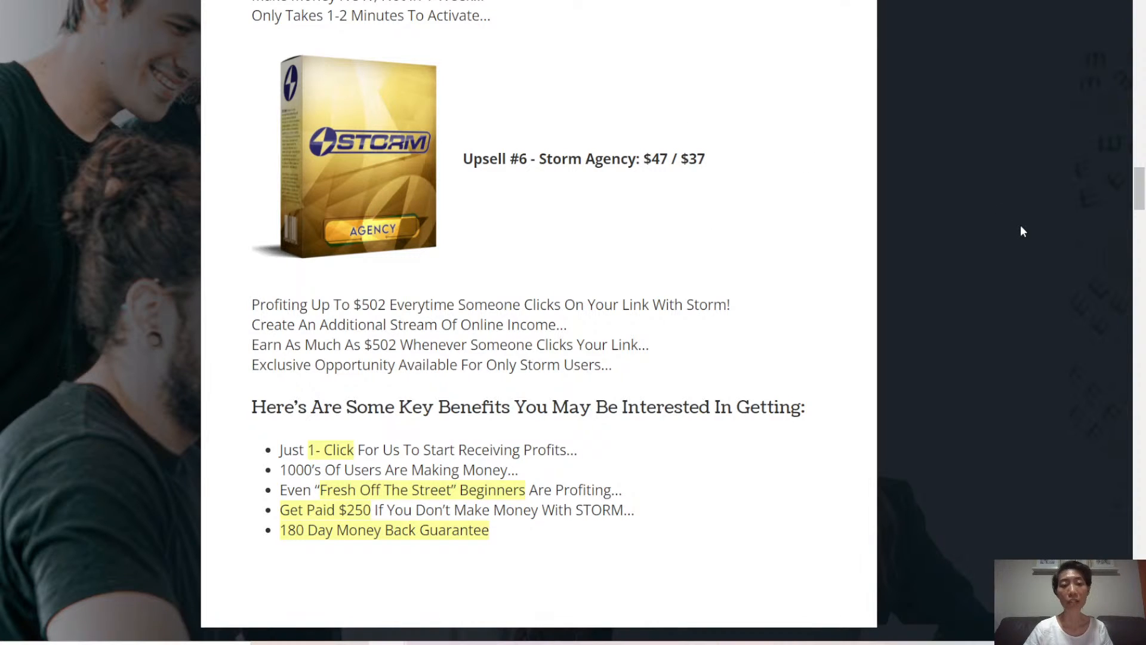
mouse_move(998, 224)
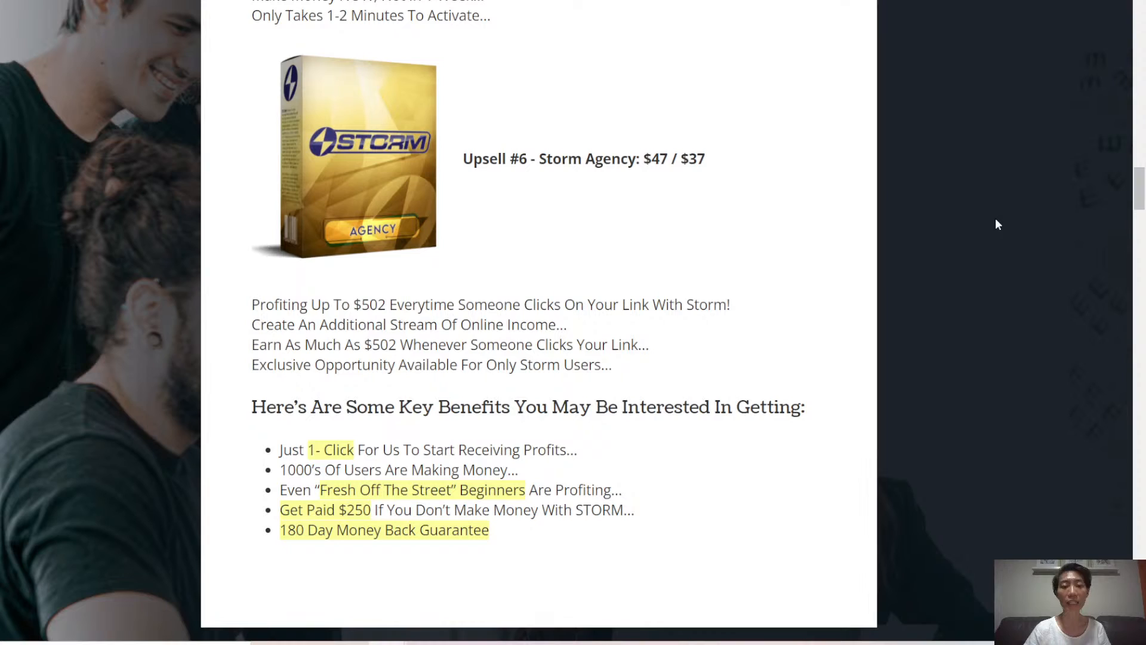
mouse_move(1051, 268)
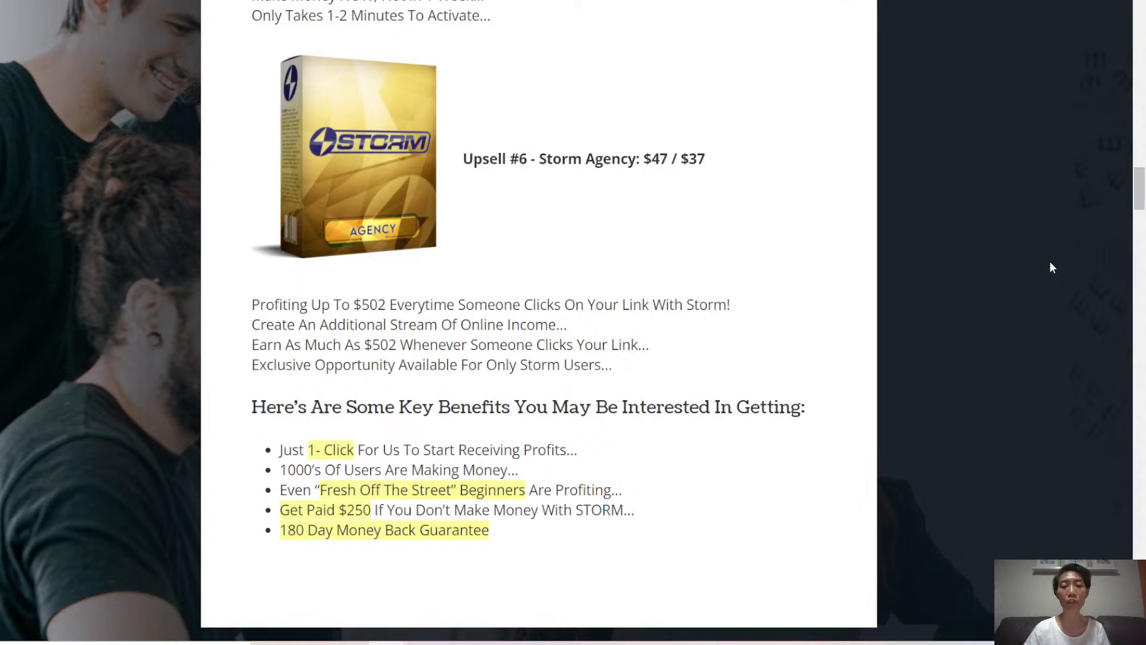
mouse_move(1079, 411)
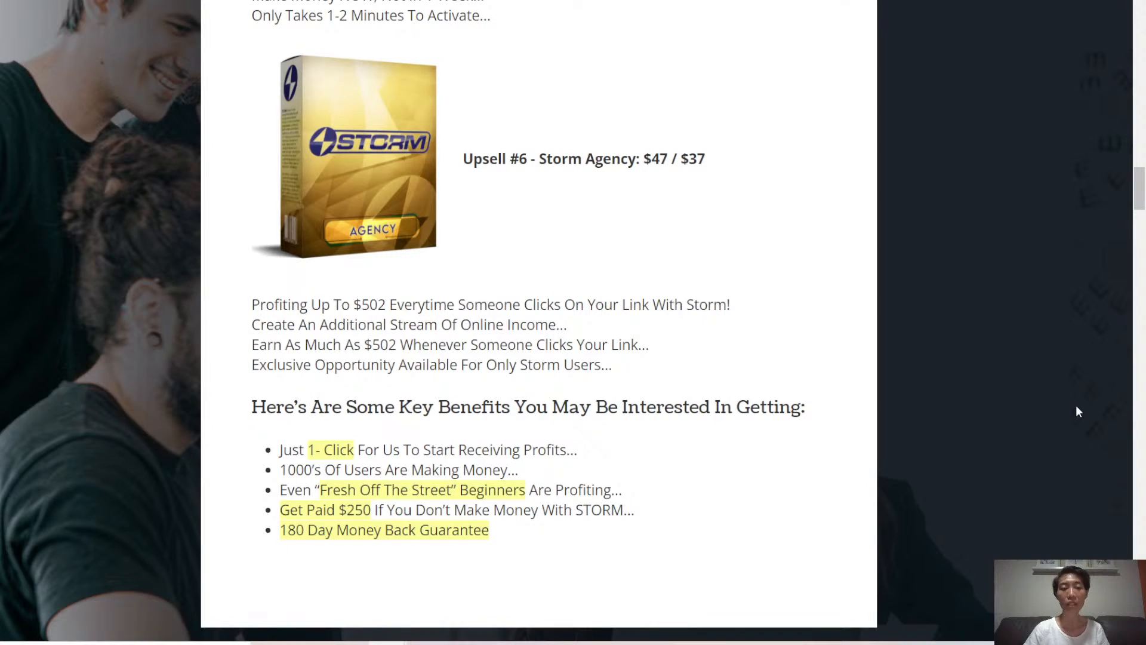
mouse_move(407, 577)
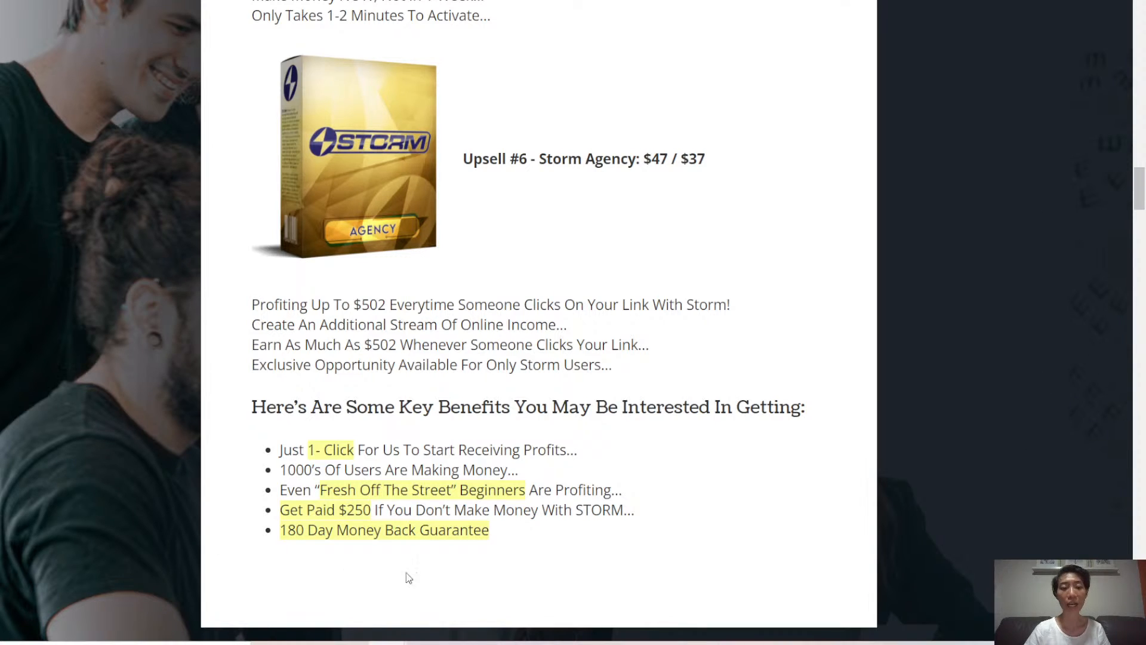
mouse_move(1081, 452)
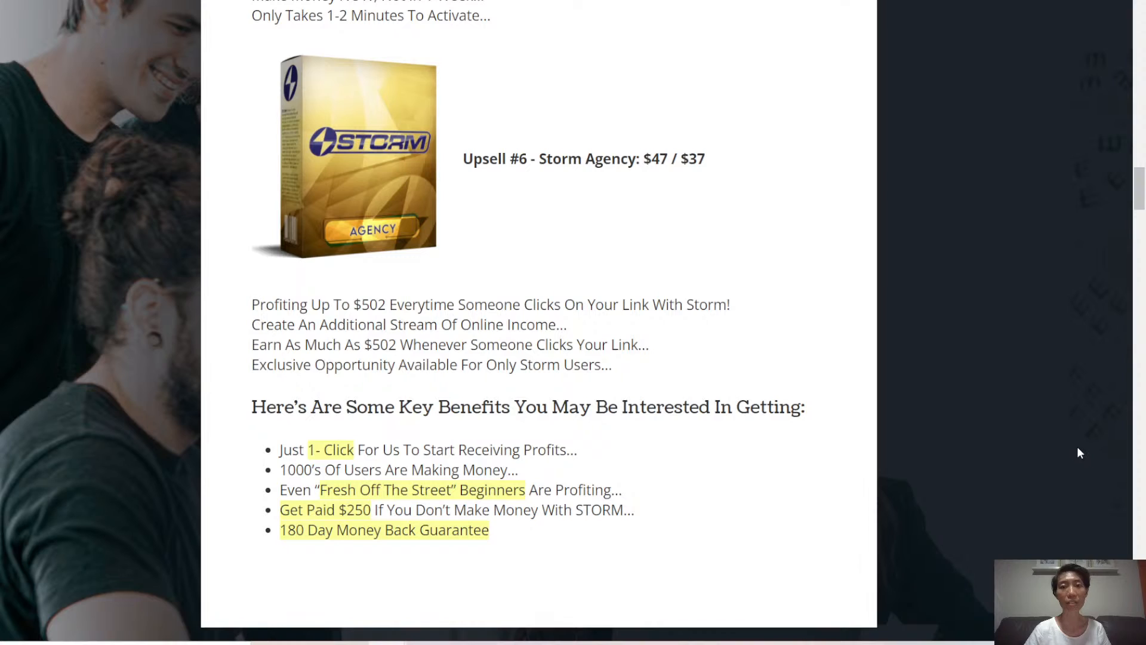
mouse_move(994, 229)
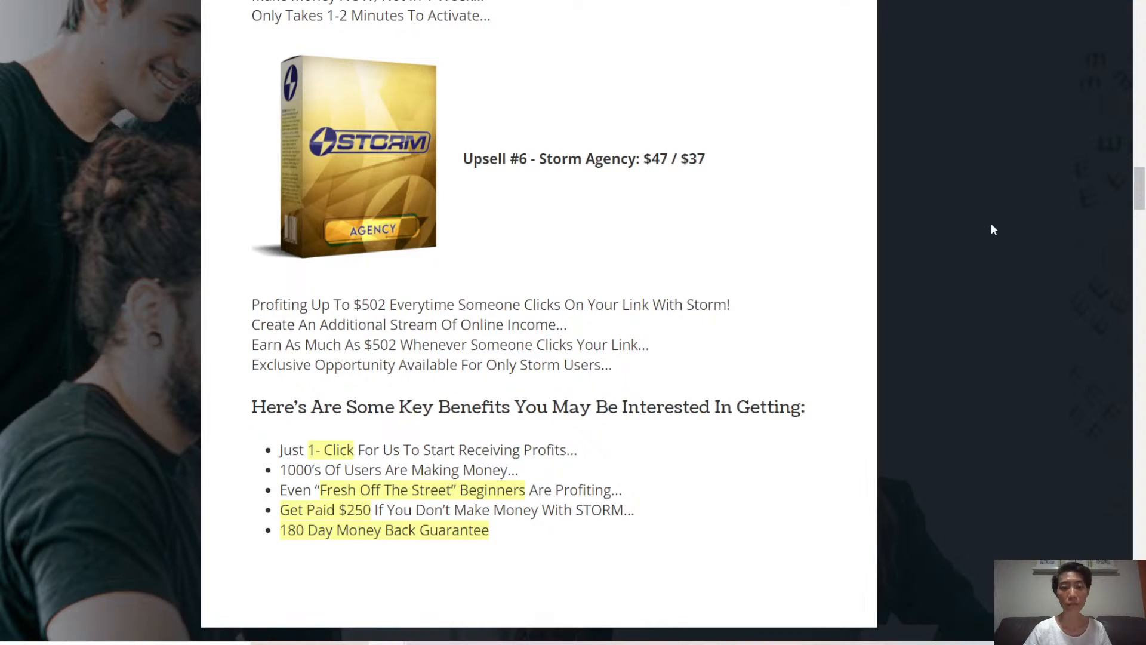
mouse_move(1043, 337)
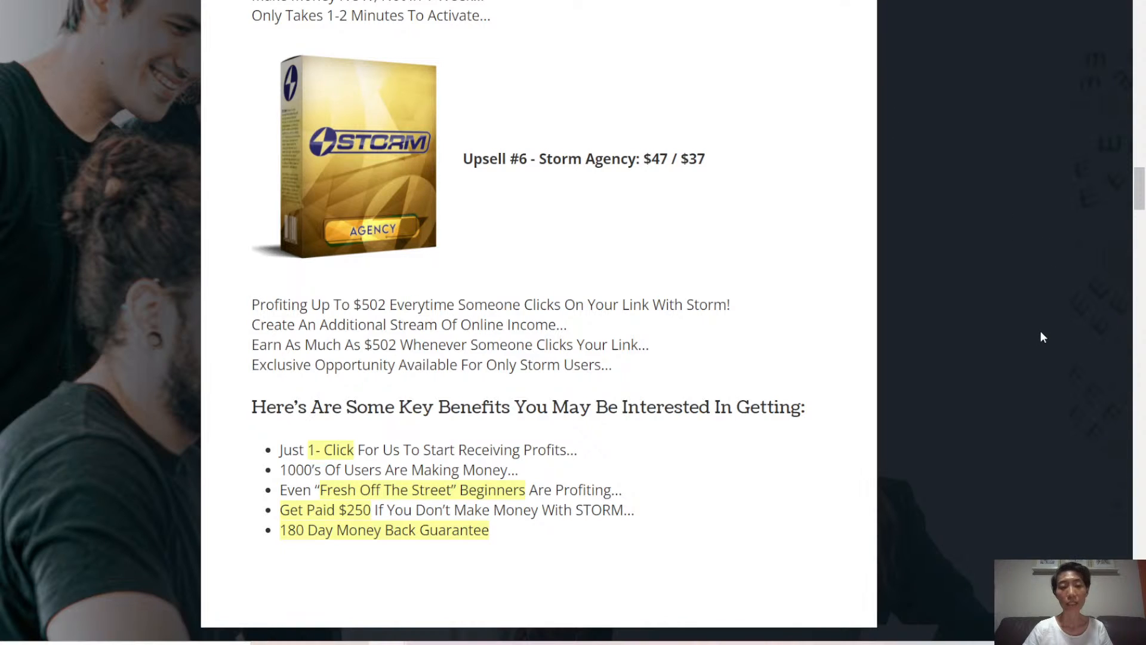
mouse_move(1061, 335)
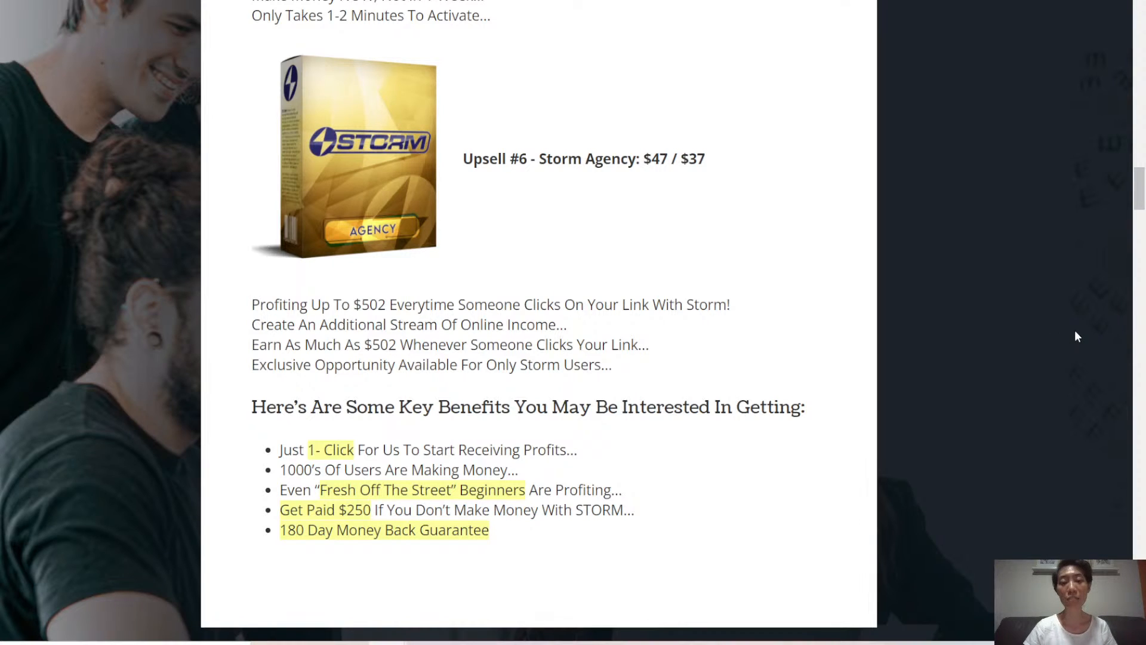
mouse_move(1072, 341)
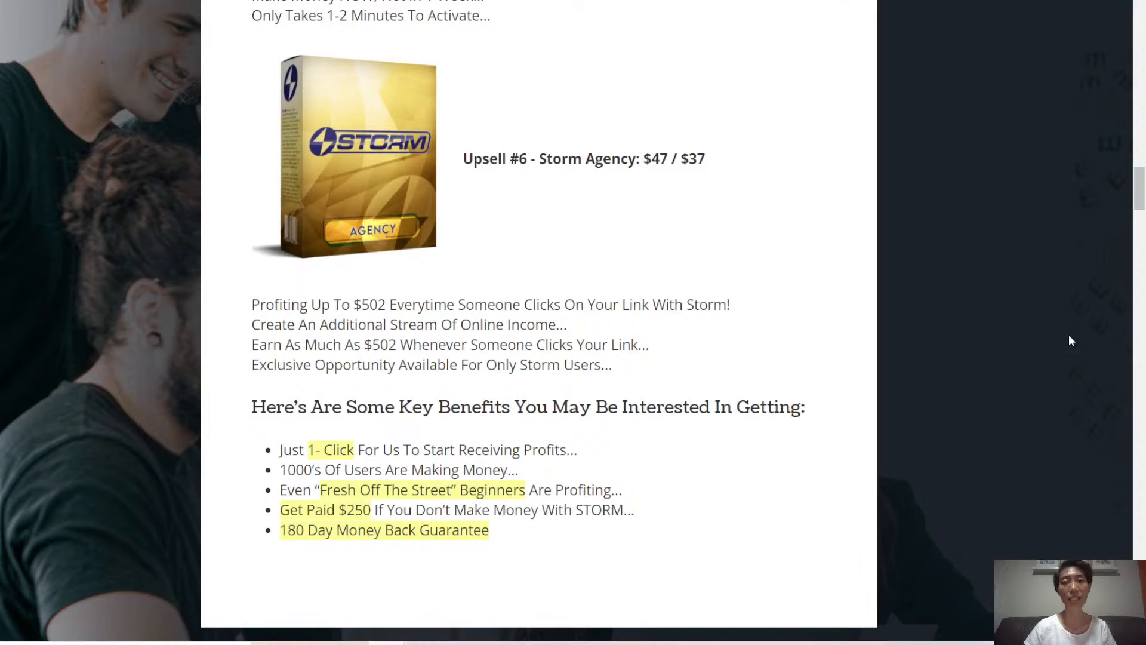
Step: Scroll through the exclusive bonus images down to Bonus No. 5, Vendor Bonuses
scroll(down, 3)
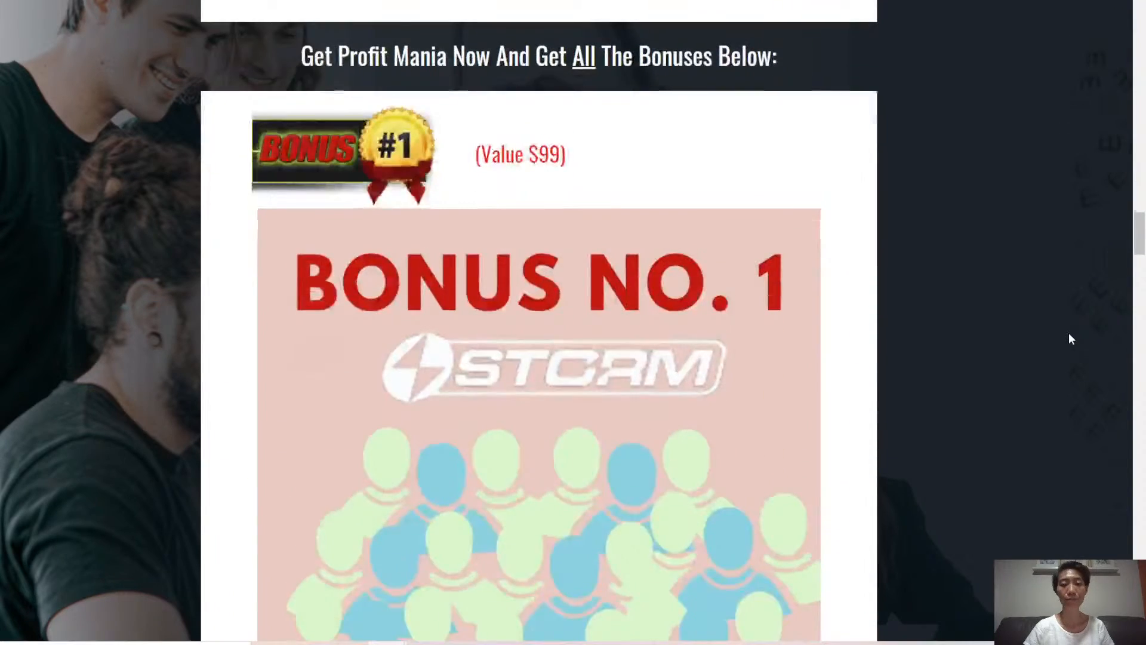
scroll(down, 3)
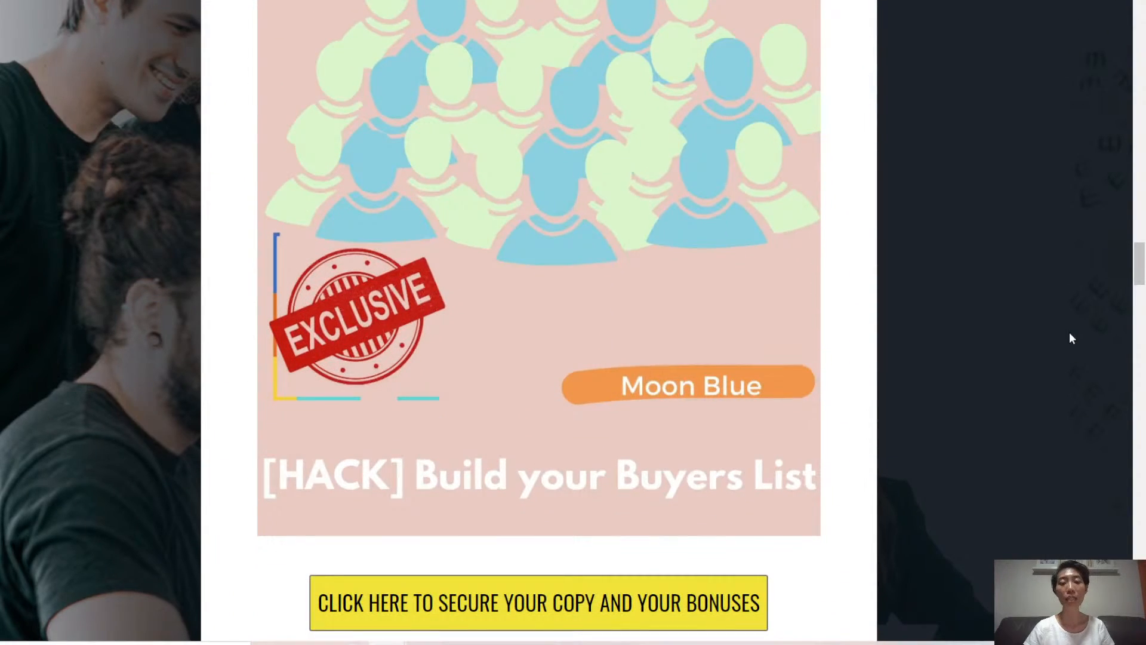
scroll(down, 3)
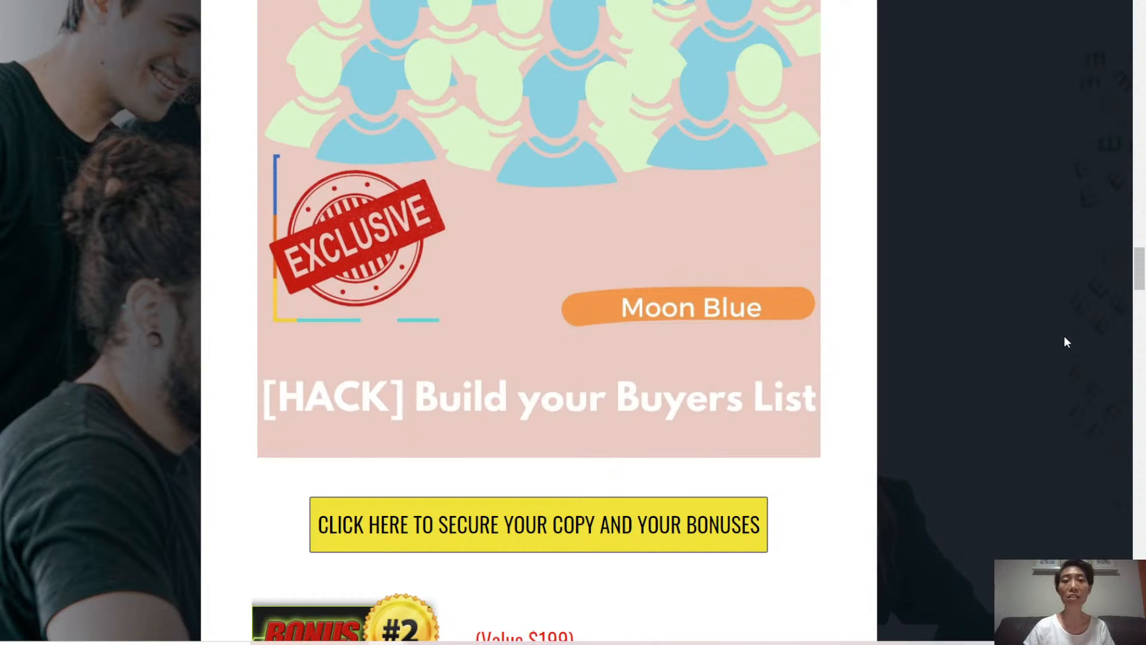
scroll(down, 3)
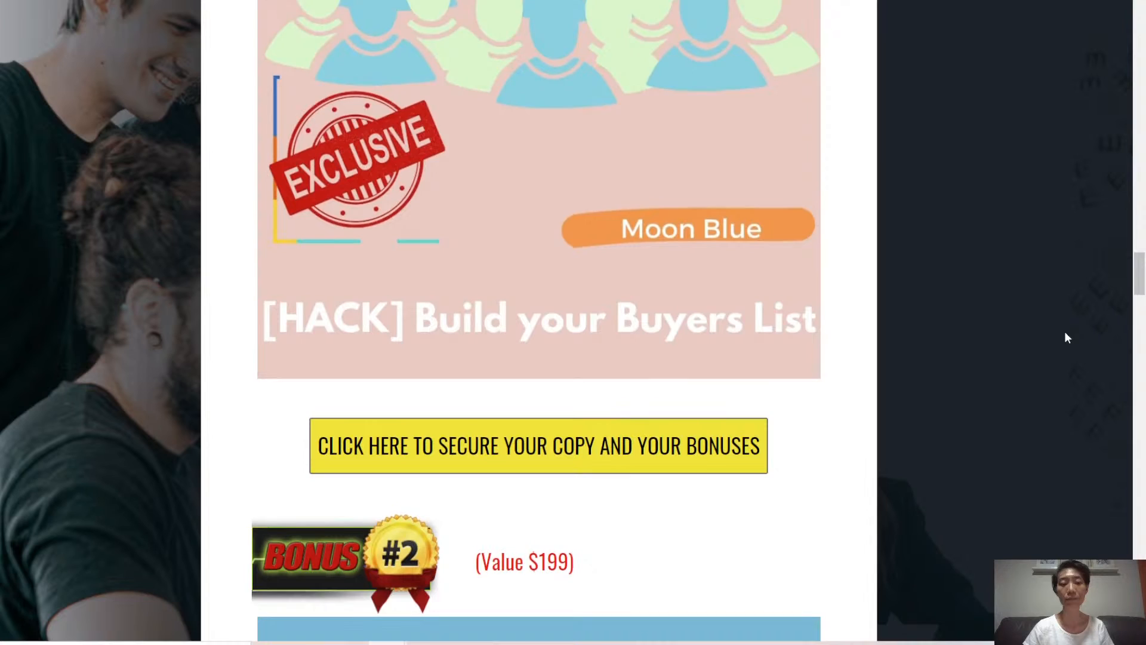
scroll(down, 3)
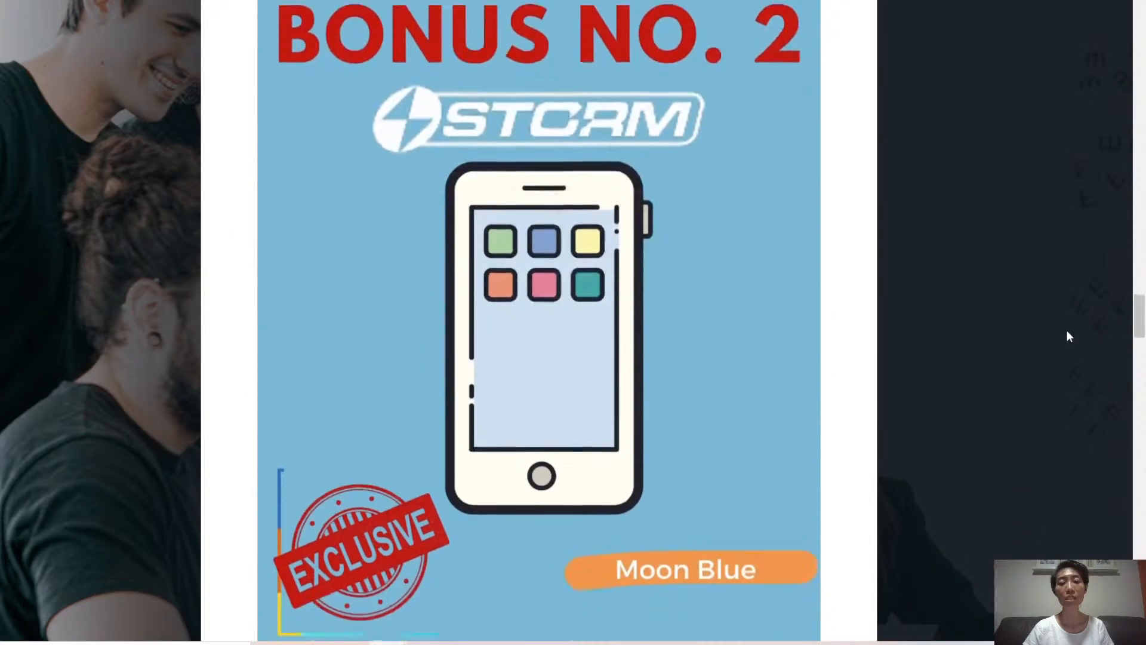
scroll(down, 3)
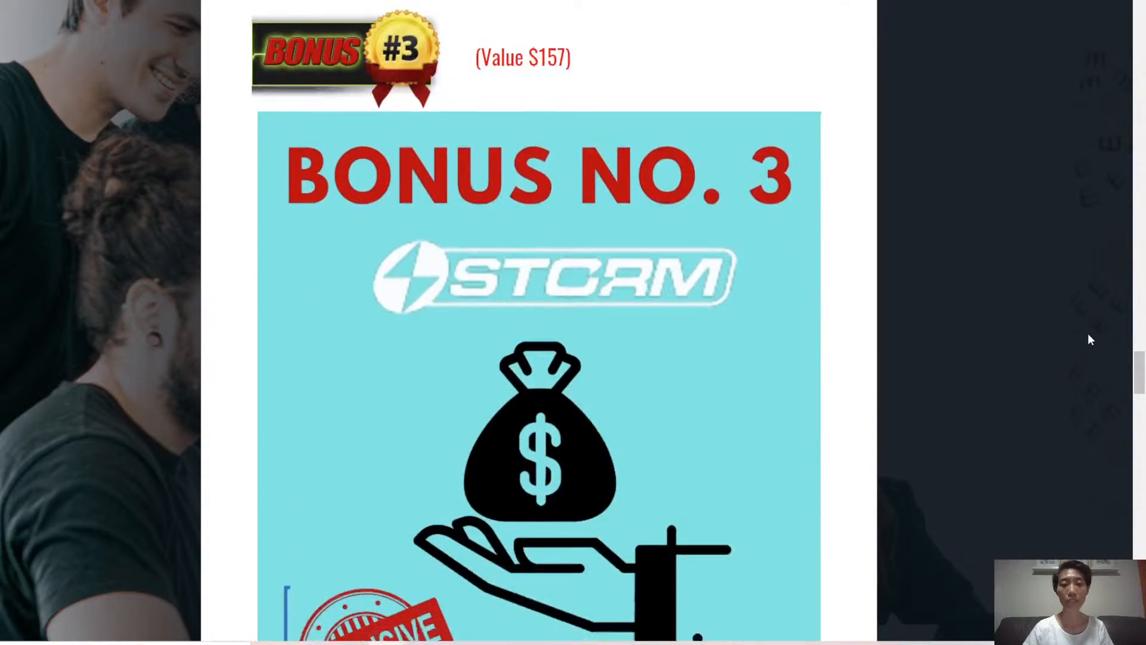
scroll(down, 3)
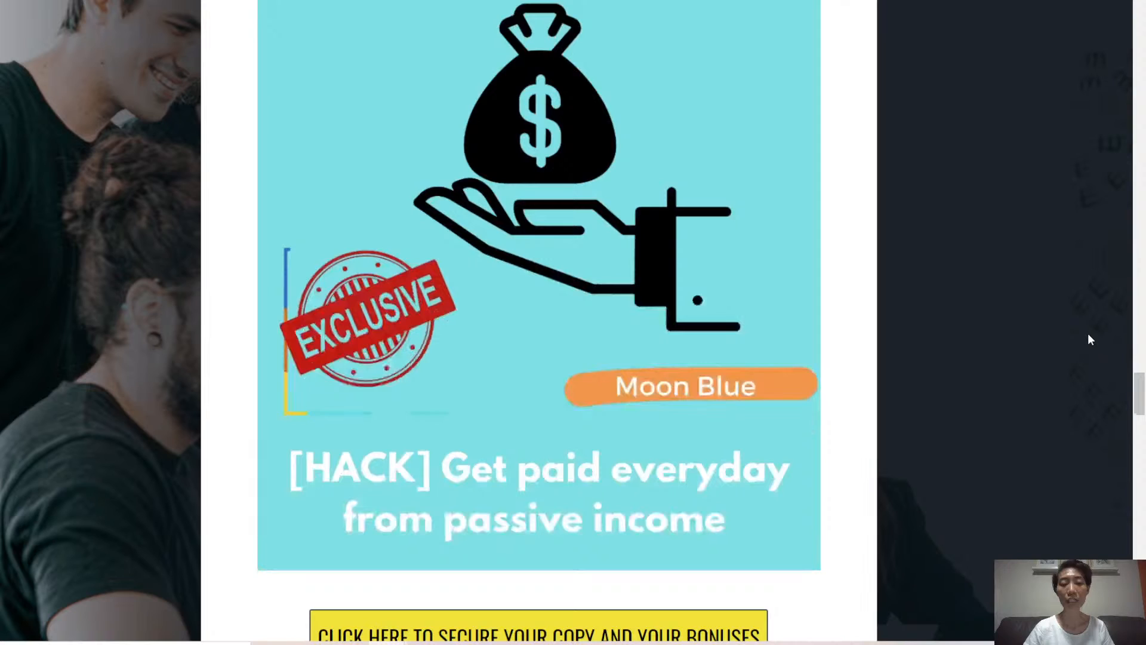
scroll(down, 3)
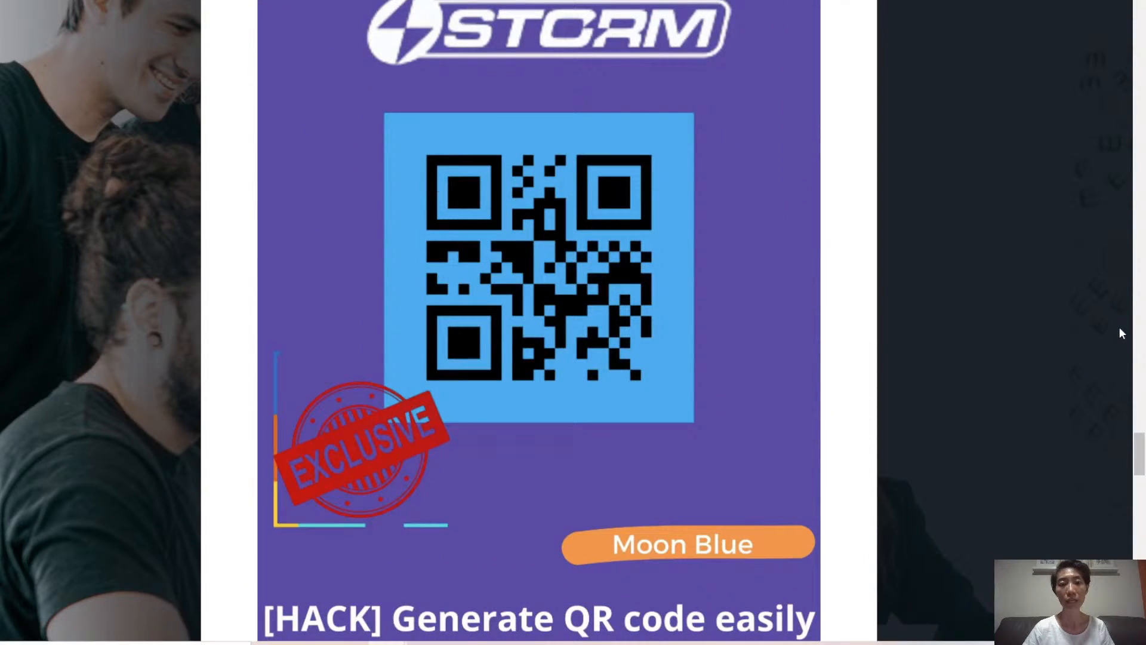
scroll(down, 3)
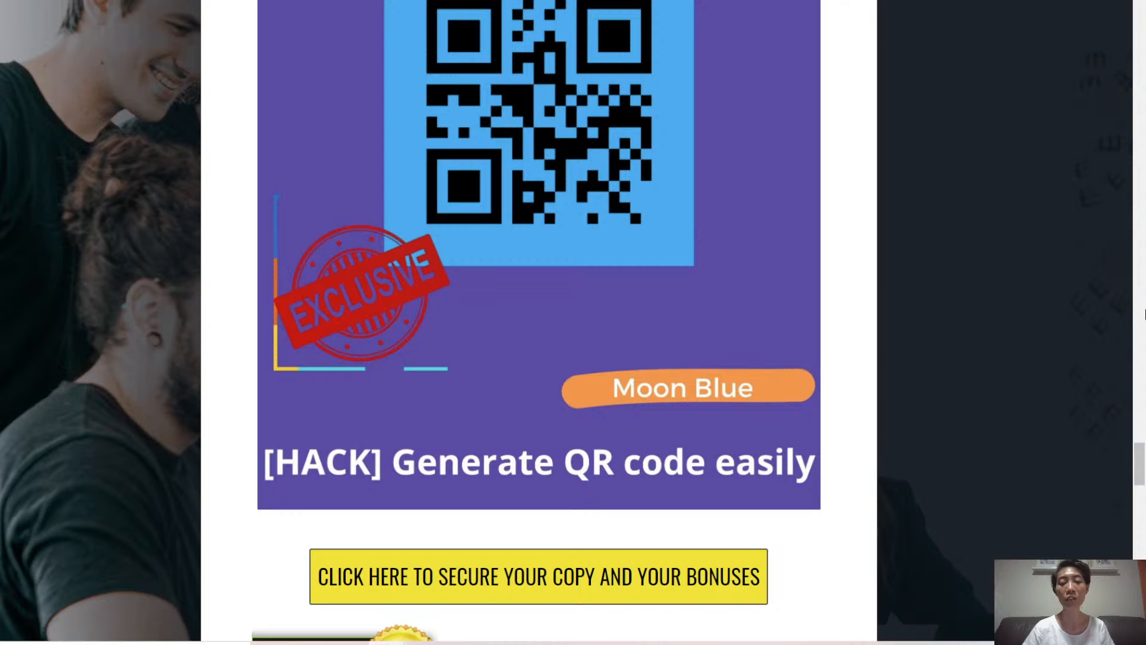
scroll(down, 3)
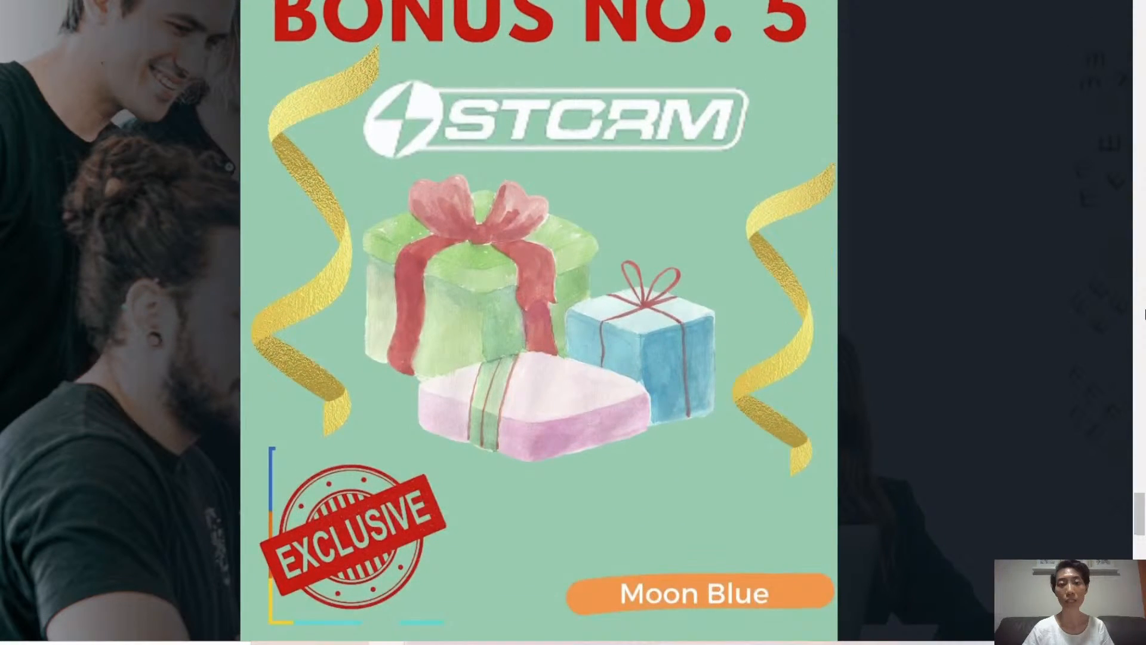
scroll(down, 3)
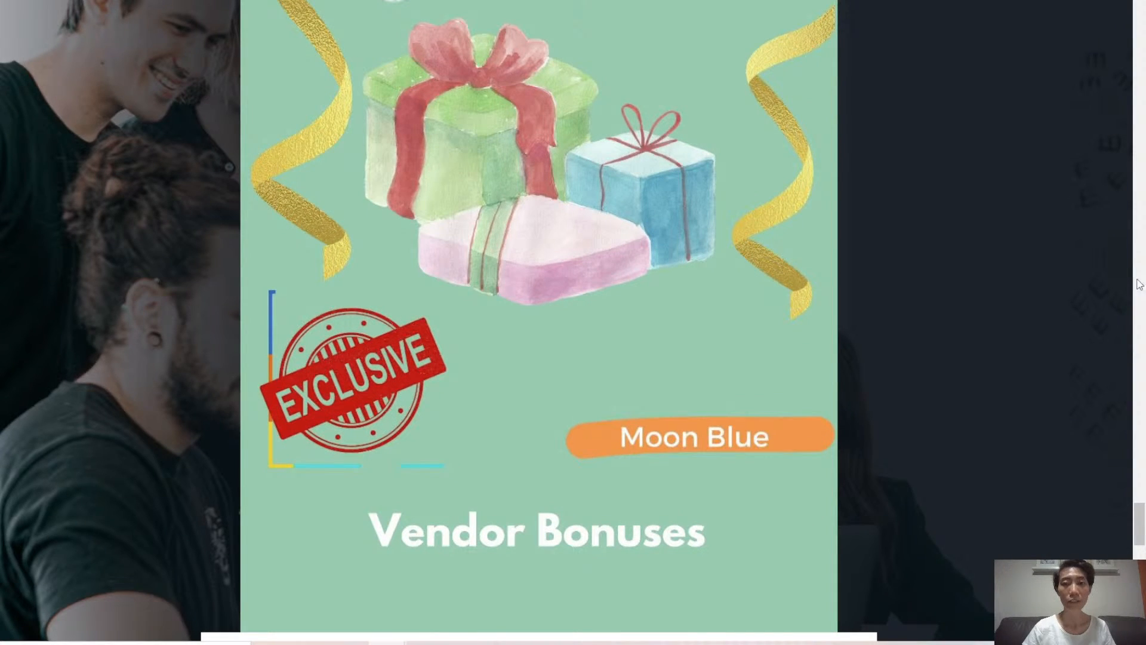
mouse_move(961, 216)
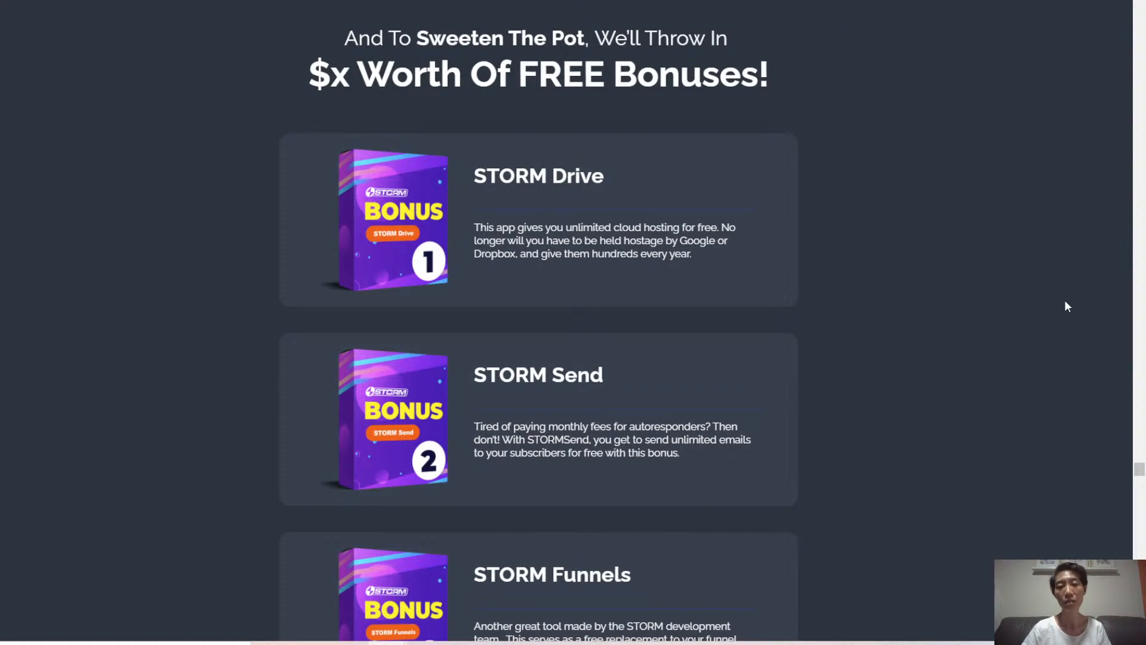
mouse_move(908, 263)
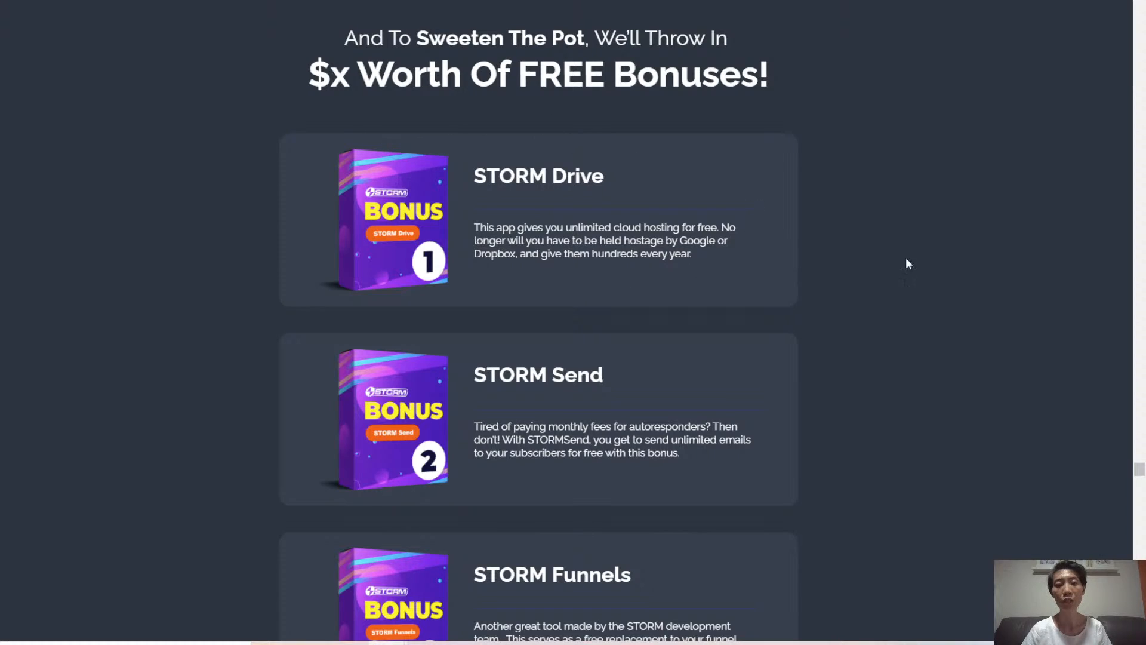
mouse_move(1105, 267)
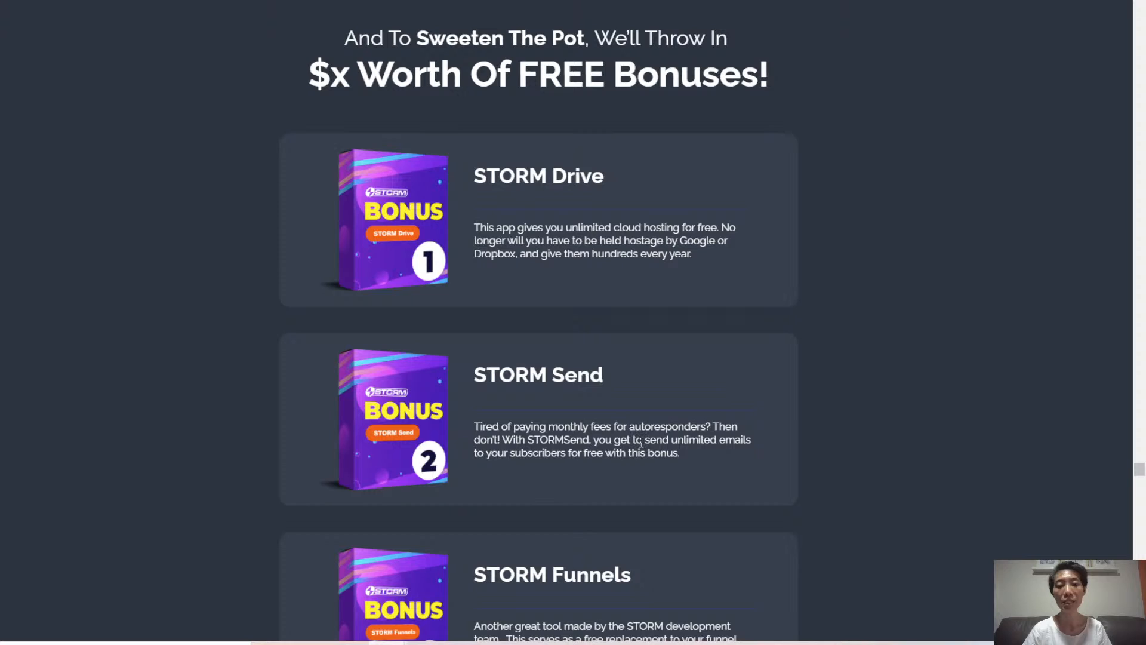
mouse_move(1088, 401)
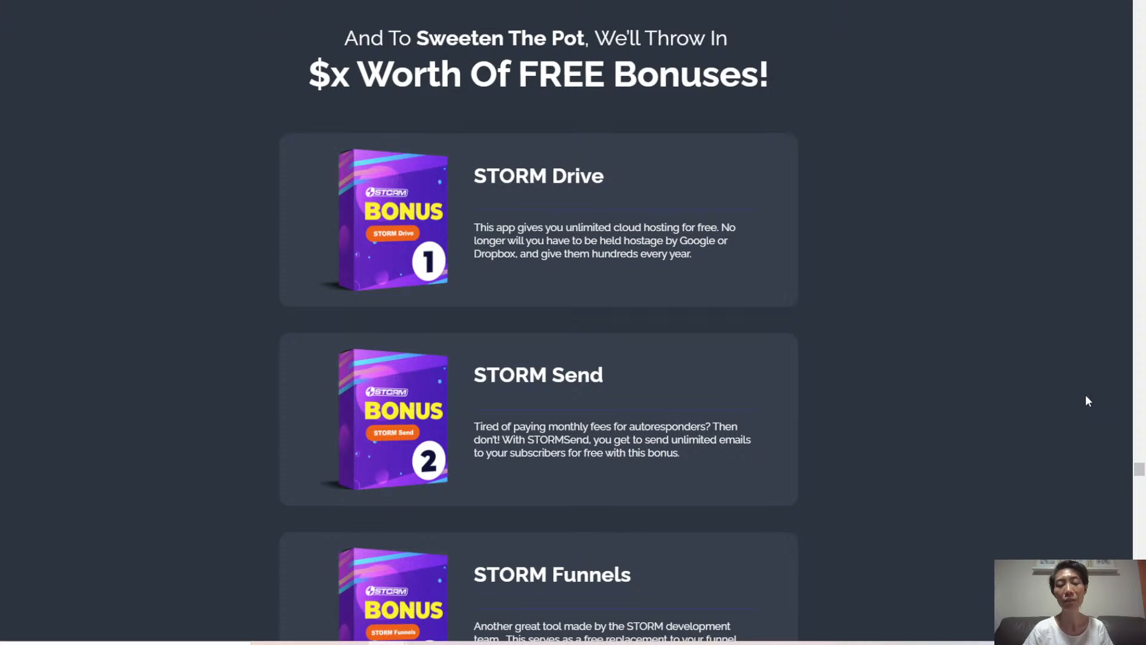
Step: Scroll through the vendor's free bonus list, from STORM Drive to Bonus 5 FbMation
scroll(down, 3)
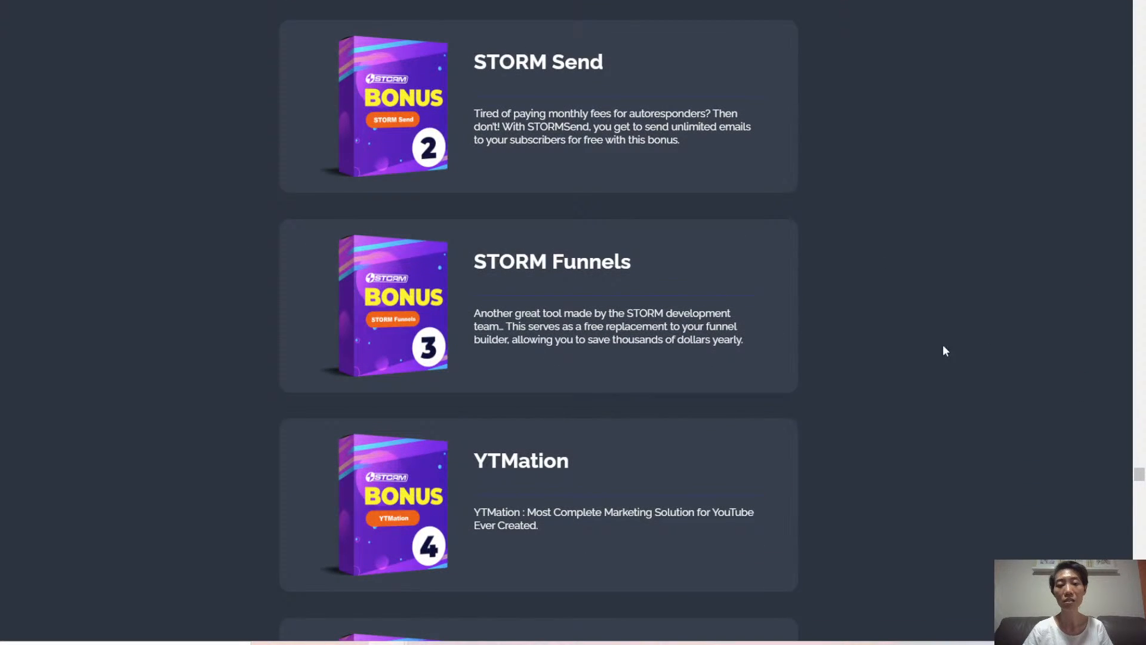
mouse_move(1081, 354)
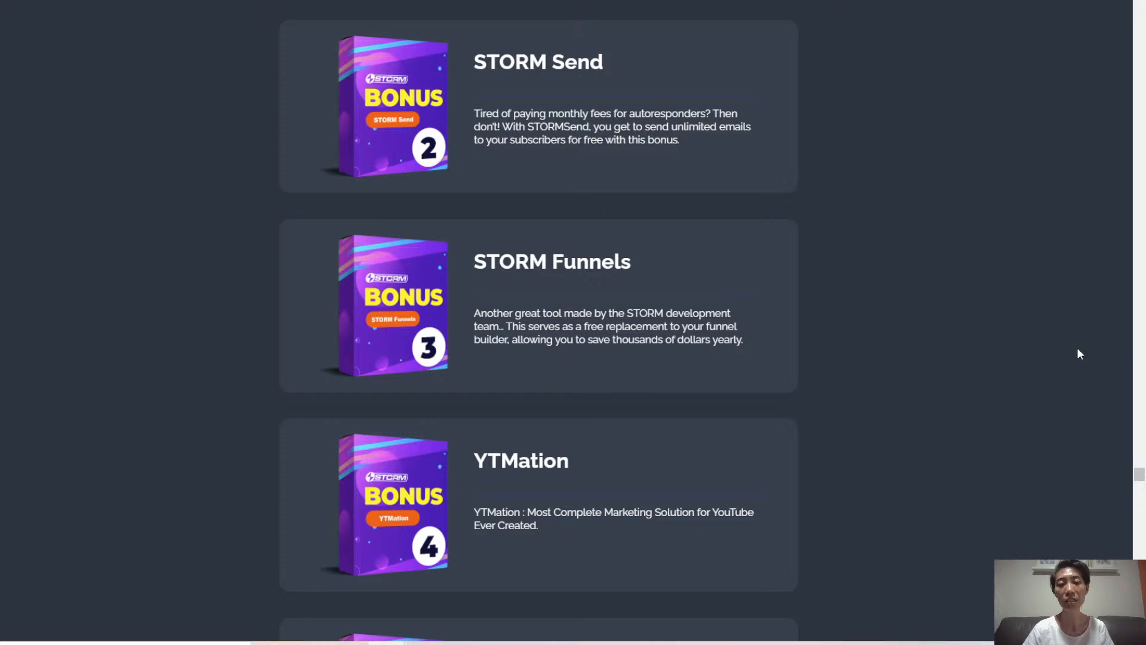
scroll(down, 3)
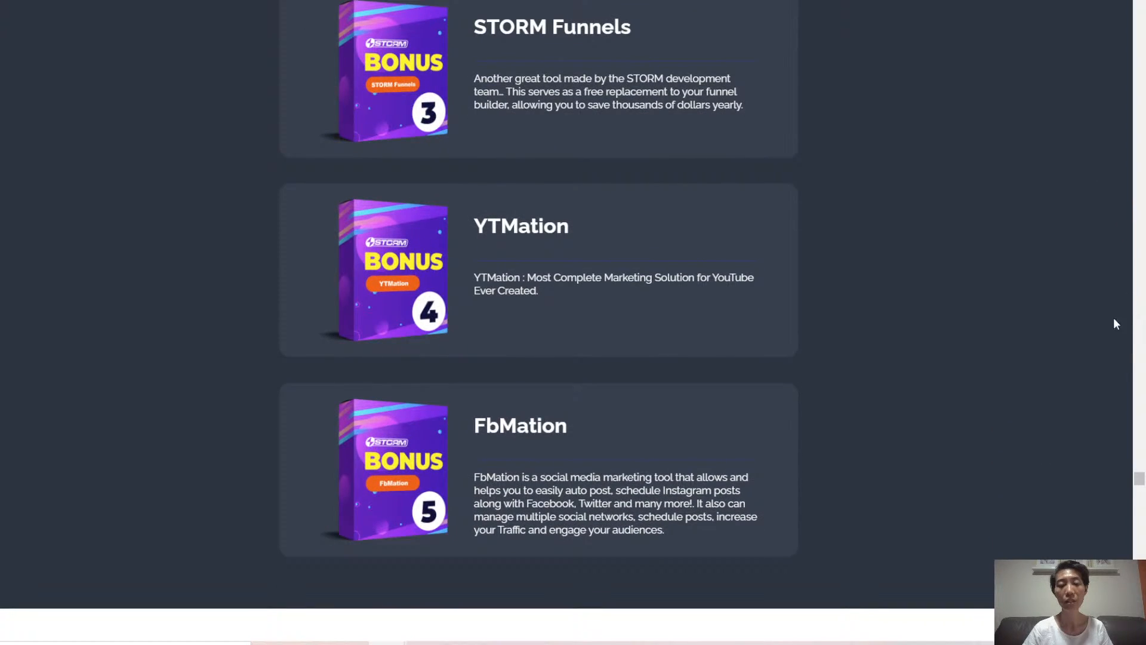
mouse_move(1126, 366)
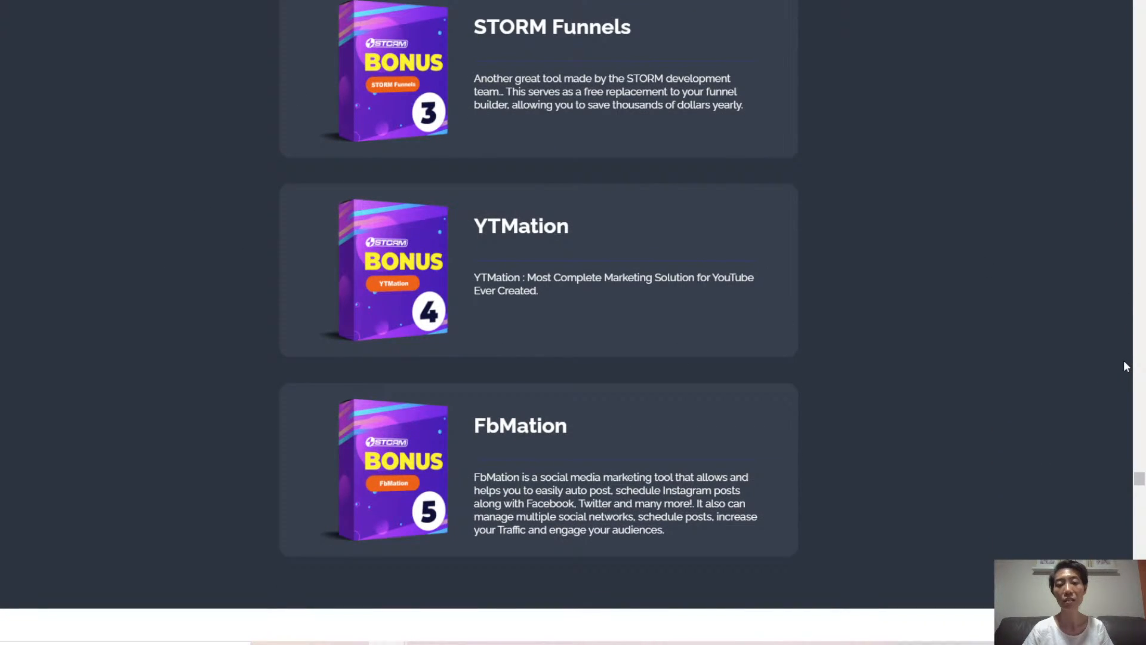
mouse_move(1054, 353)
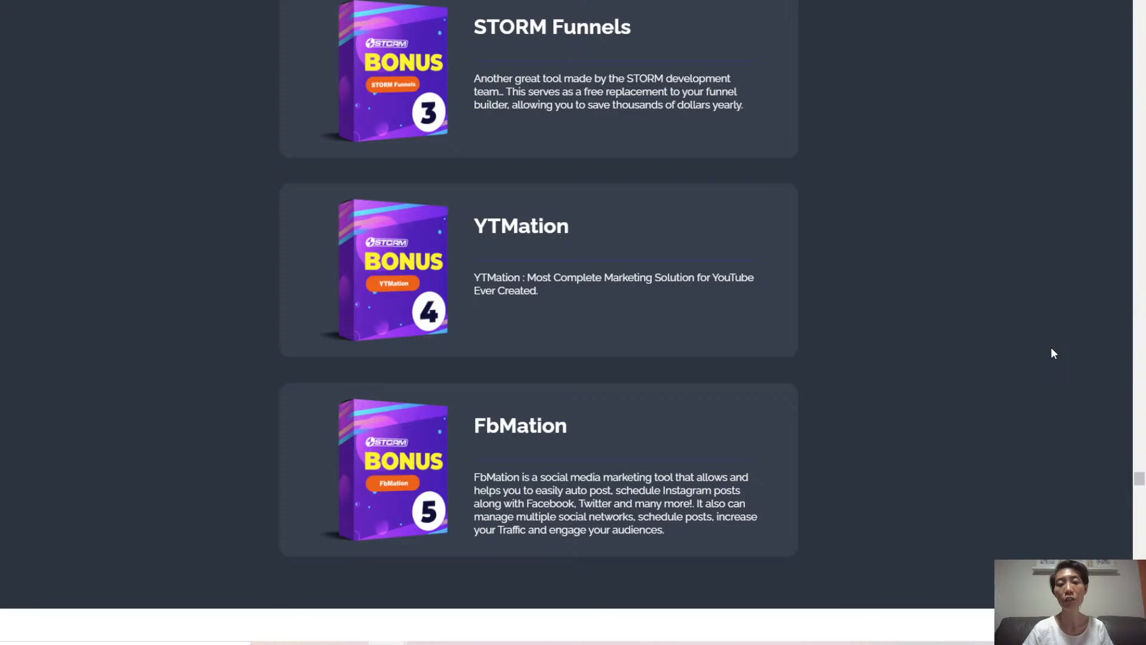
mouse_move(964, 397)
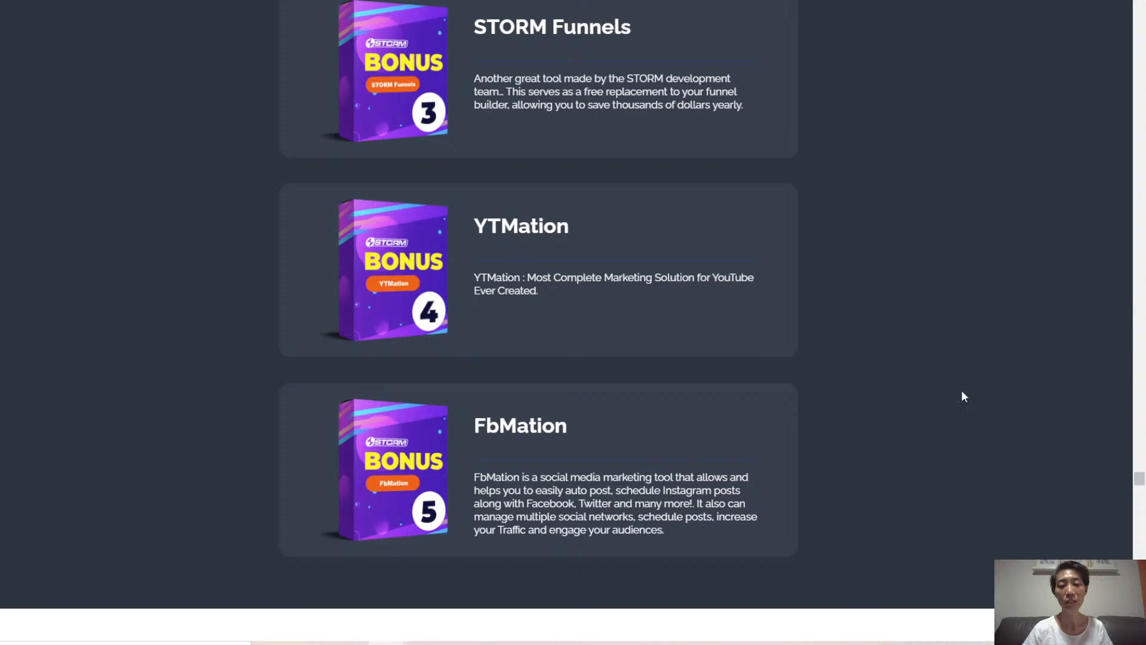
mouse_move(1107, 442)
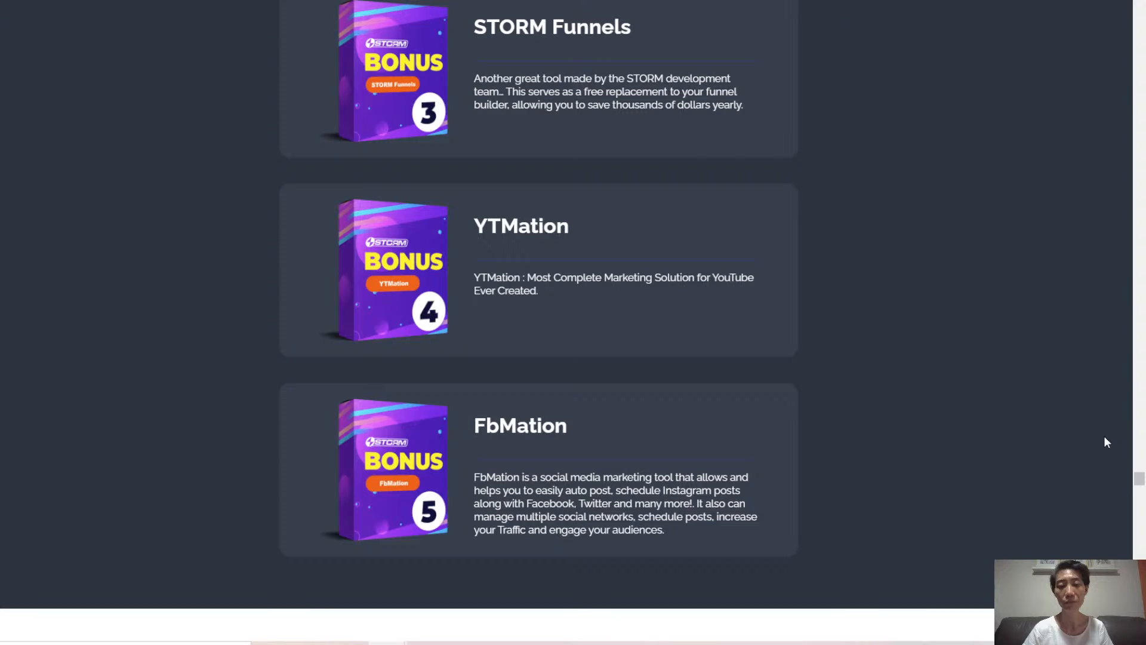
mouse_move(1090, 396)
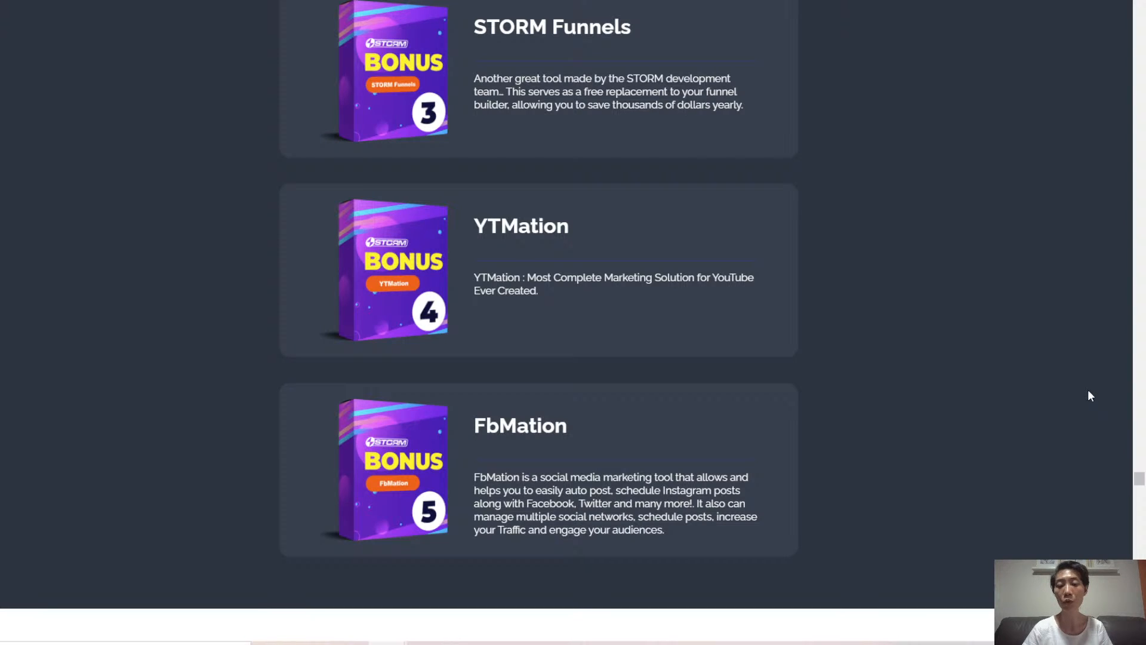
mouse_move(1054, 385)
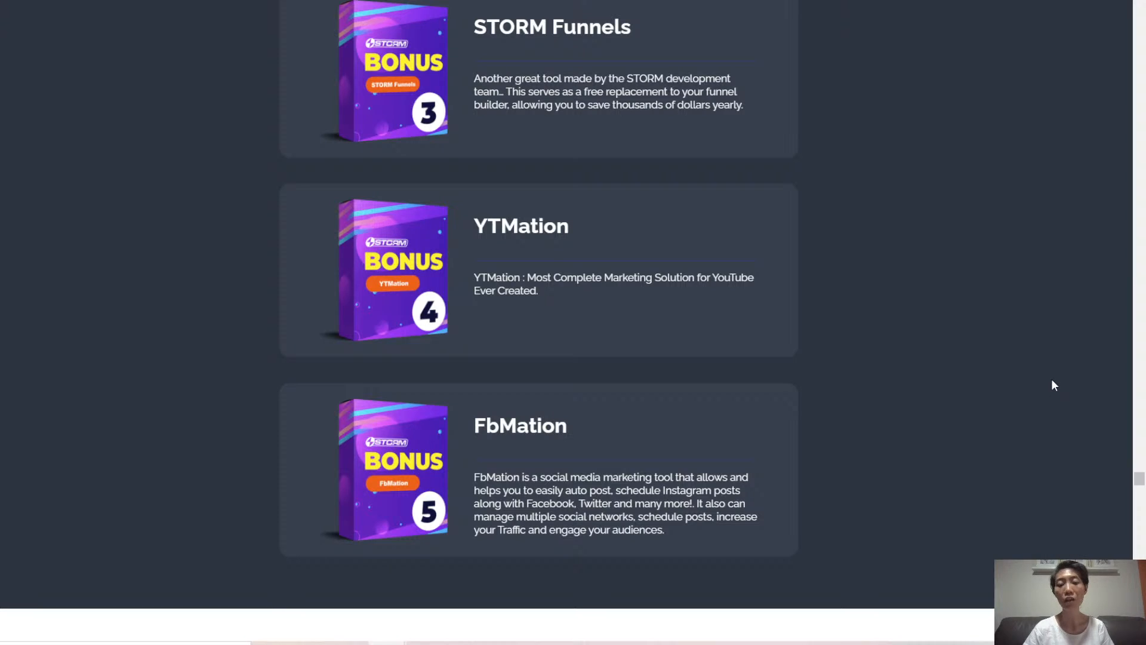
mouse_move(1043, 349)
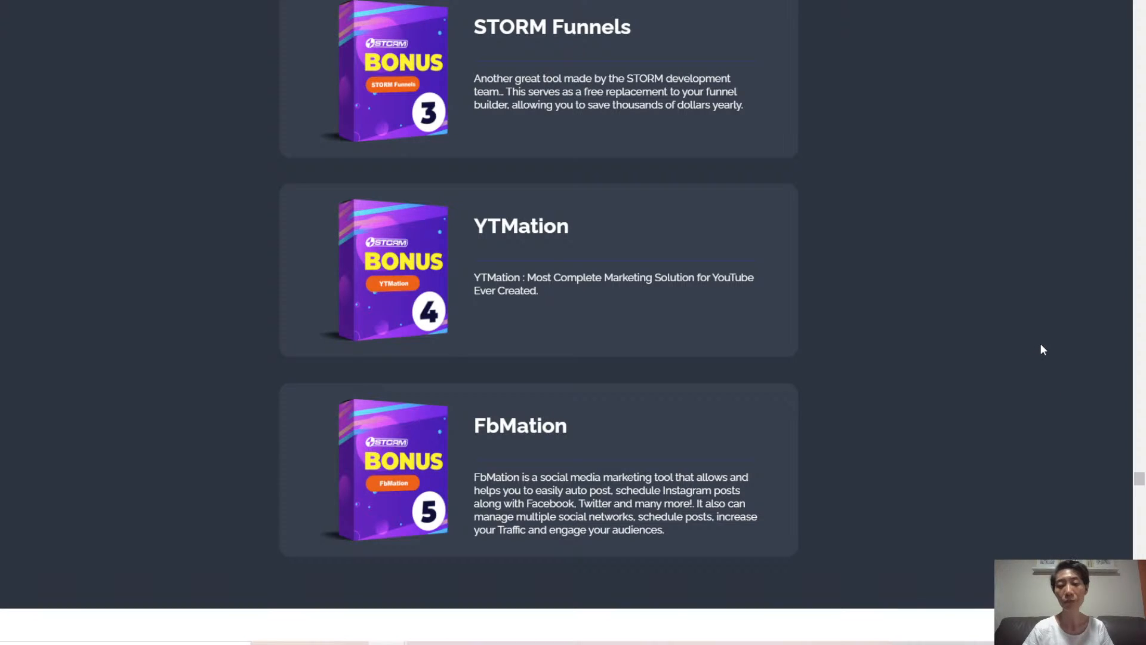
mouse_move(1076, 345)
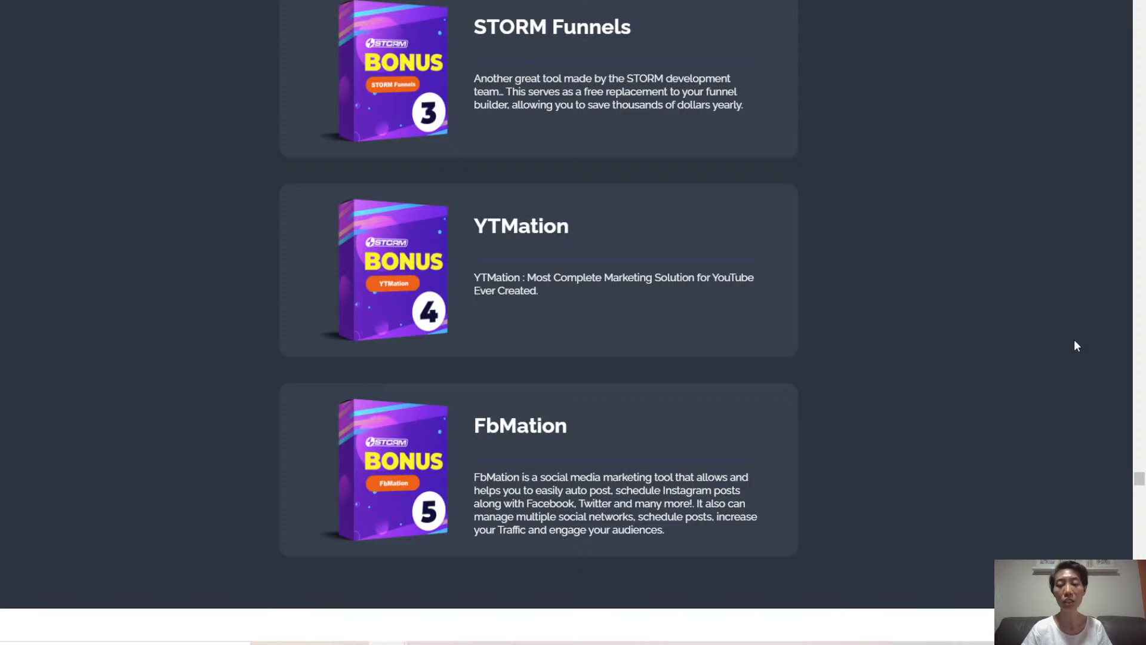
mouse_move(1087, 340)
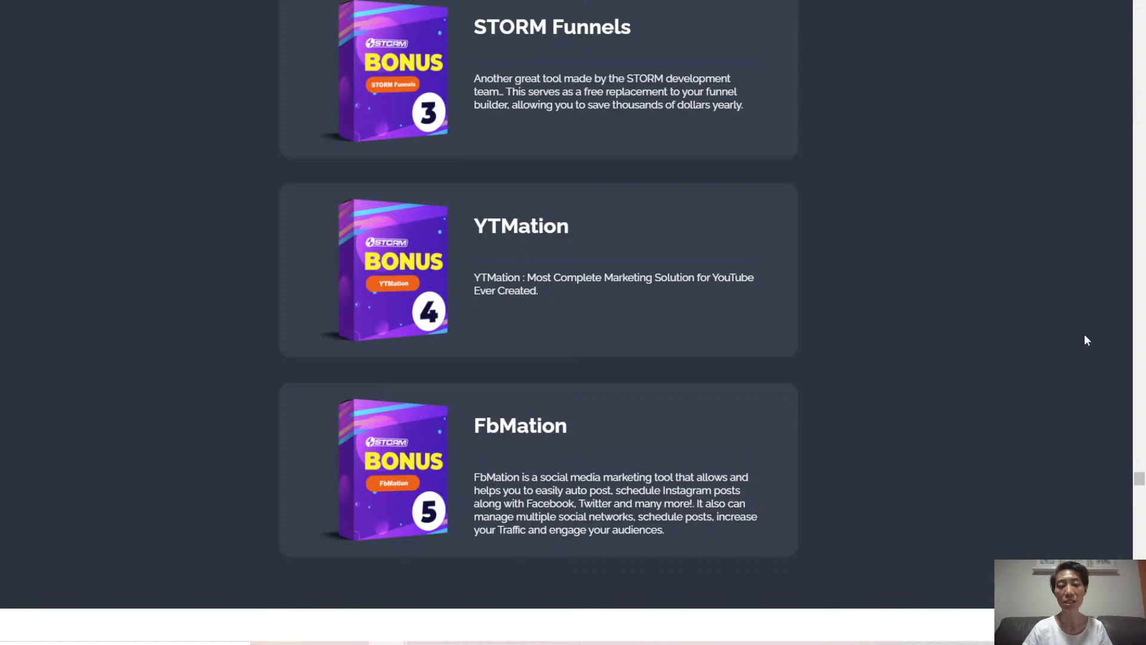
Step: Scroll to the Special Bonus offering 10 iPhones to the first 150 STORM buyers
scroll(down, 3)
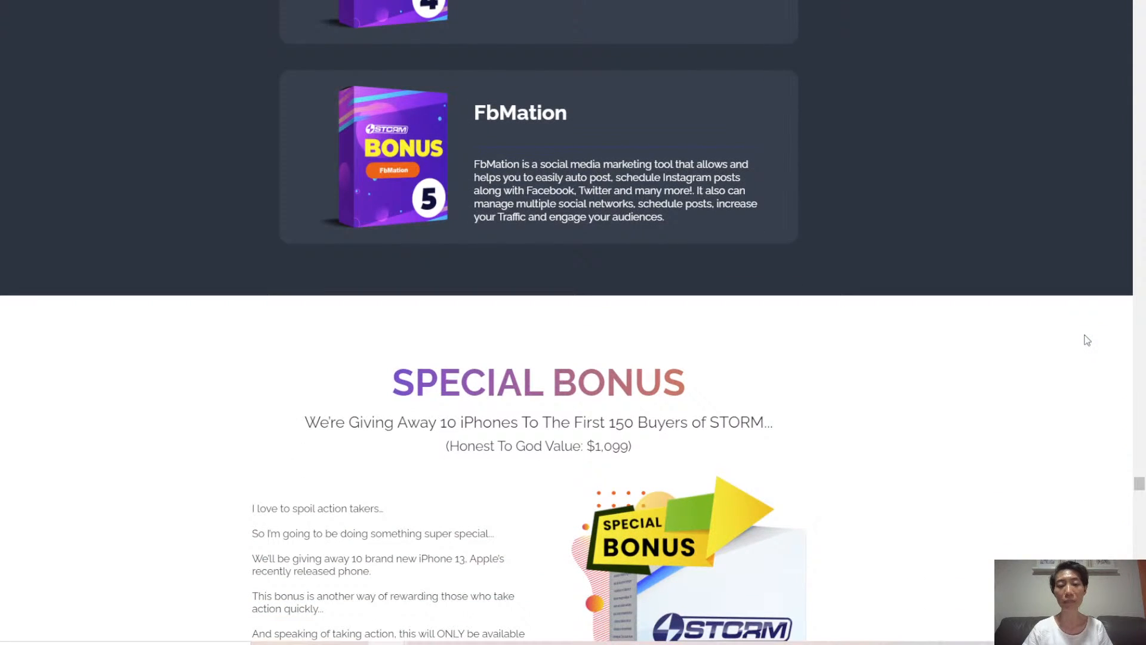
mouse_move(1109, 355)
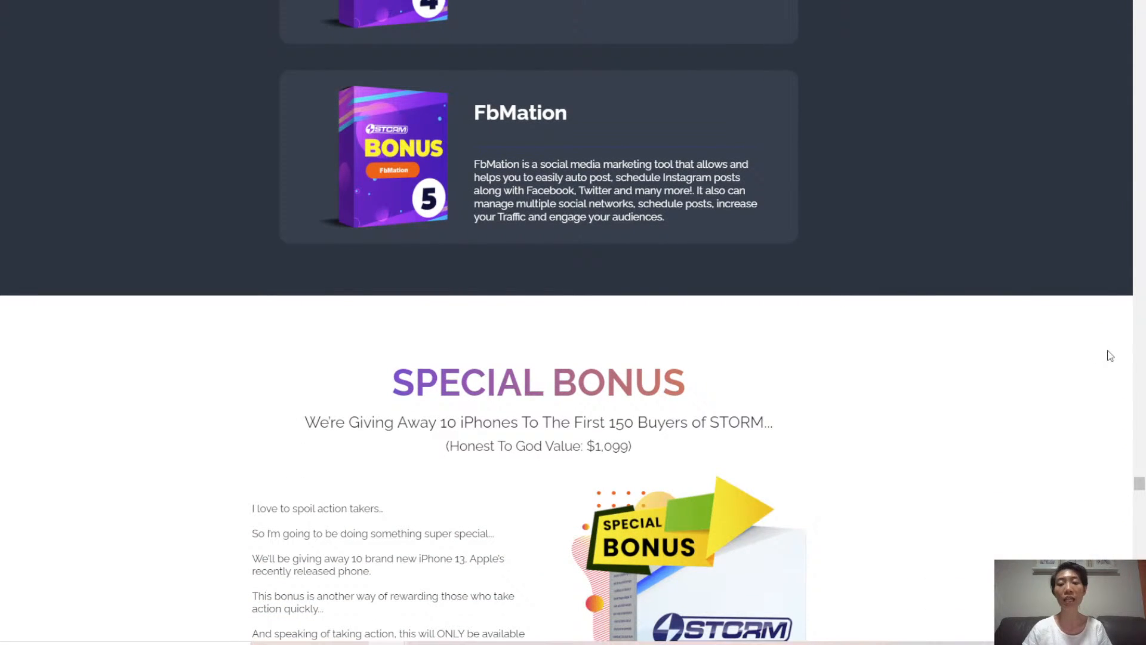
mouse_move(1111, 346)
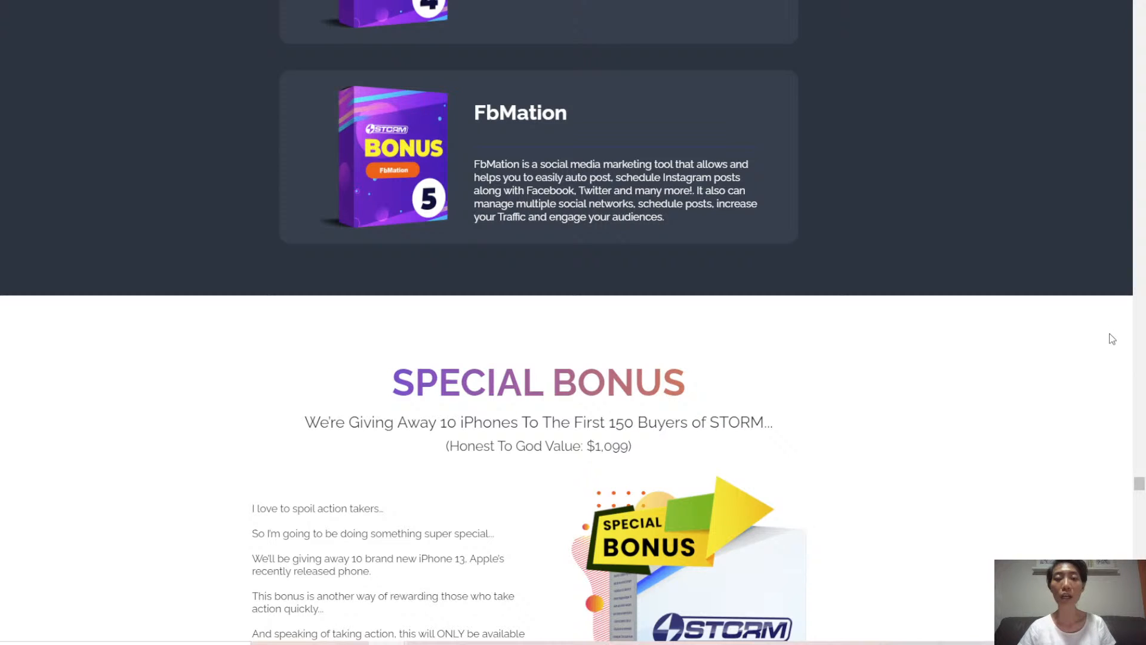
mouse_move(983, 179)
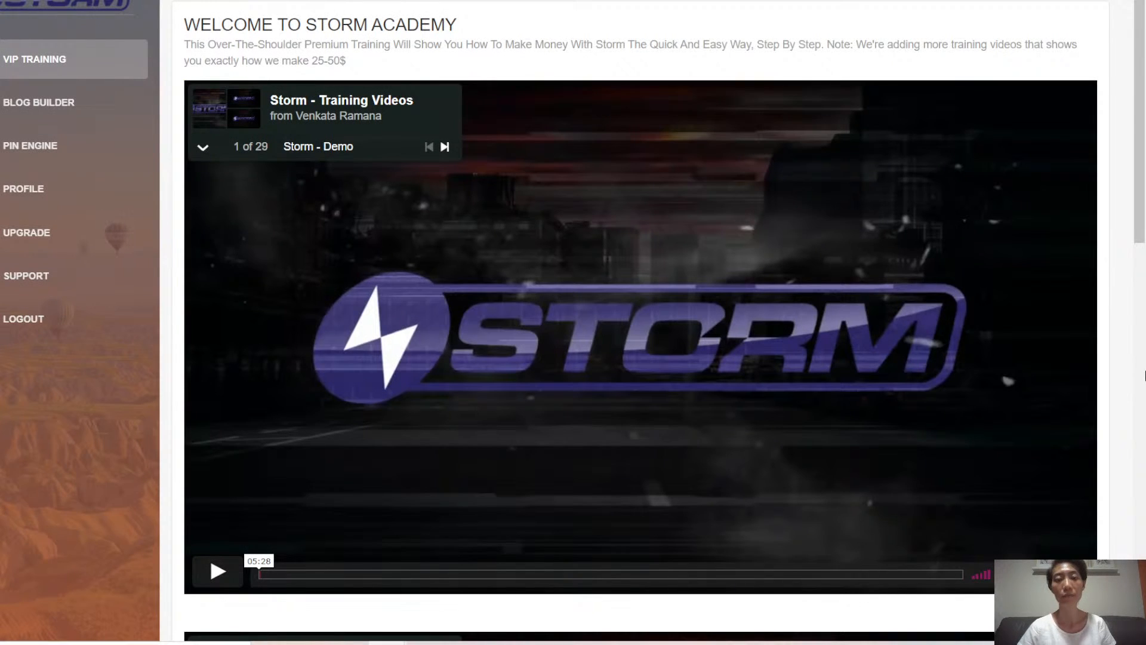
mouse_move(471, 205)
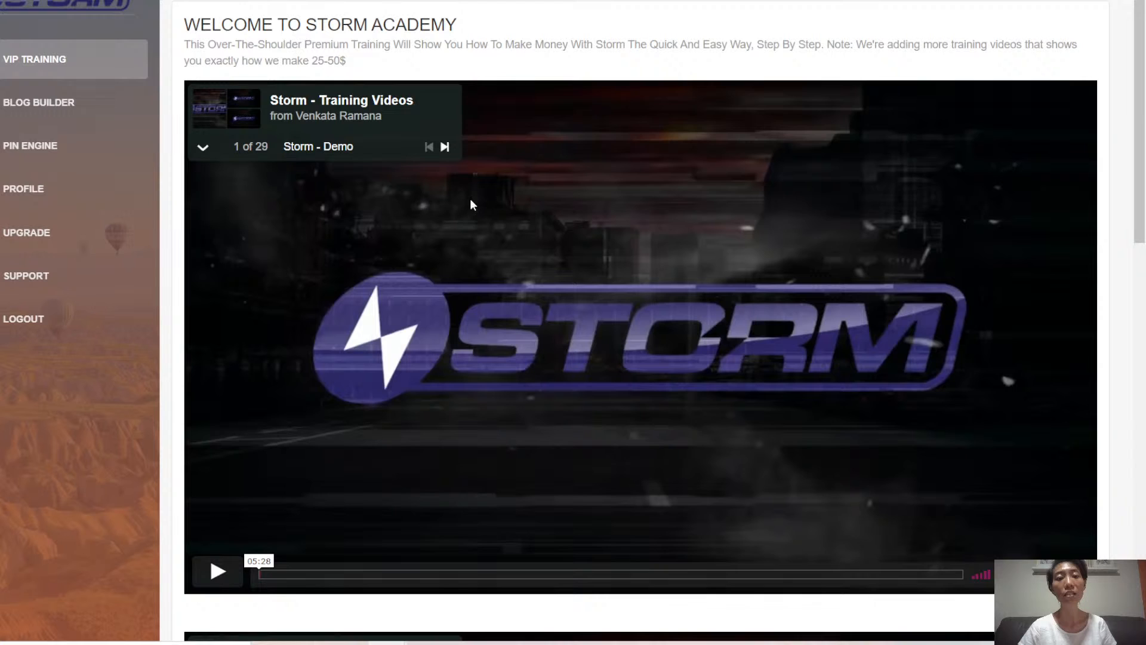
mouse_move(79, 25)
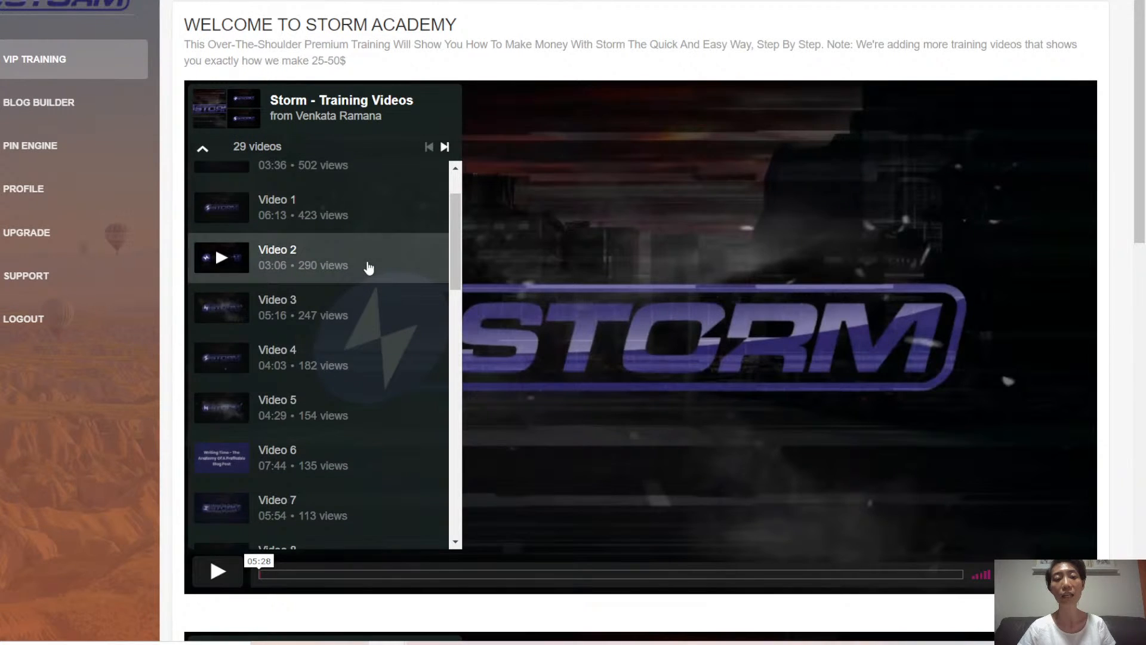
Step: Scroll the expanded Storm Academy training playlist down to Video 29
scroll(down, 3)
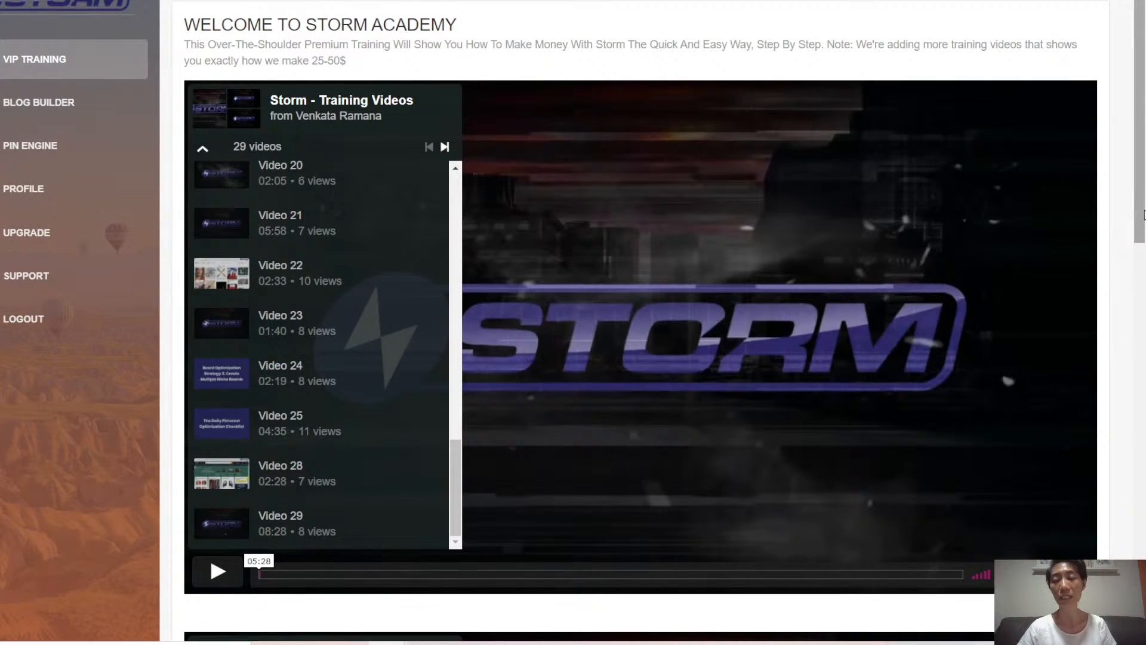
mouse_move(51, 115)
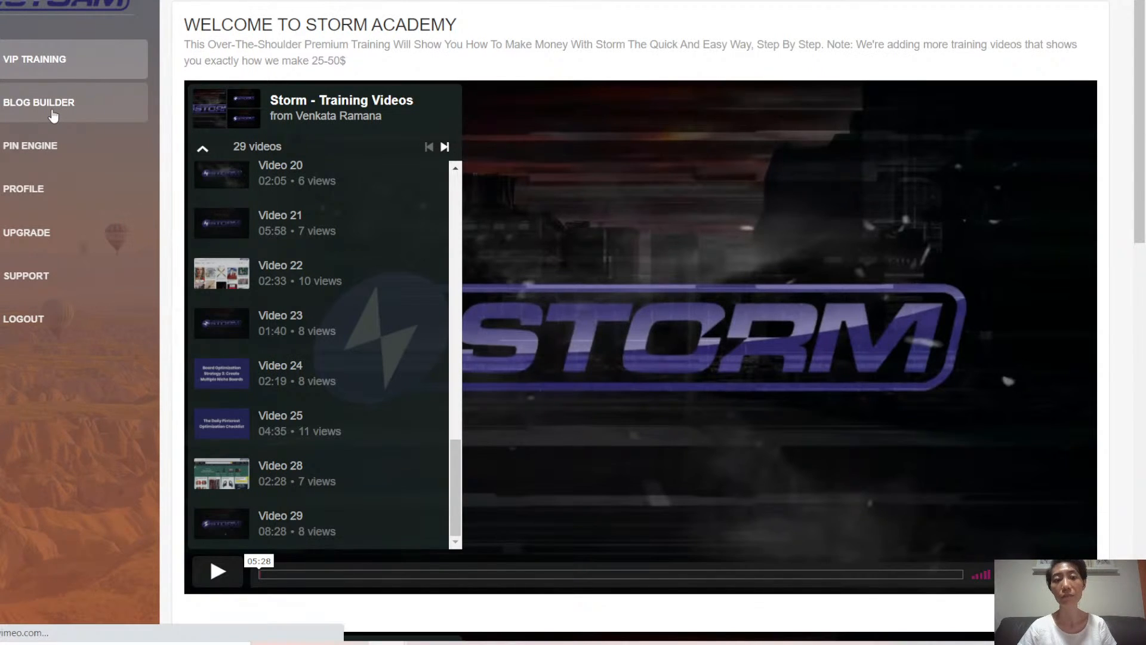
Step: Open Pin Engine's Pinterest Accounts page, listing two Business accounts and one Pinner account
click(38, 102)
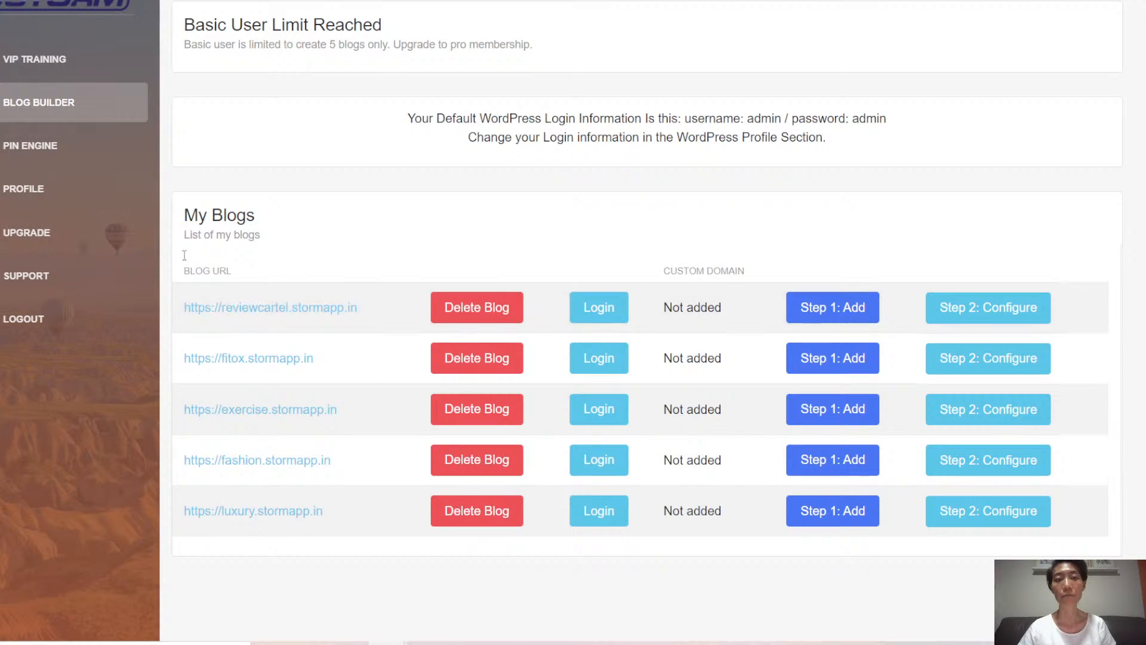
click(30, 145)
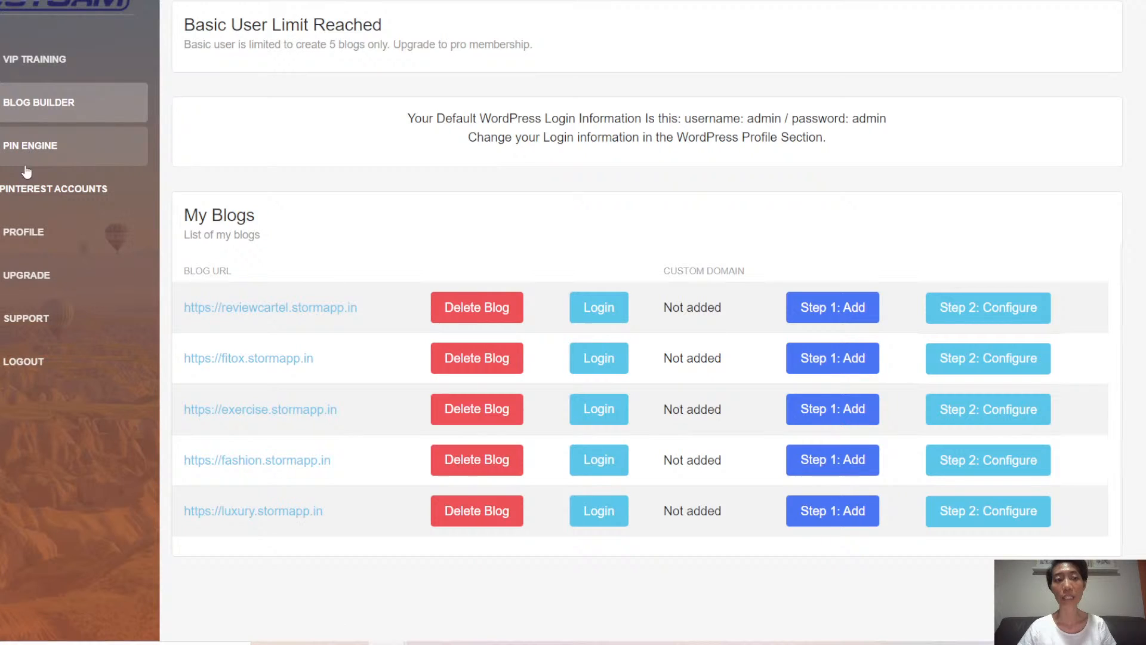
click(29, 146)
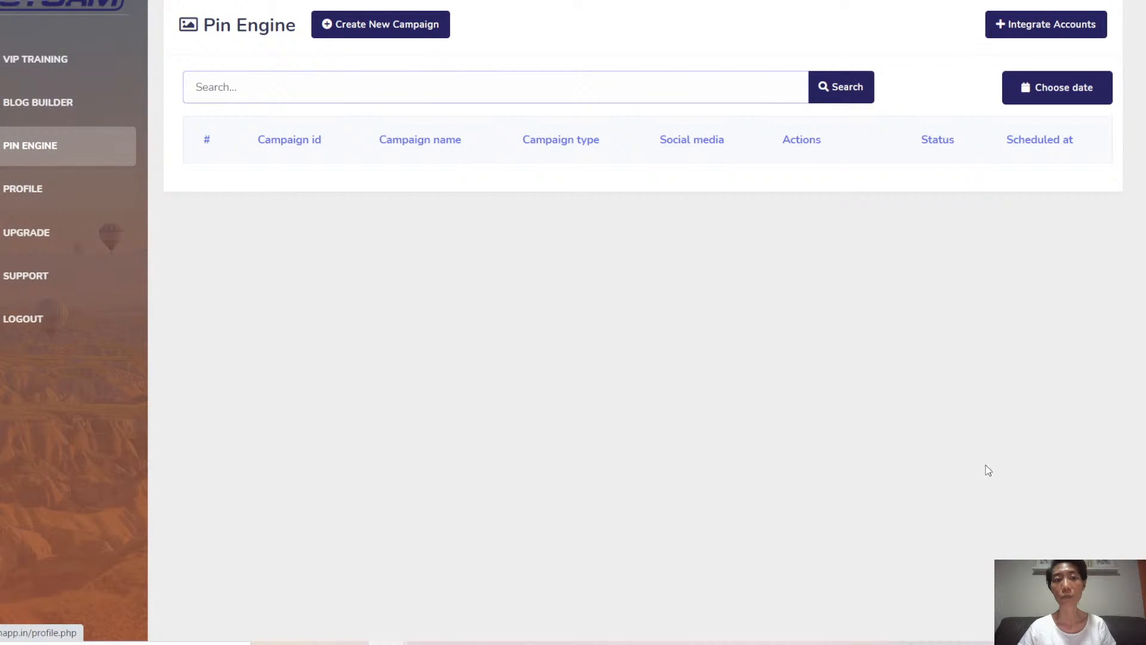
mouse_move(1077, 481)
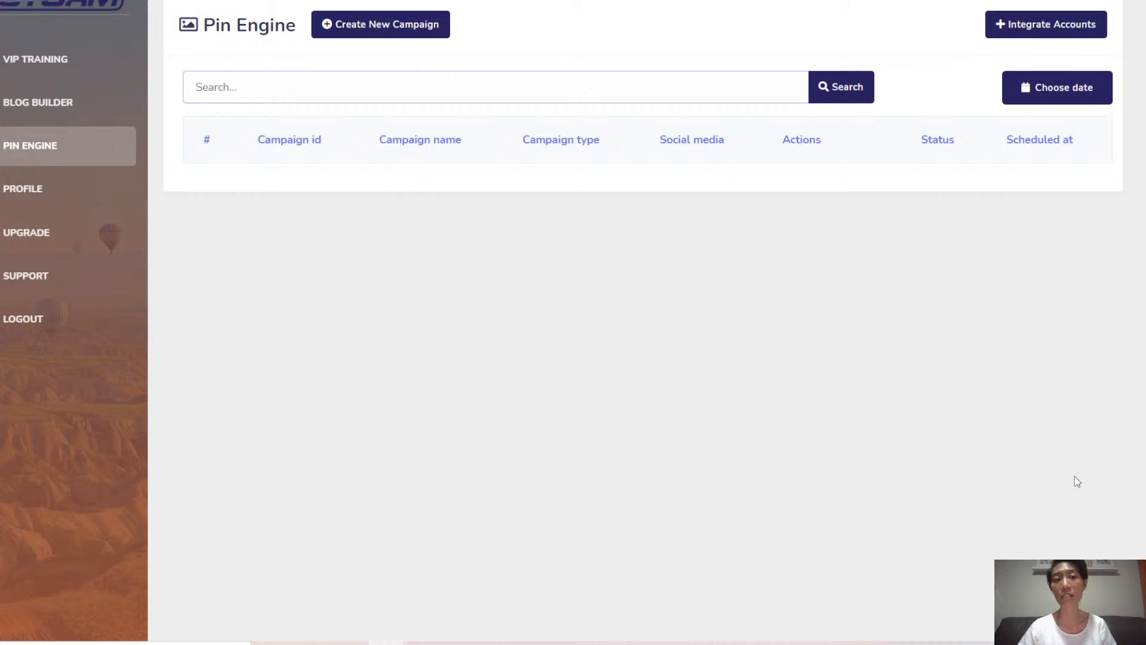
mouse_move(1013, 351)
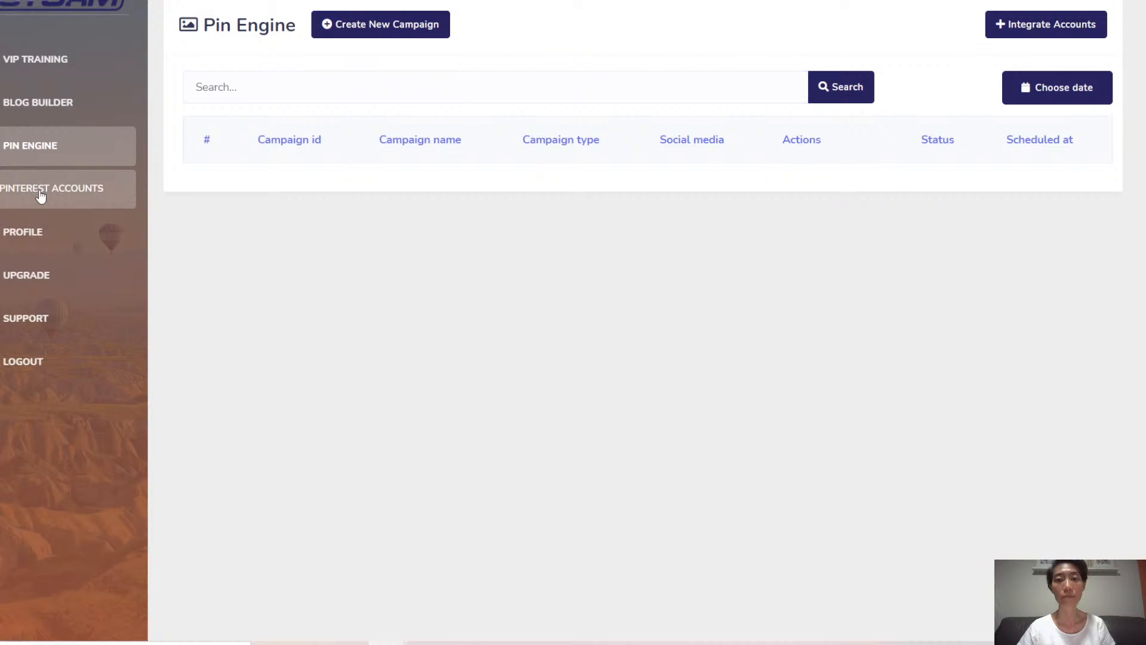
click(52, 188)
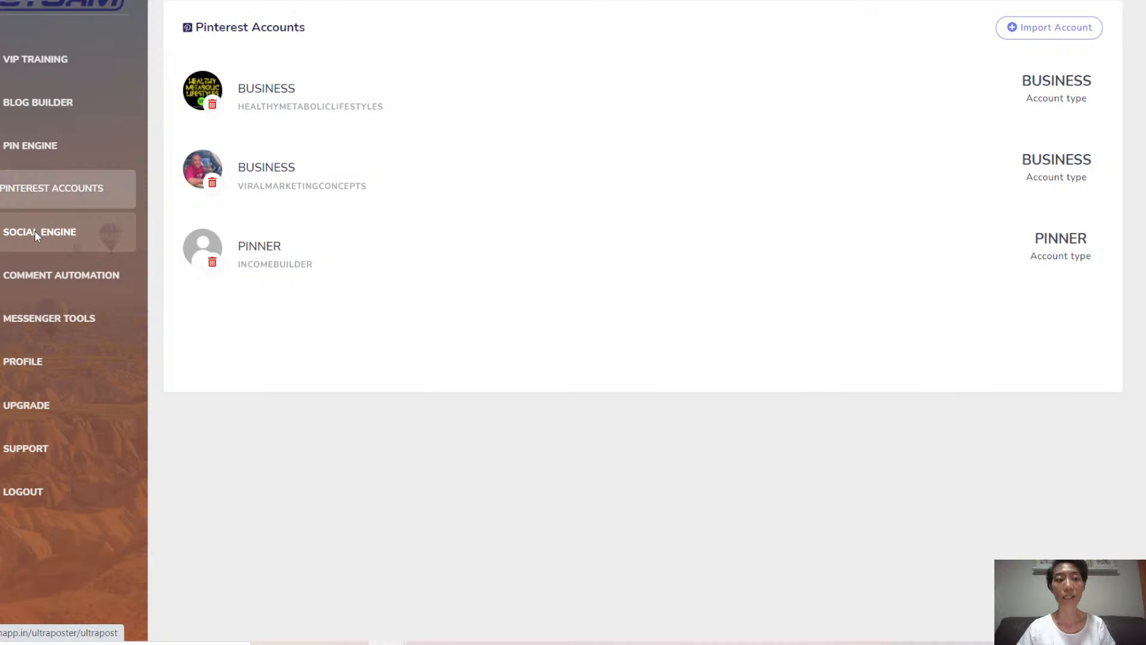
Step: Show Storm's Facebook and Social Traffic Engine post types with Comment Automation expanded
click(40, 232)
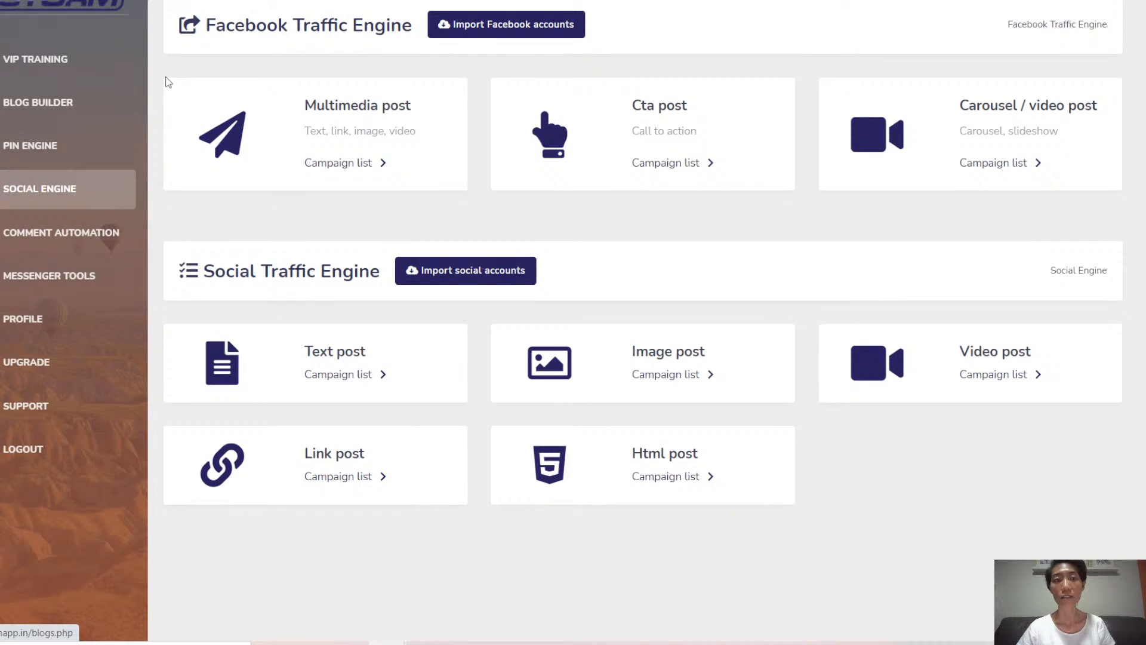
mouse_move(241, 149)
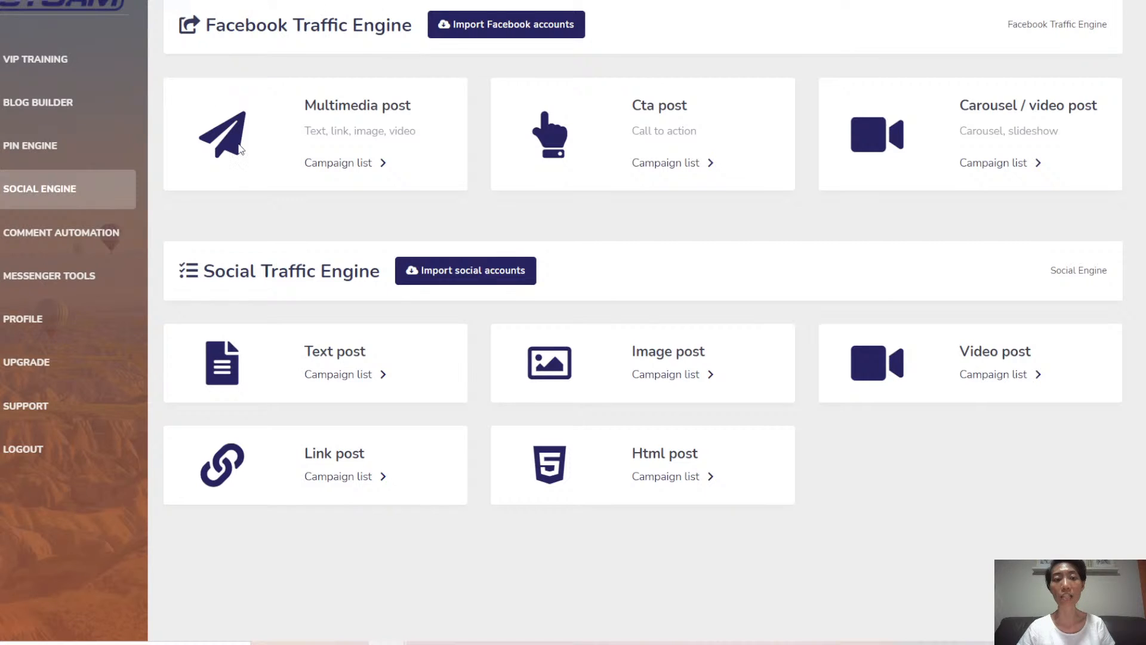
mouse_move(869, 601)
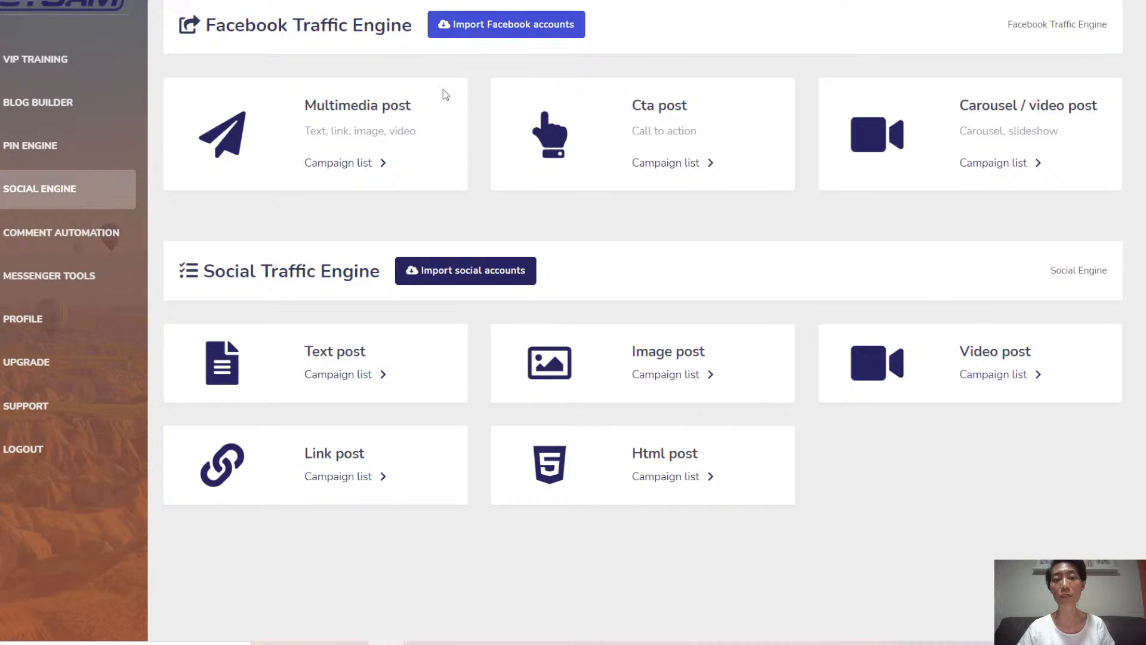
click(61, 232)
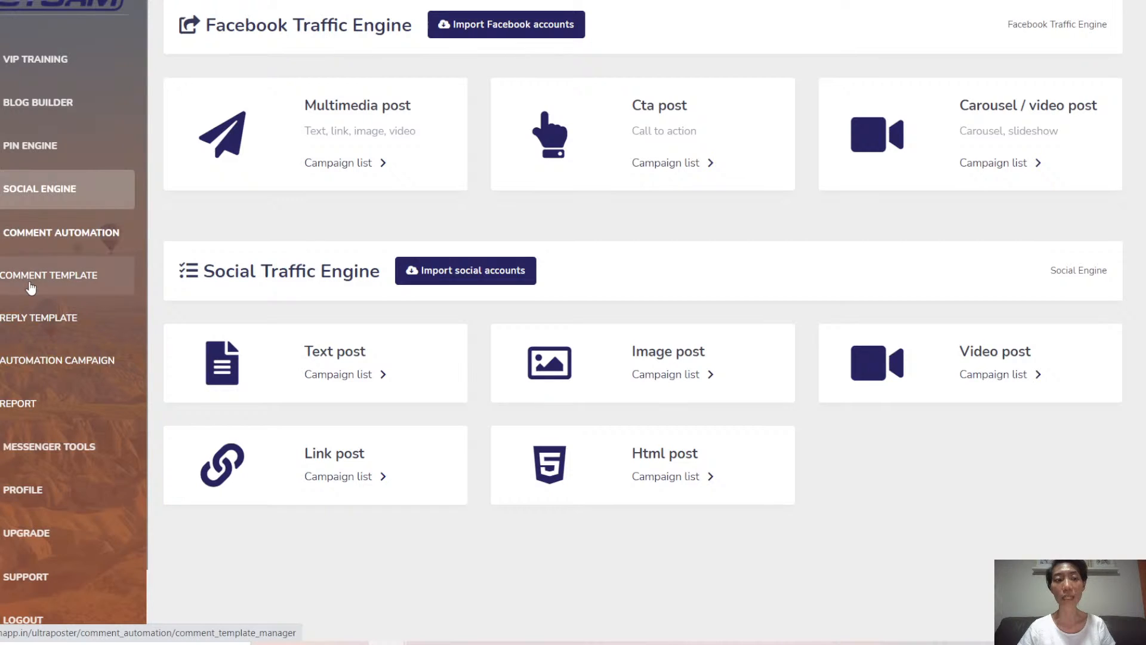
Step: Browse the Comment and Reply Template lists, then open Automation Campaign creation
click(49, 275)
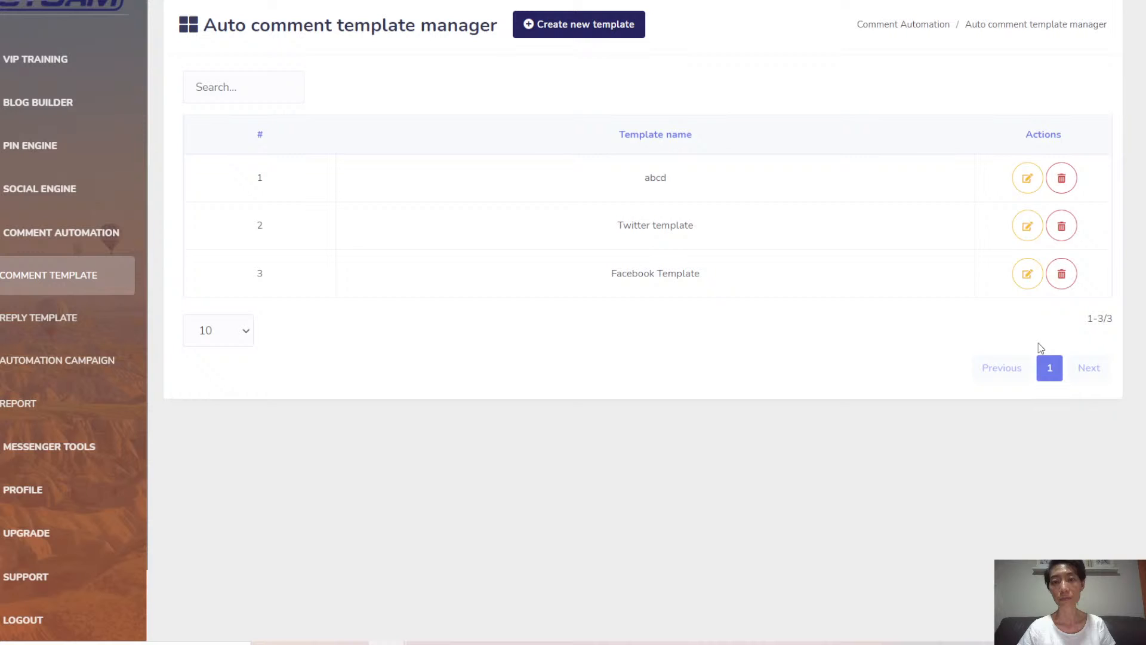
mouse_move(733, 282)
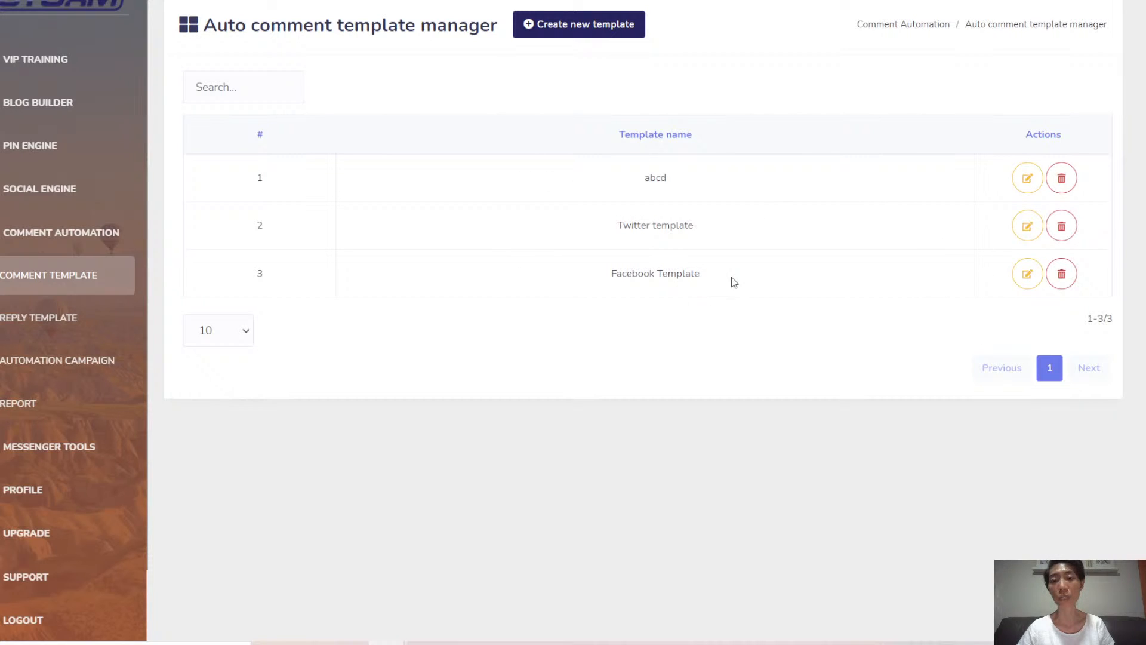
mouse_move(687, 358)
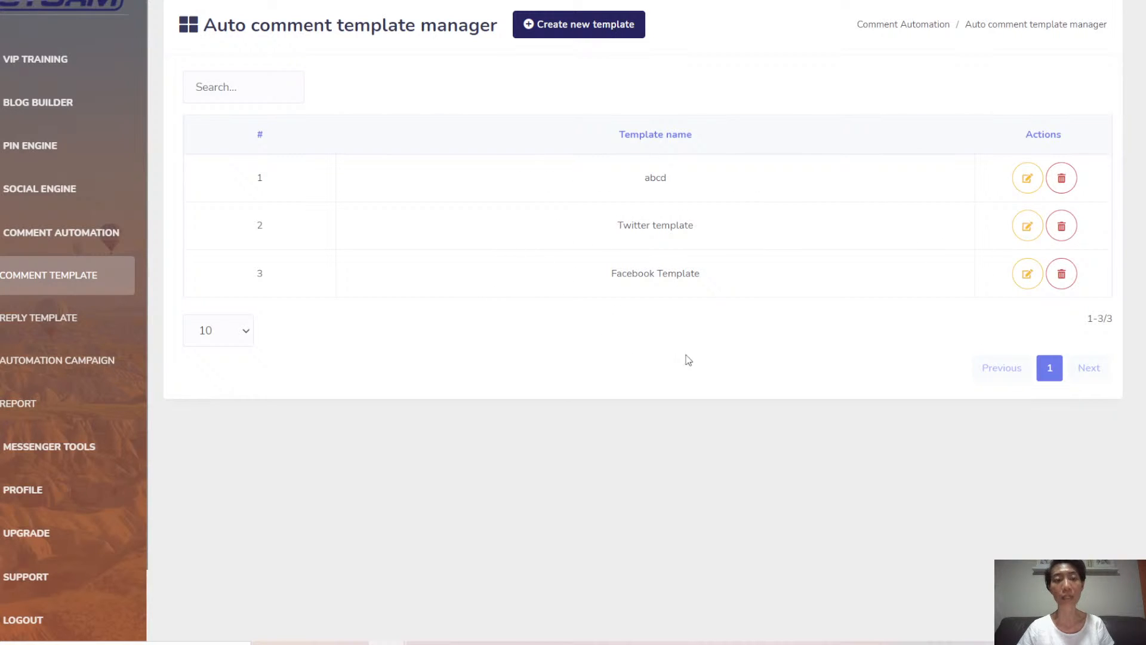
mouse_move(577, 24)
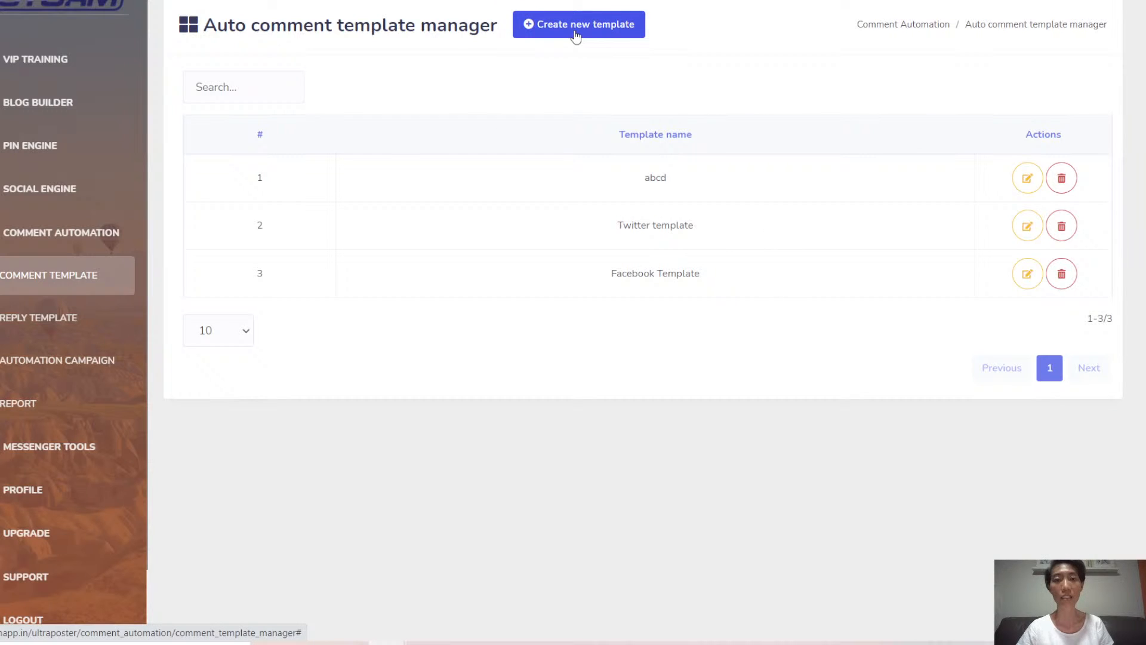
mouse_move(40, 321)
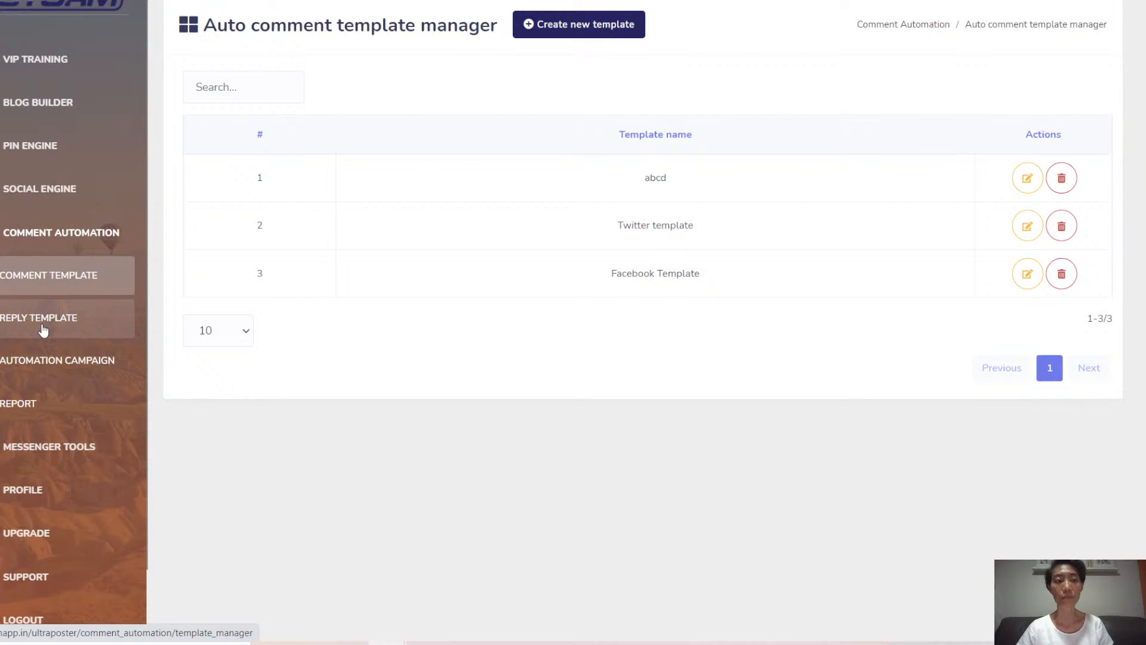
click(39, 317)
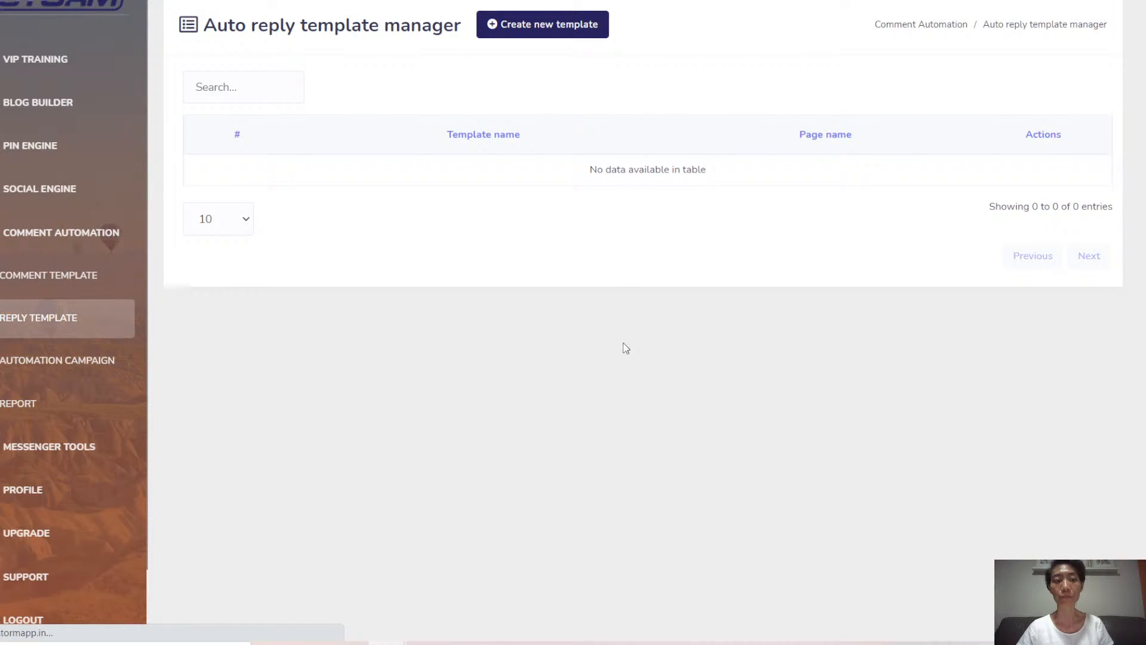
click(58, 359)
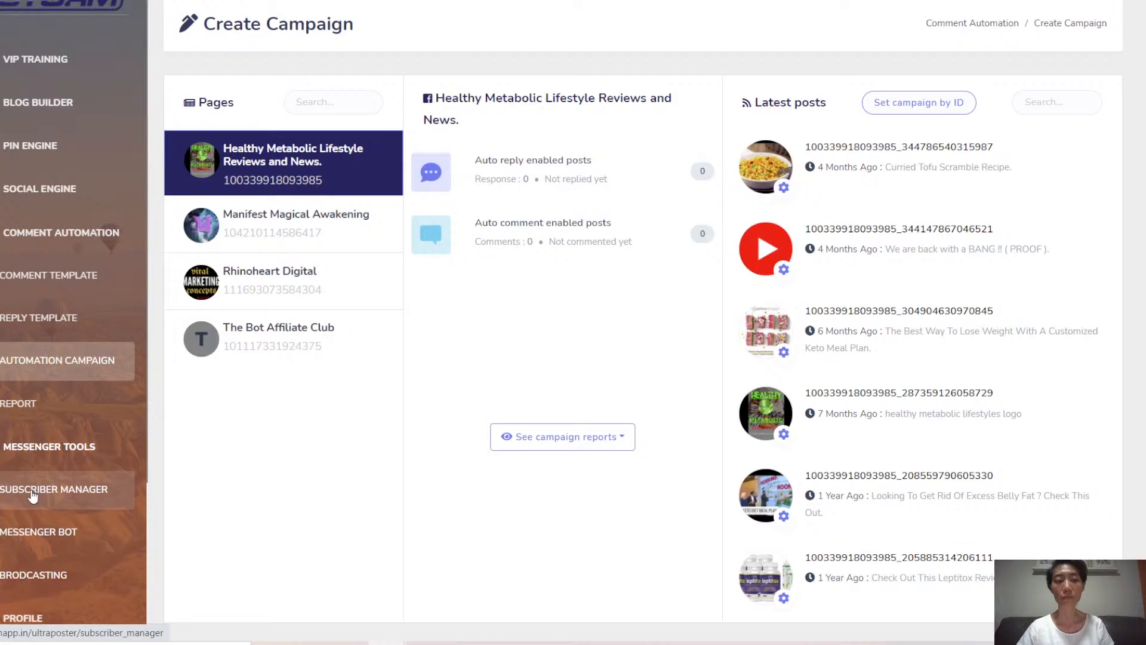
Step: Visit Subscriber Manager, then open Messenger Broadcasting with subscriber and OTN broadcasts
click(53, 489)
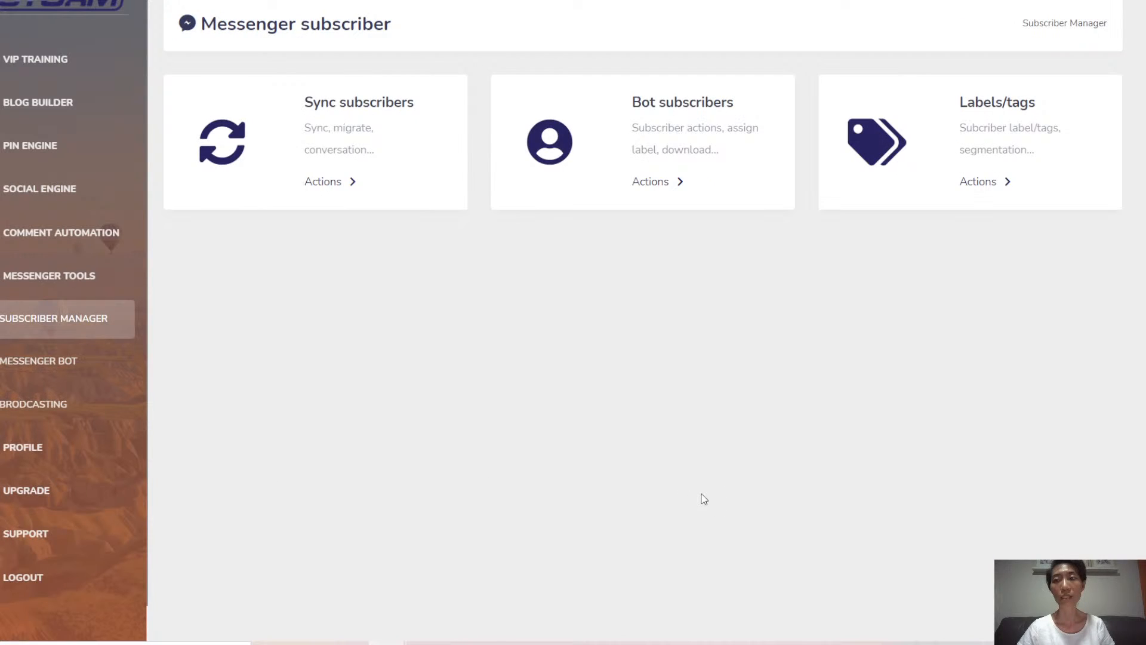
mouse_move(818, 475)
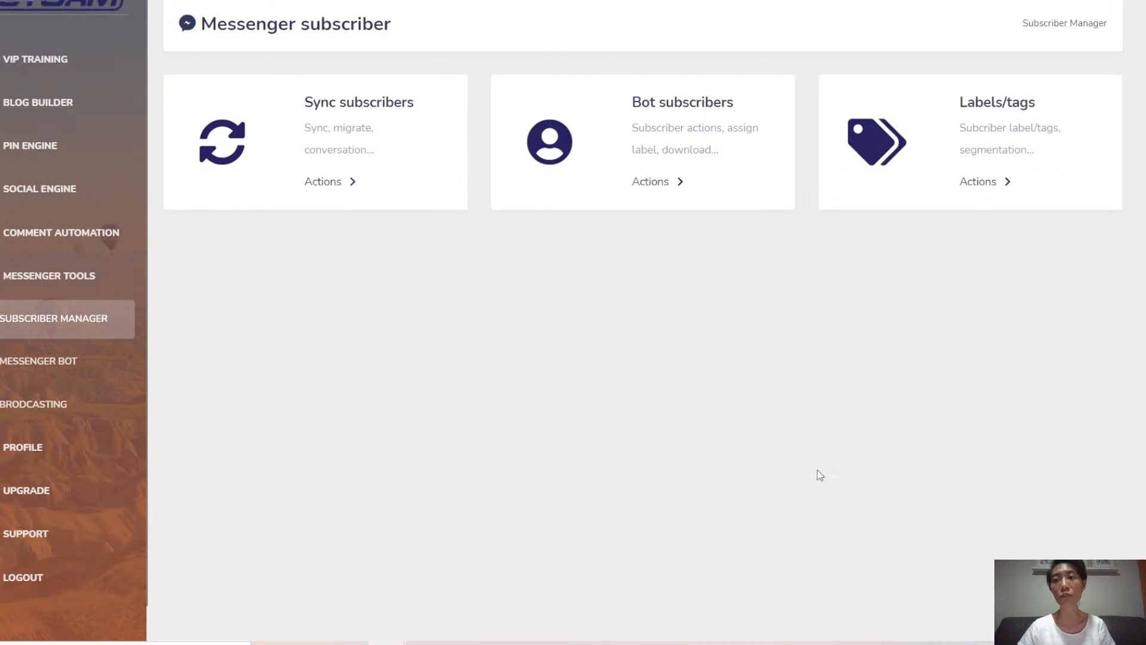
mouse_move(872, 355)
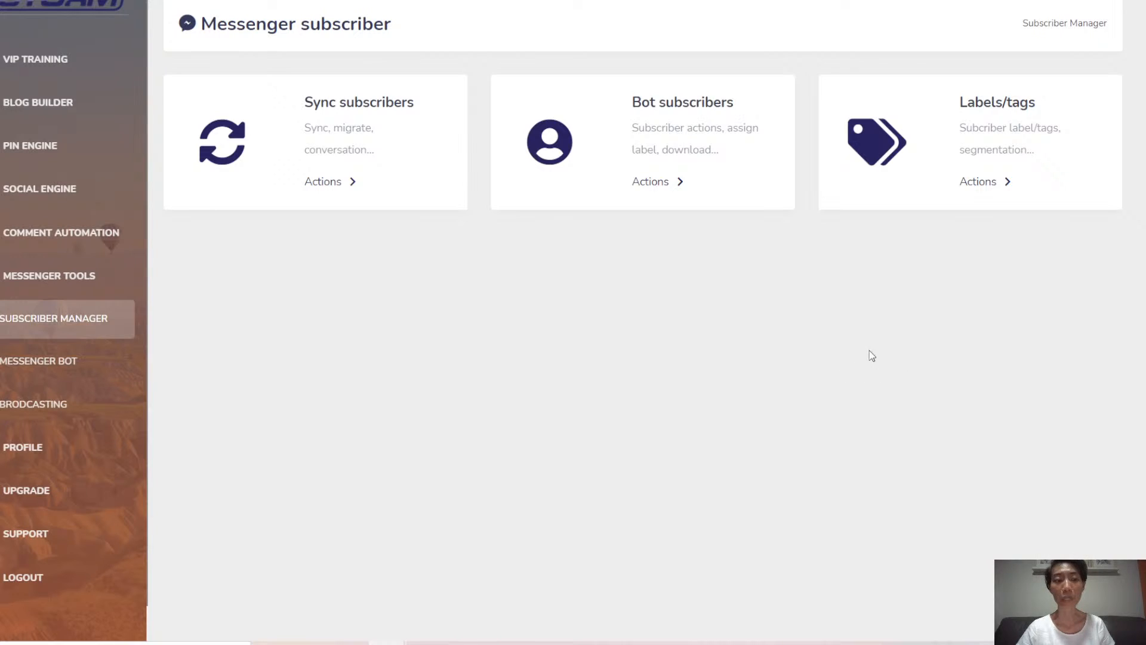
mouse_move(38, 408)
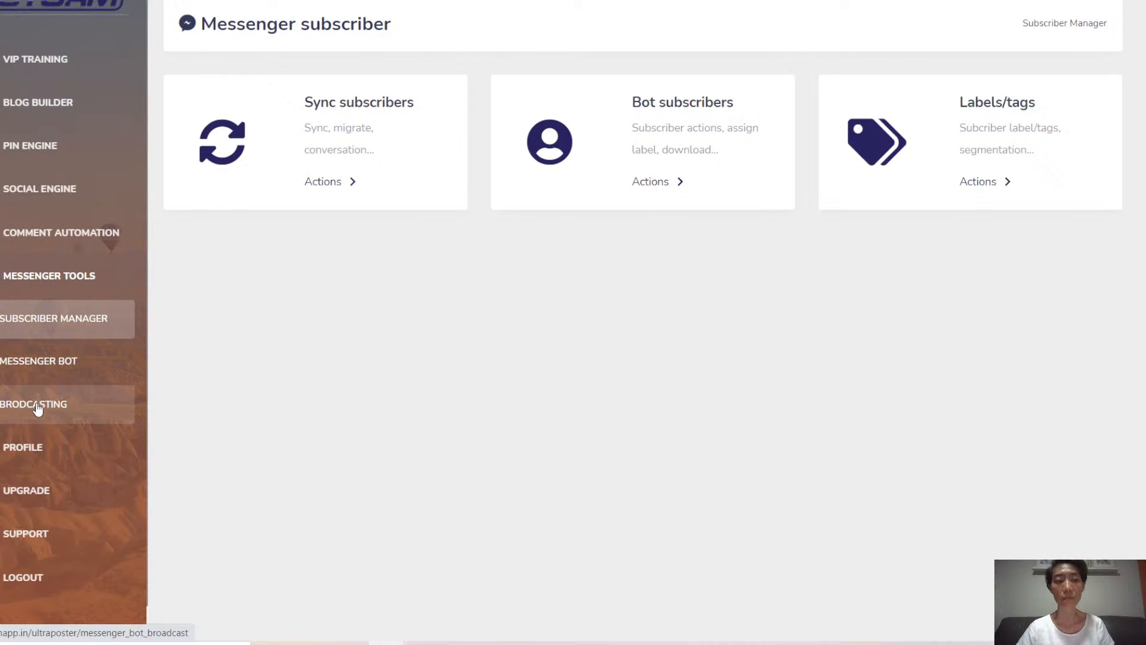
click(34, 404)
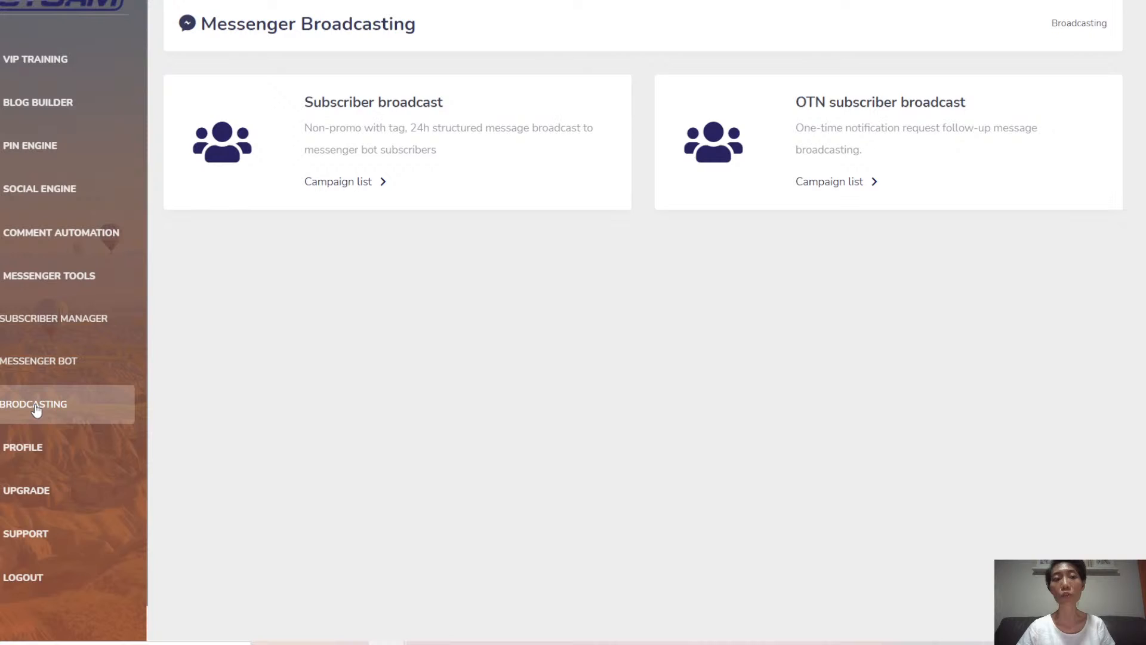
mouse_move(386, 432)
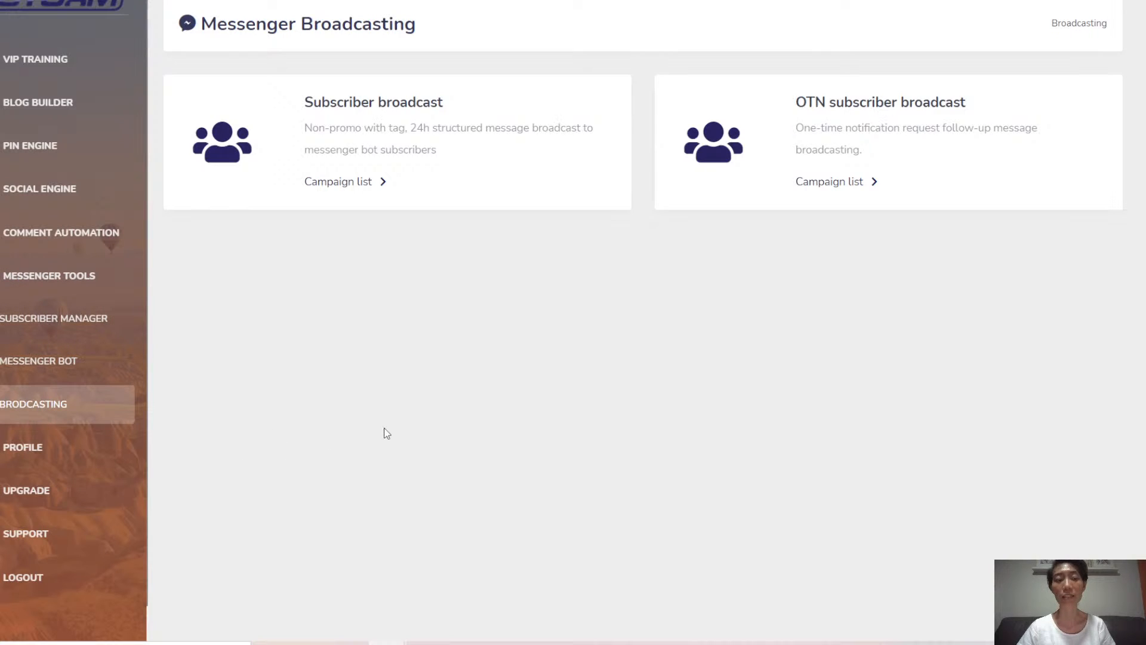
mouse_move(407, 106)
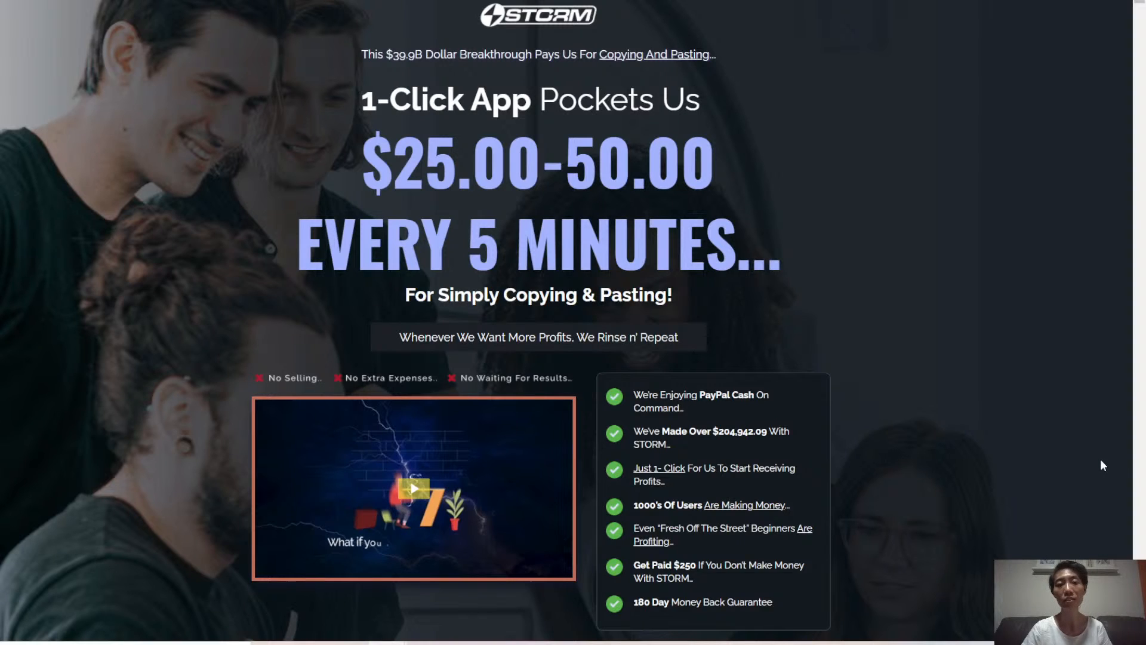
mouse_move(1117, 484)
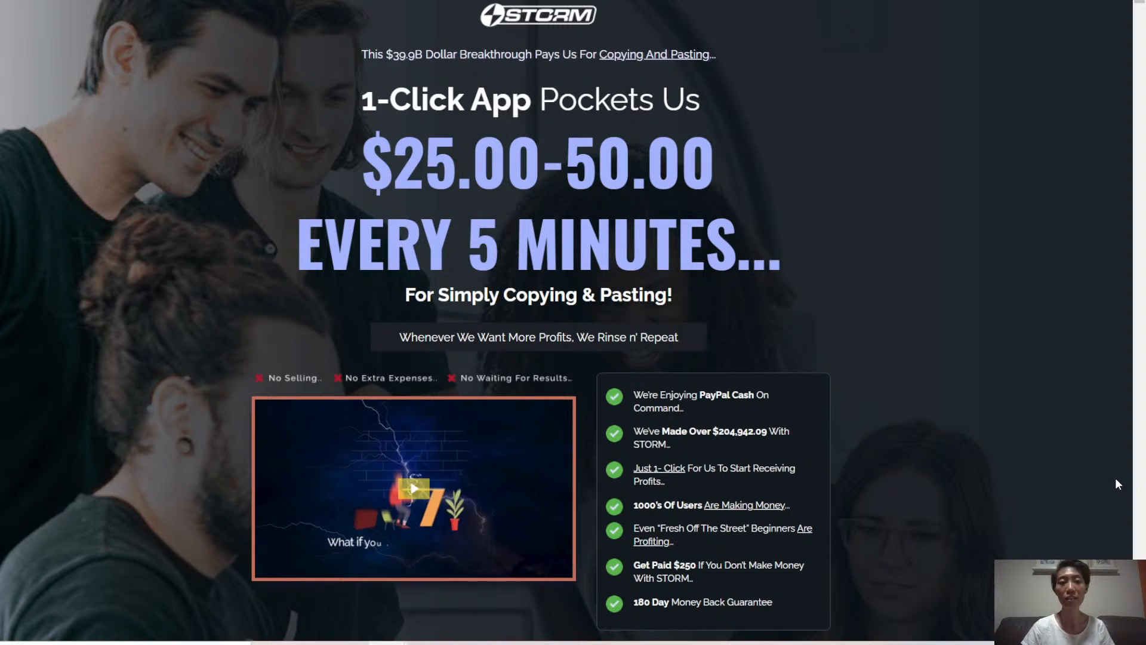
mouse_move(1118, 481)
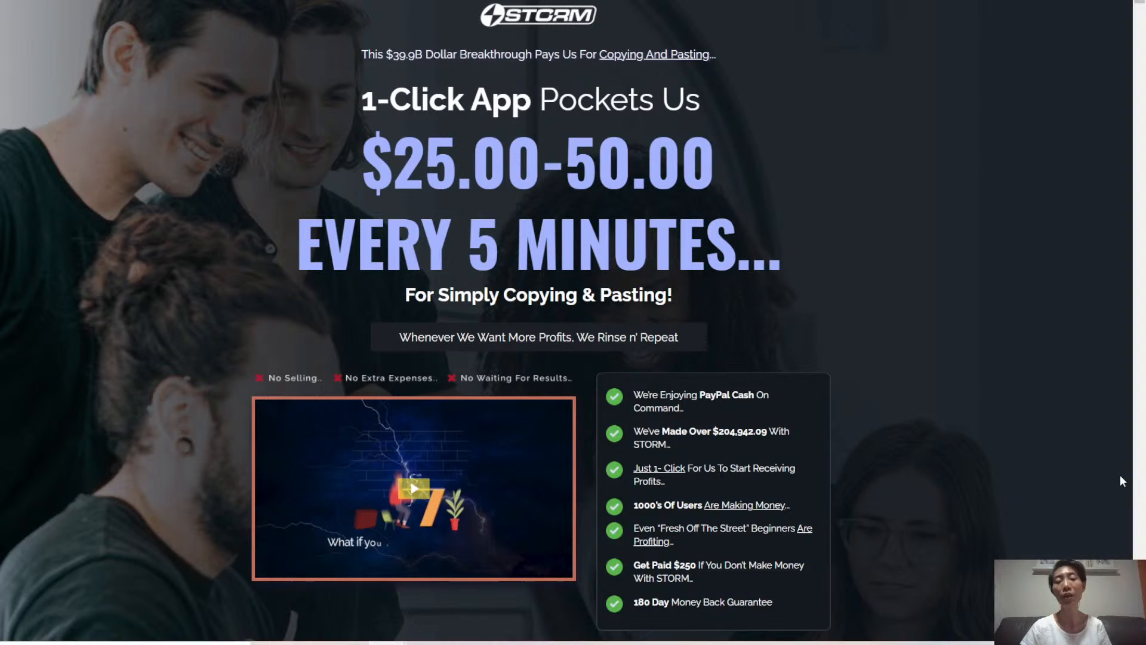